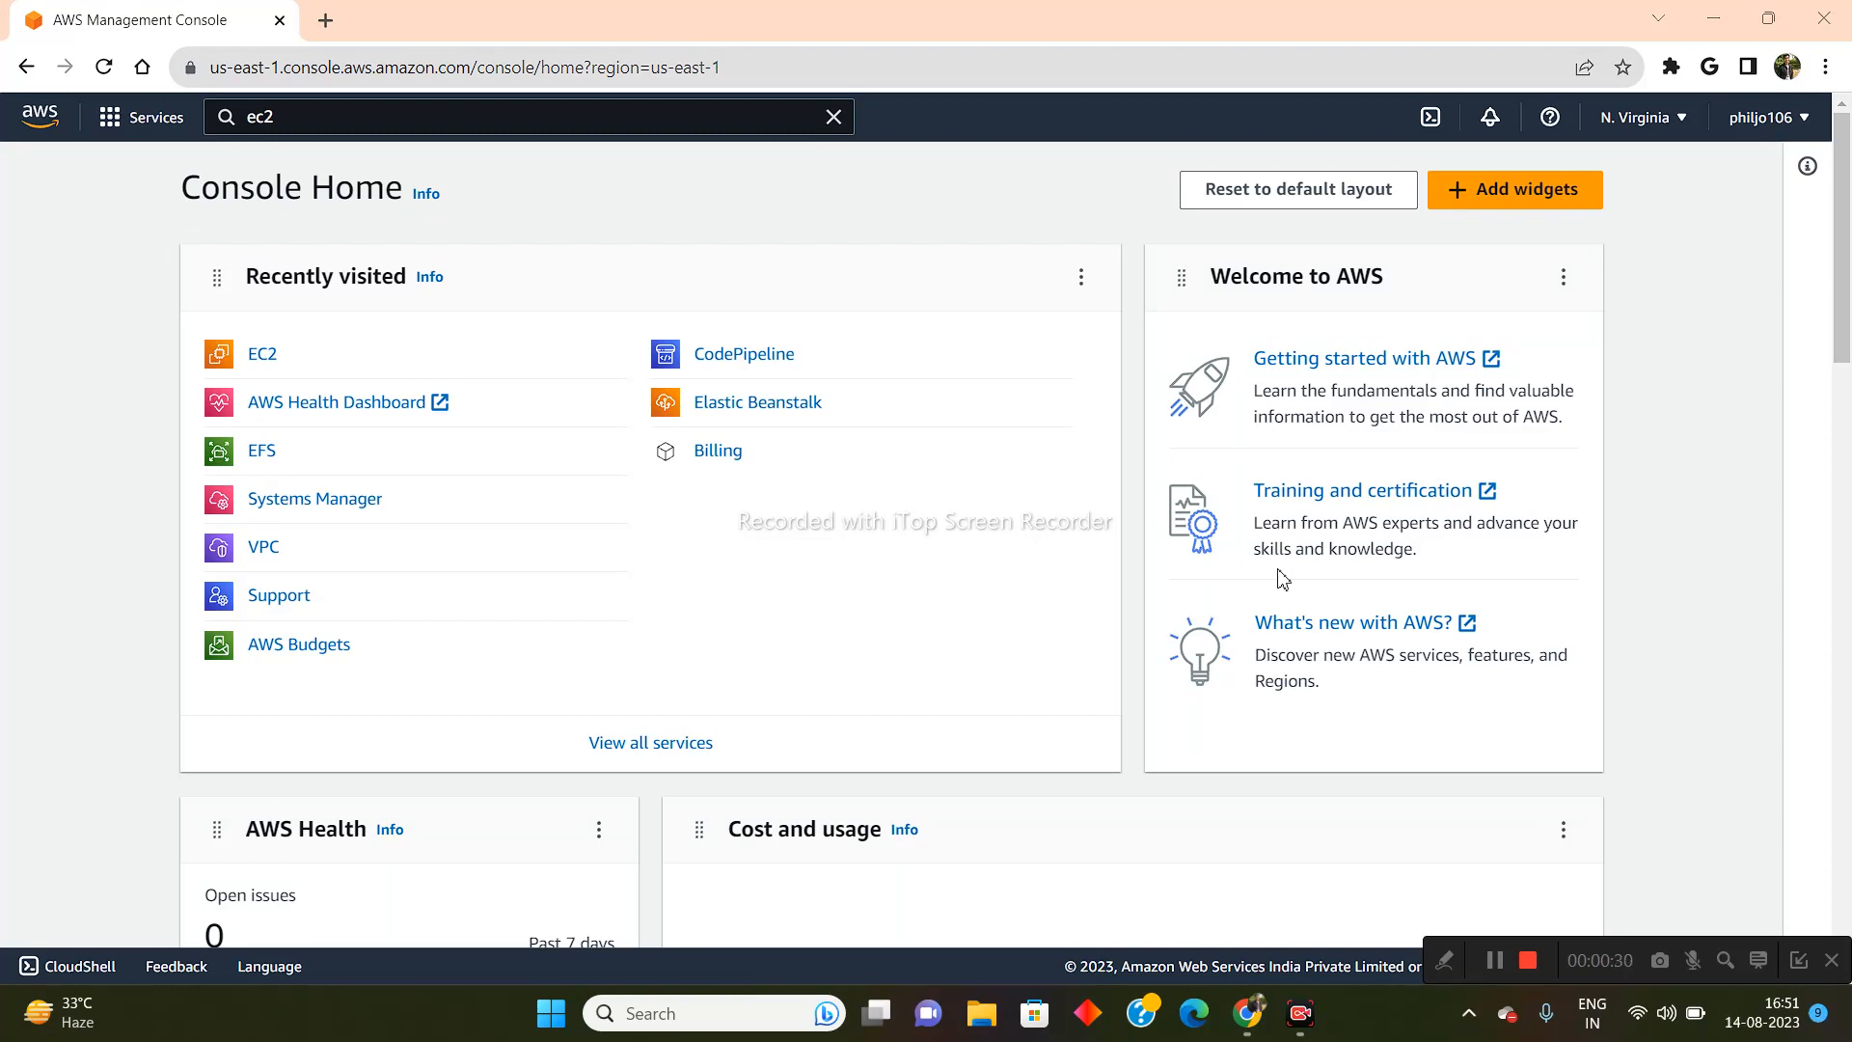
mouse_move(5, 35)
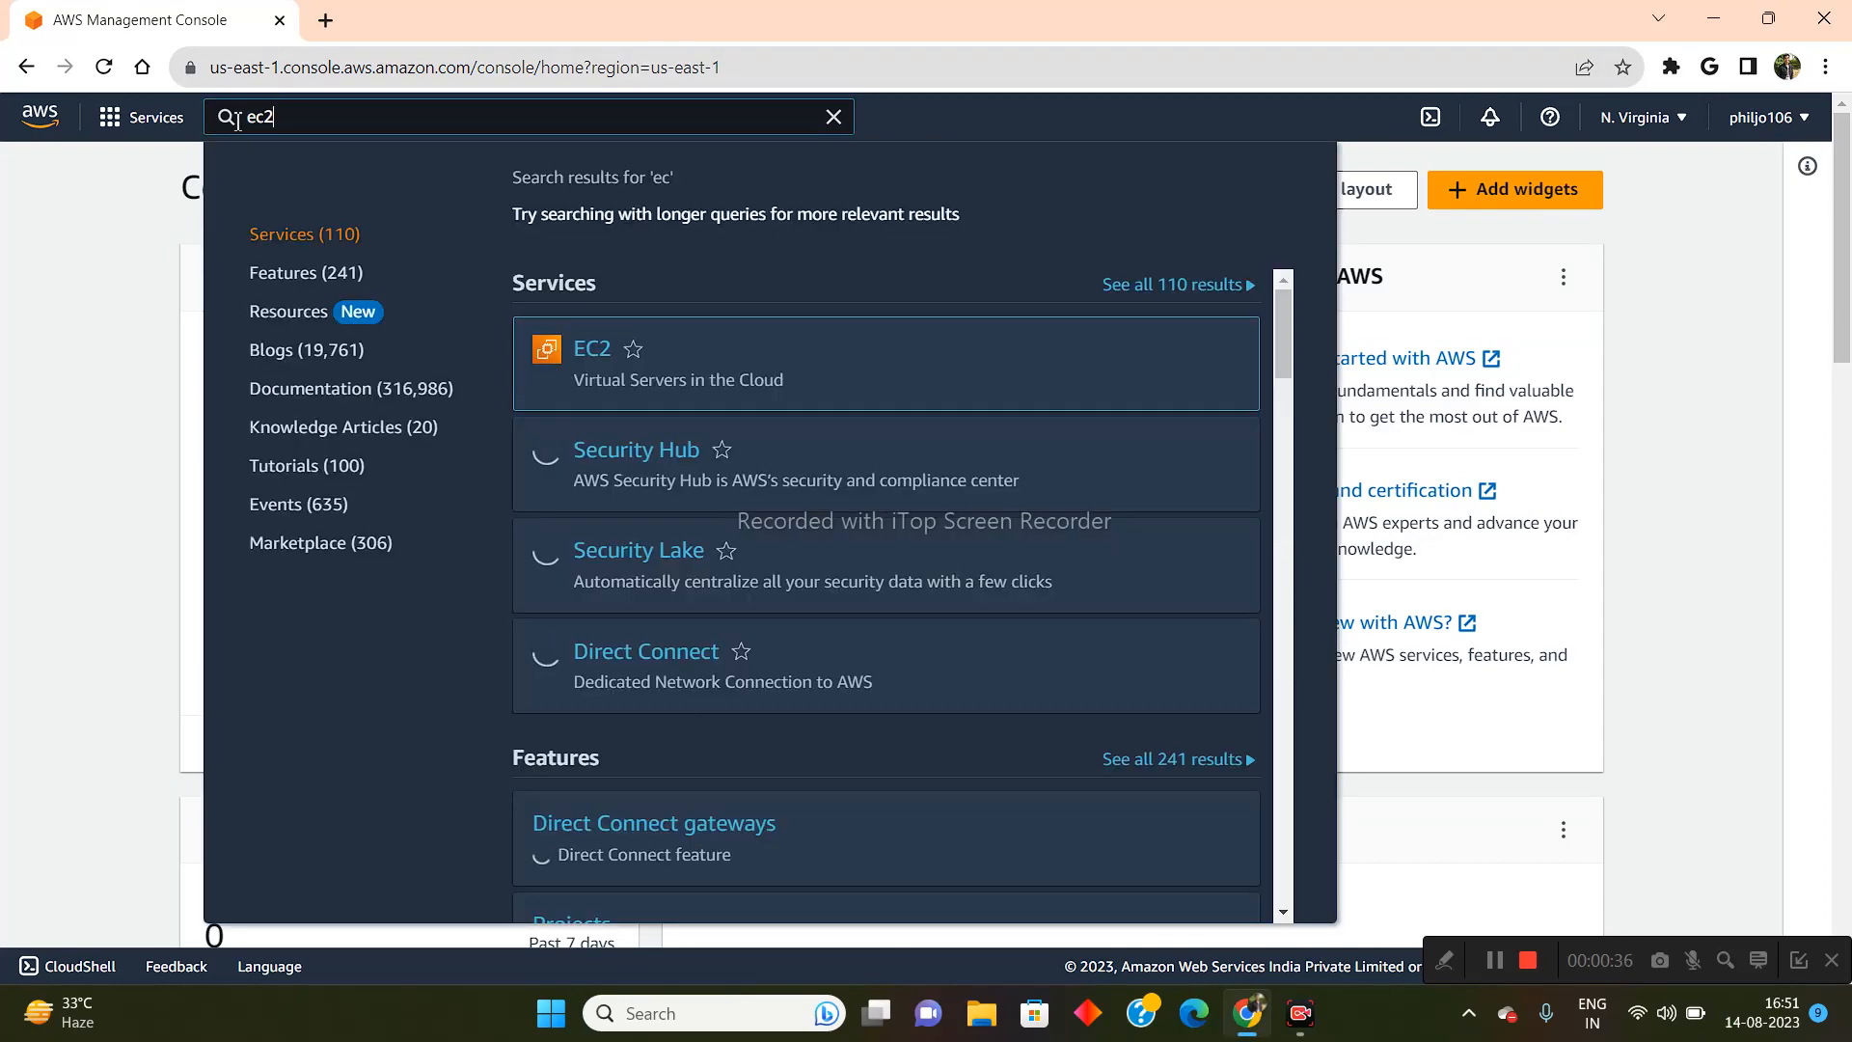
Search for 'ec2' and open the EC2 service dashboard.
type("2")
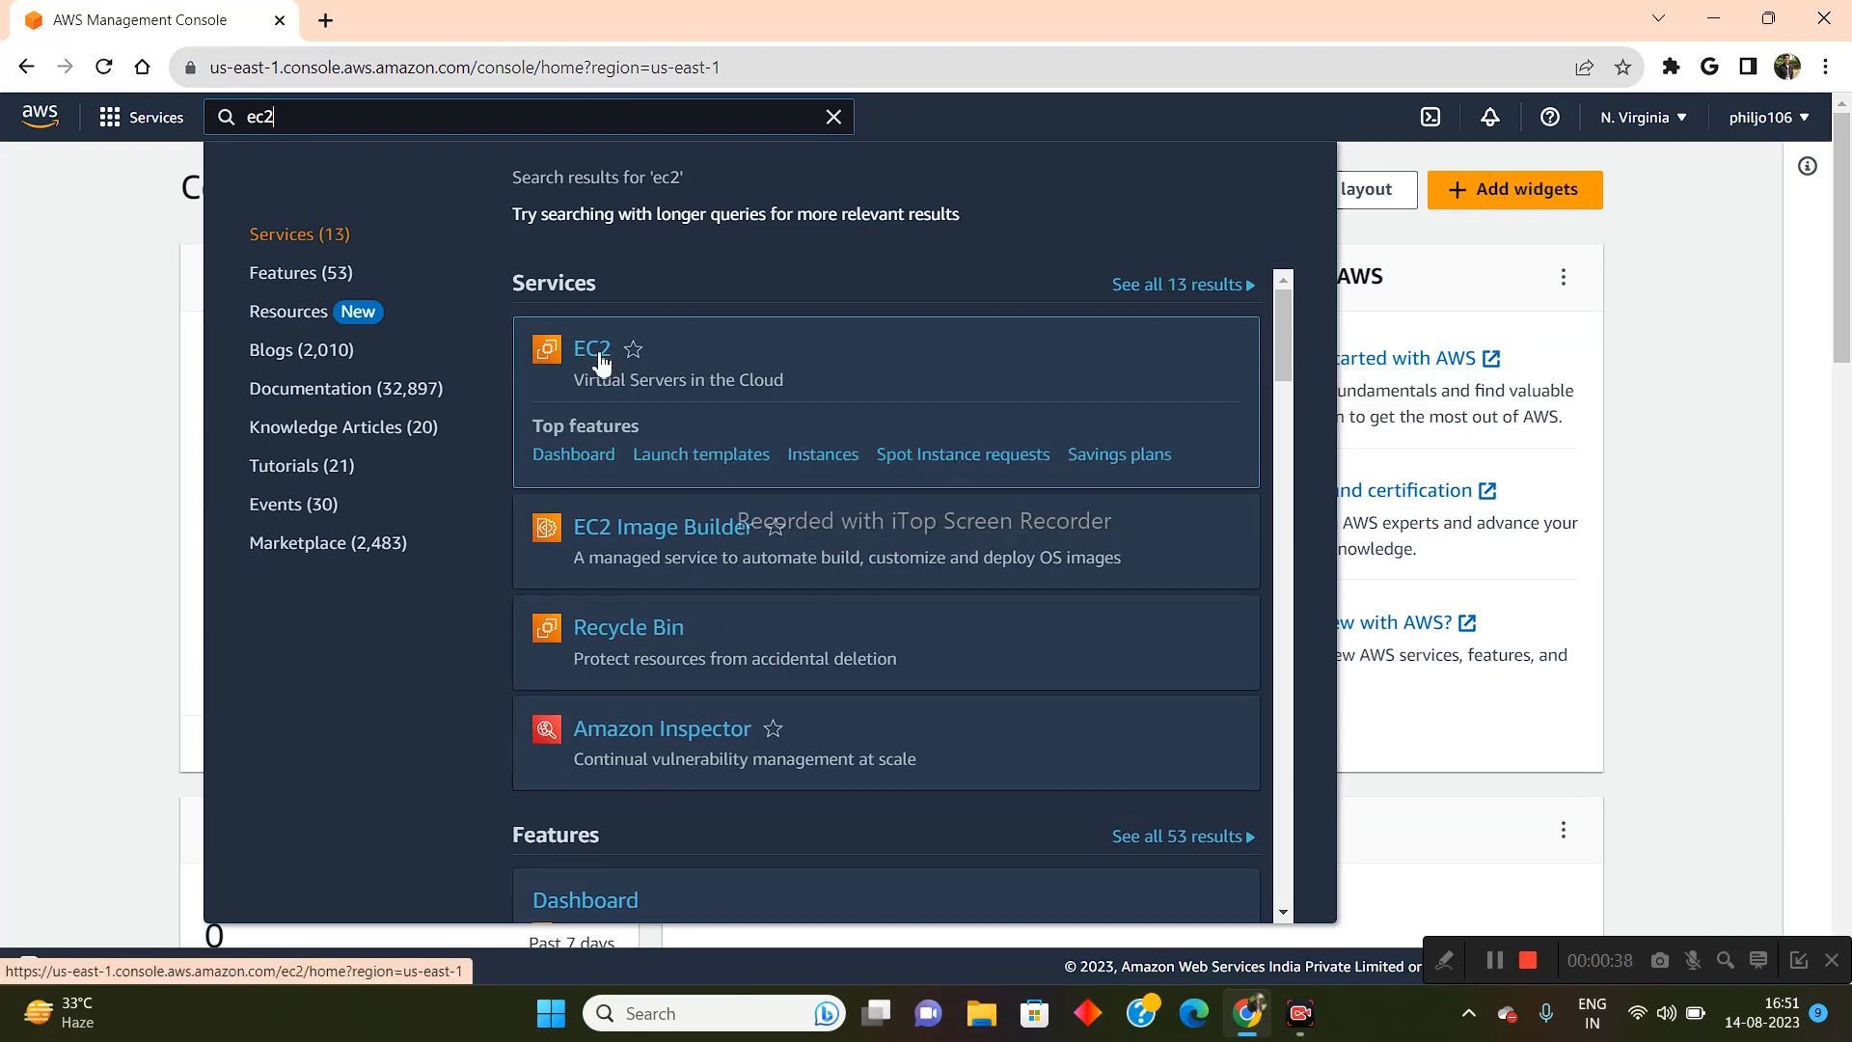
left_click(591, 349)
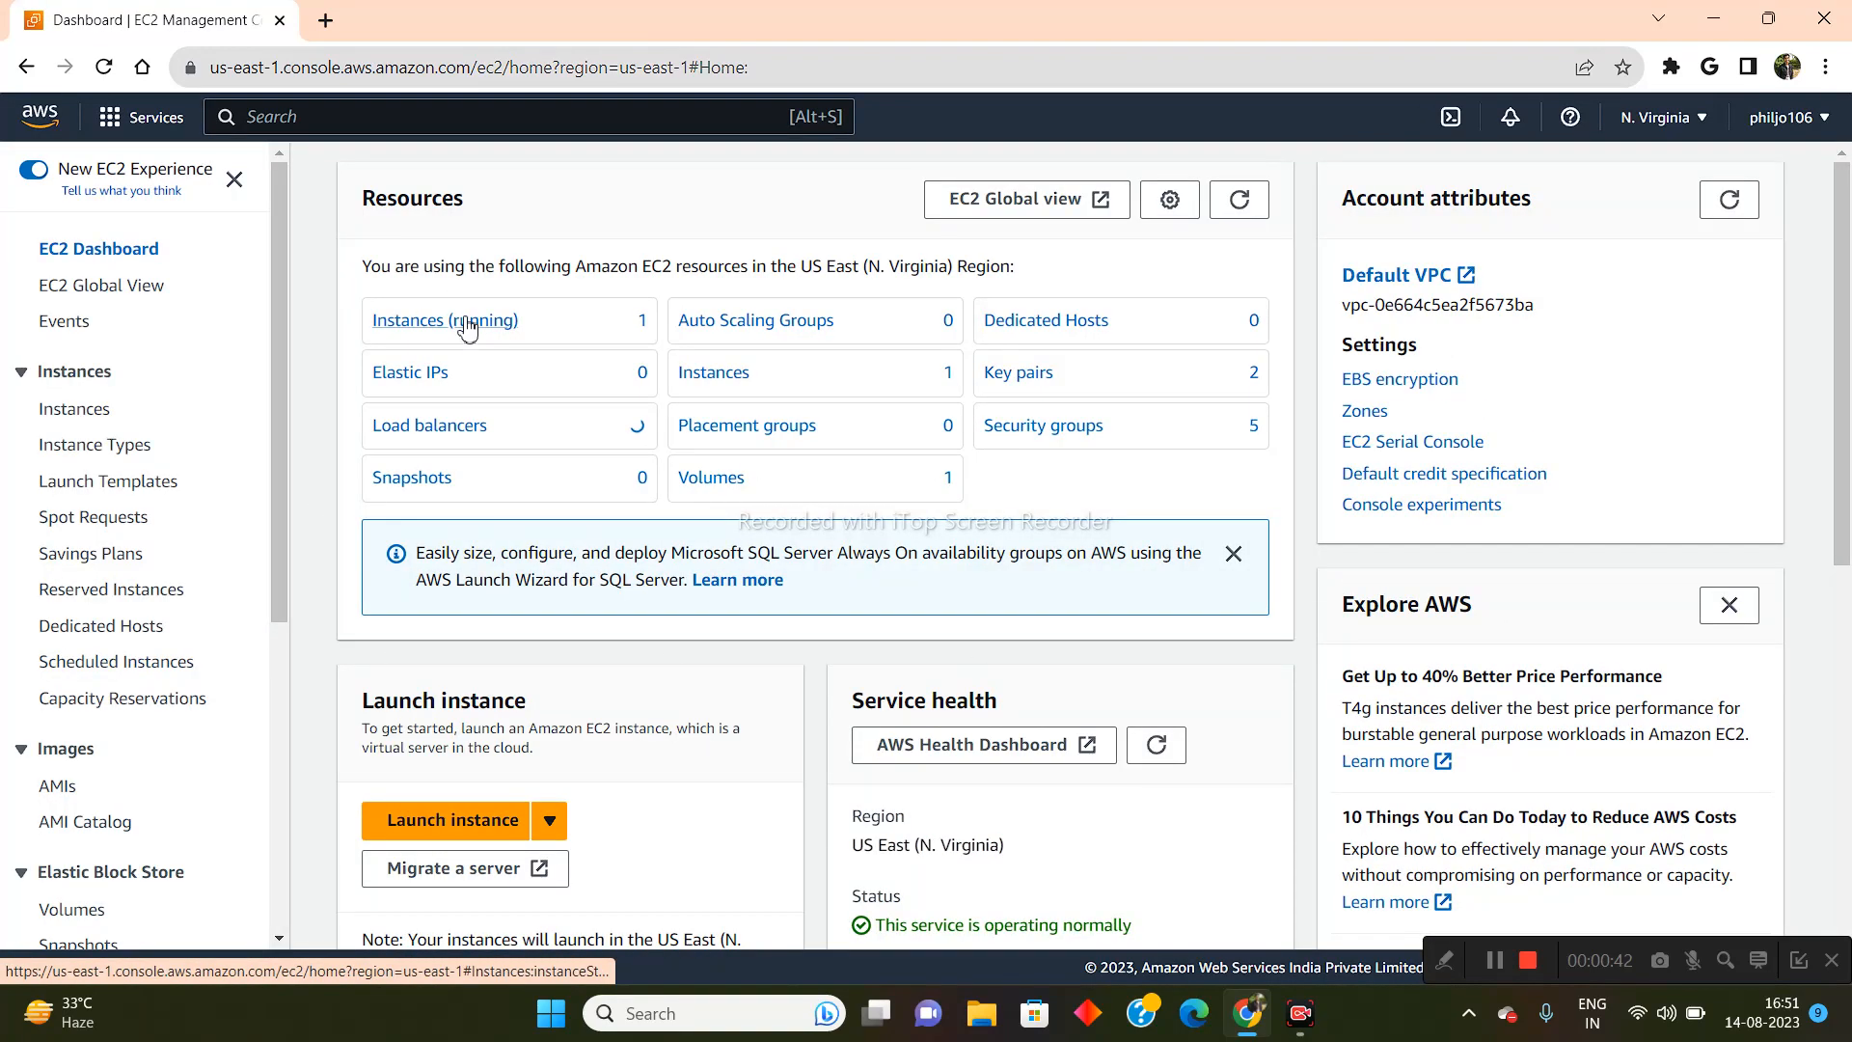
Show the running instances and open the Actions menu for Test Server.
left_click(446, 320)
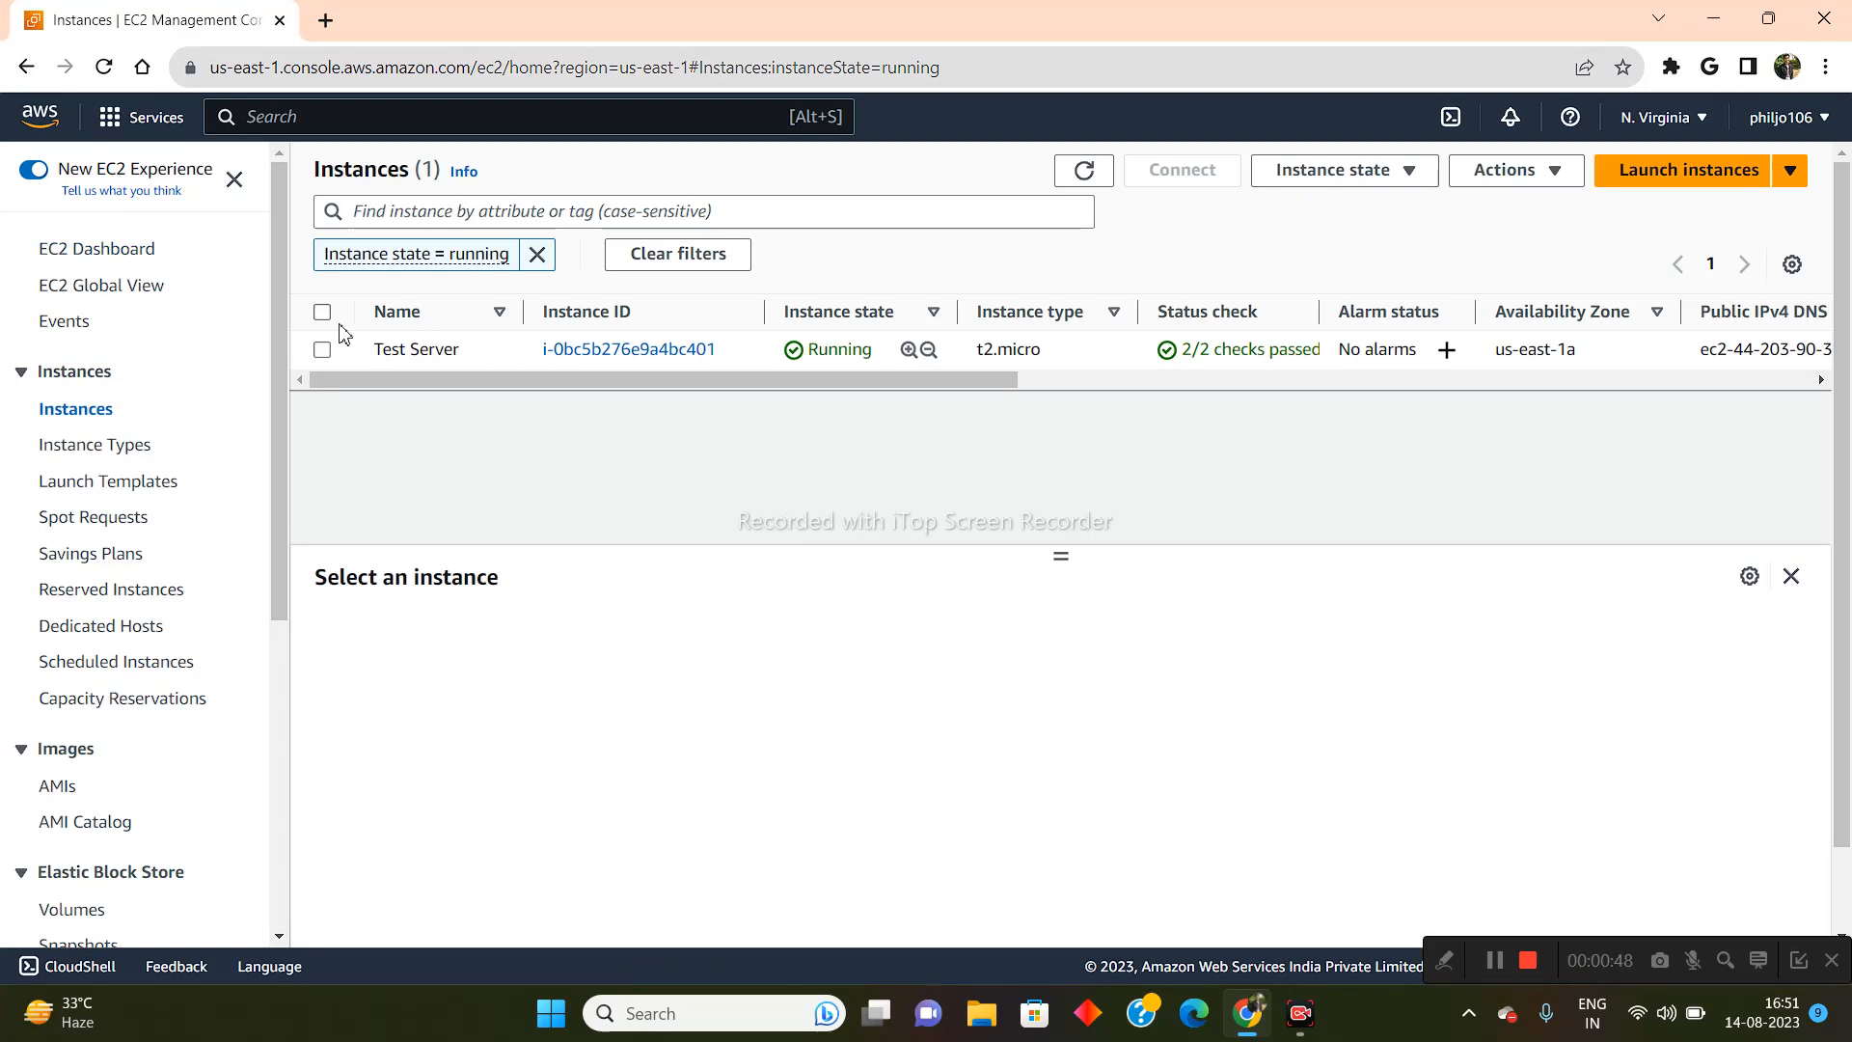
mouse_move(537, 407)
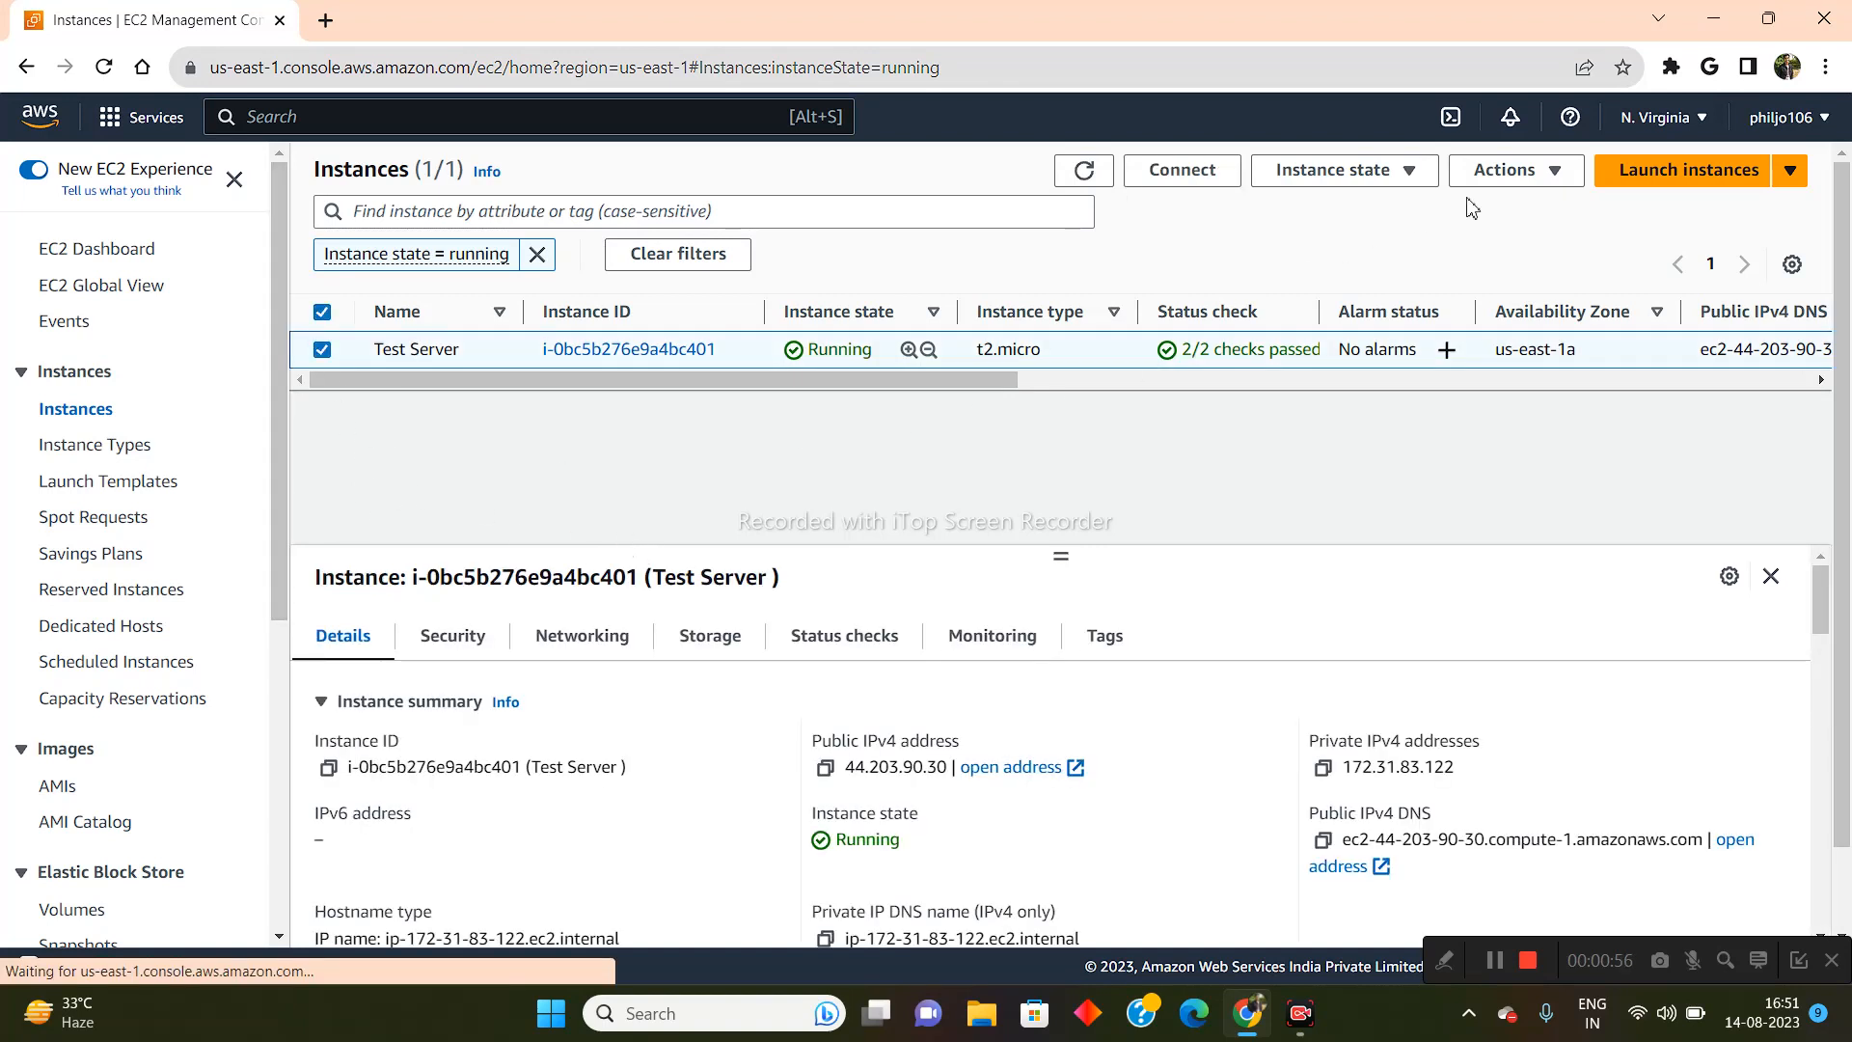
left_click(1515, 169)
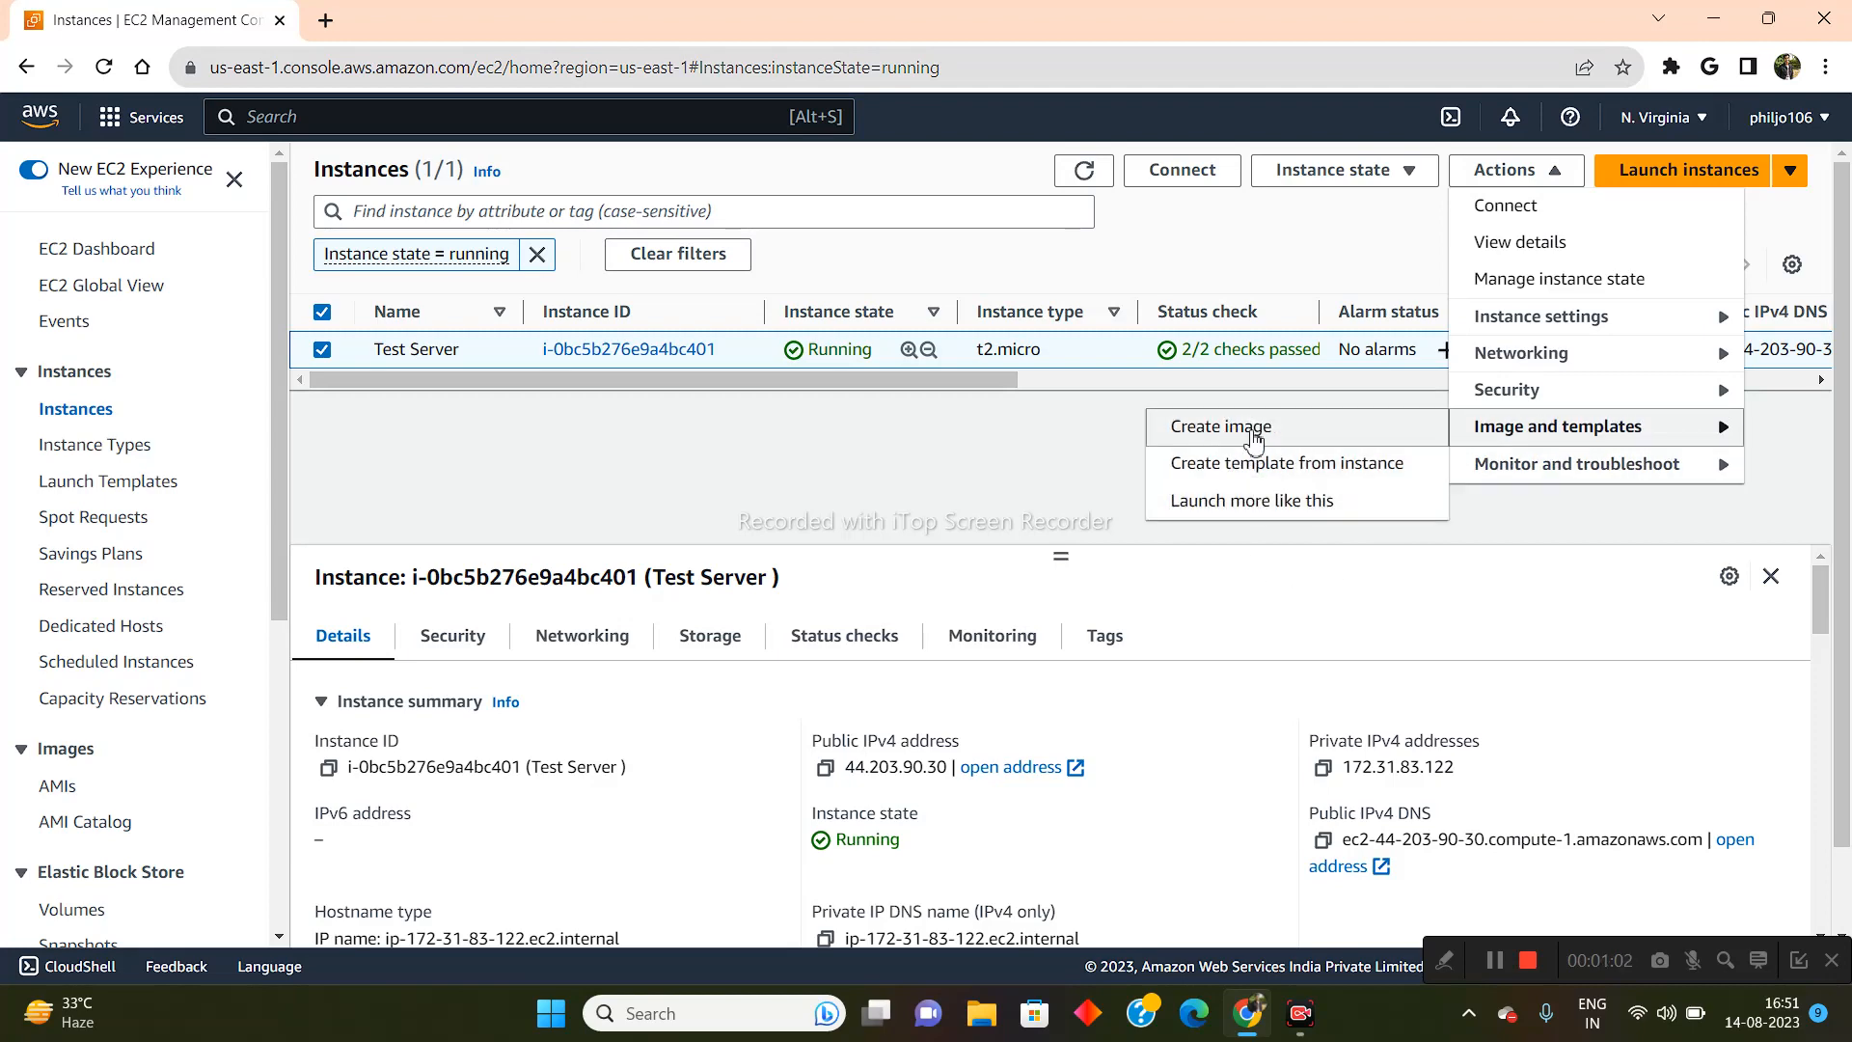
Create an image of Test Server named 'Clone website' with a 10 GiB volume.
left_click(1221, 426)
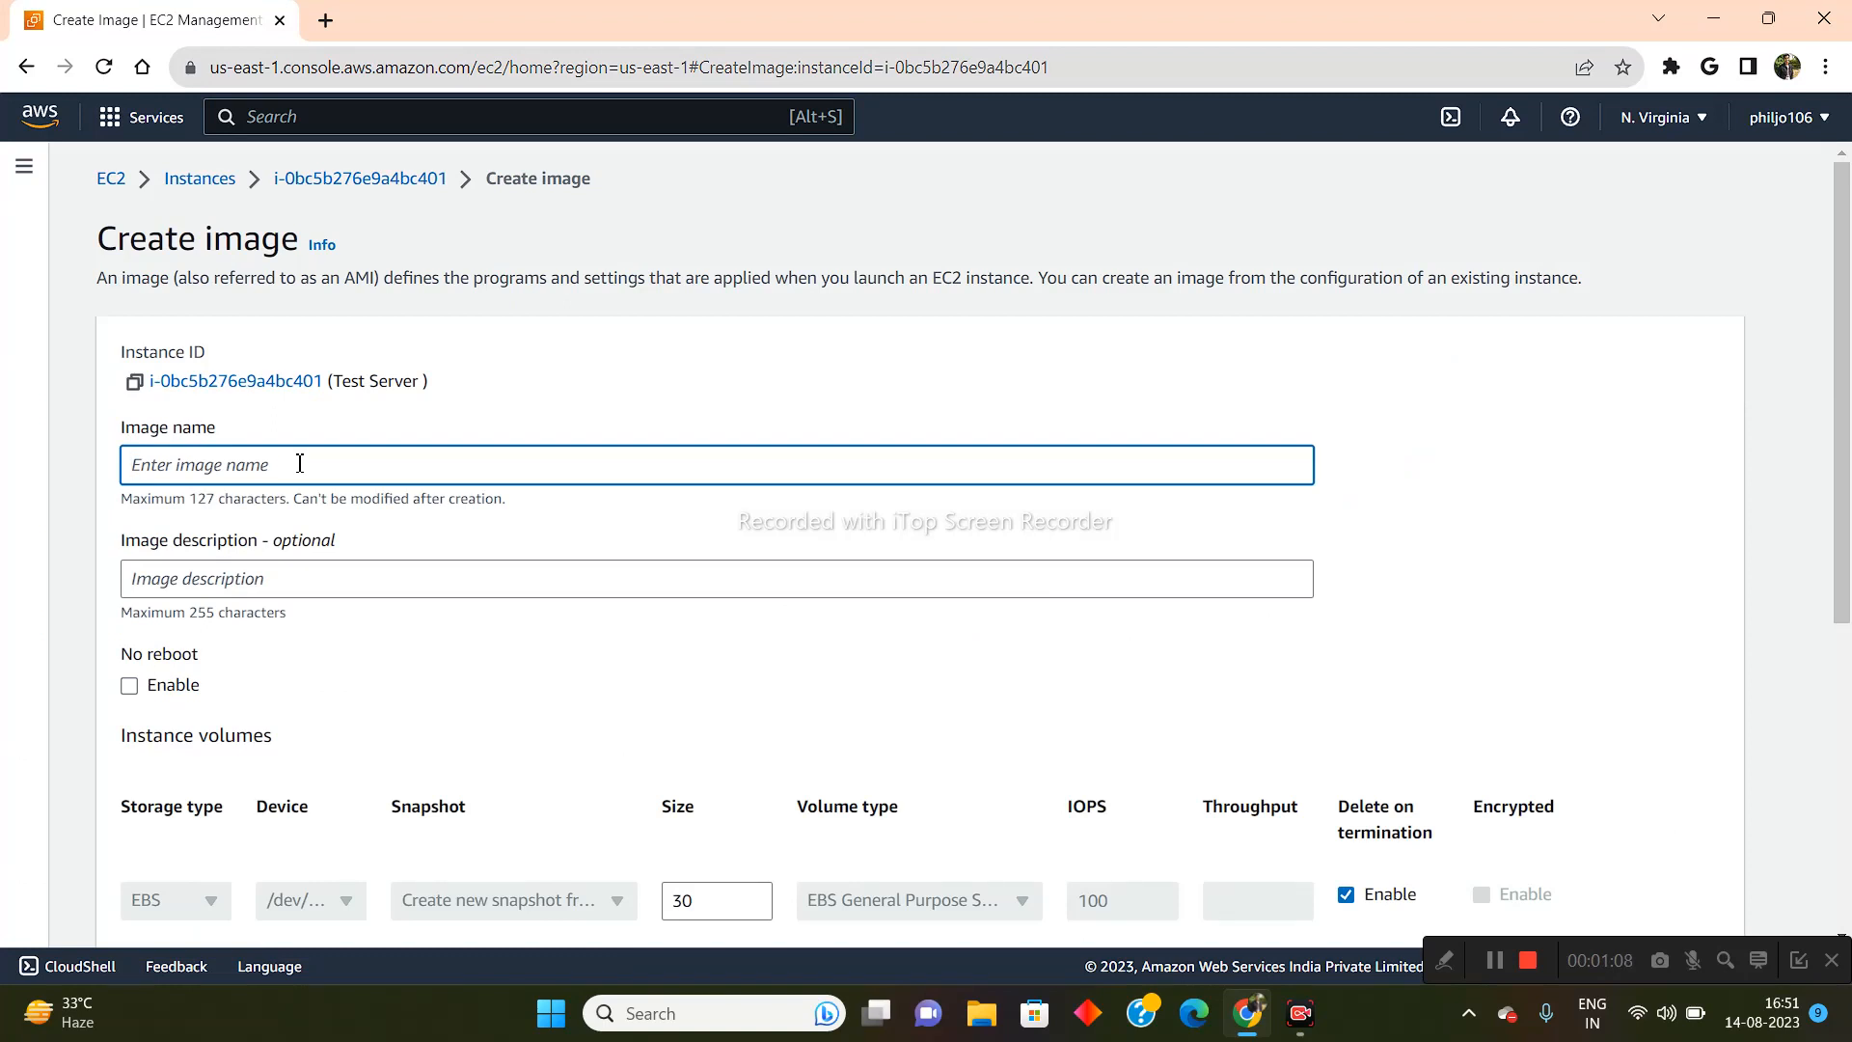
type("Clone websi")
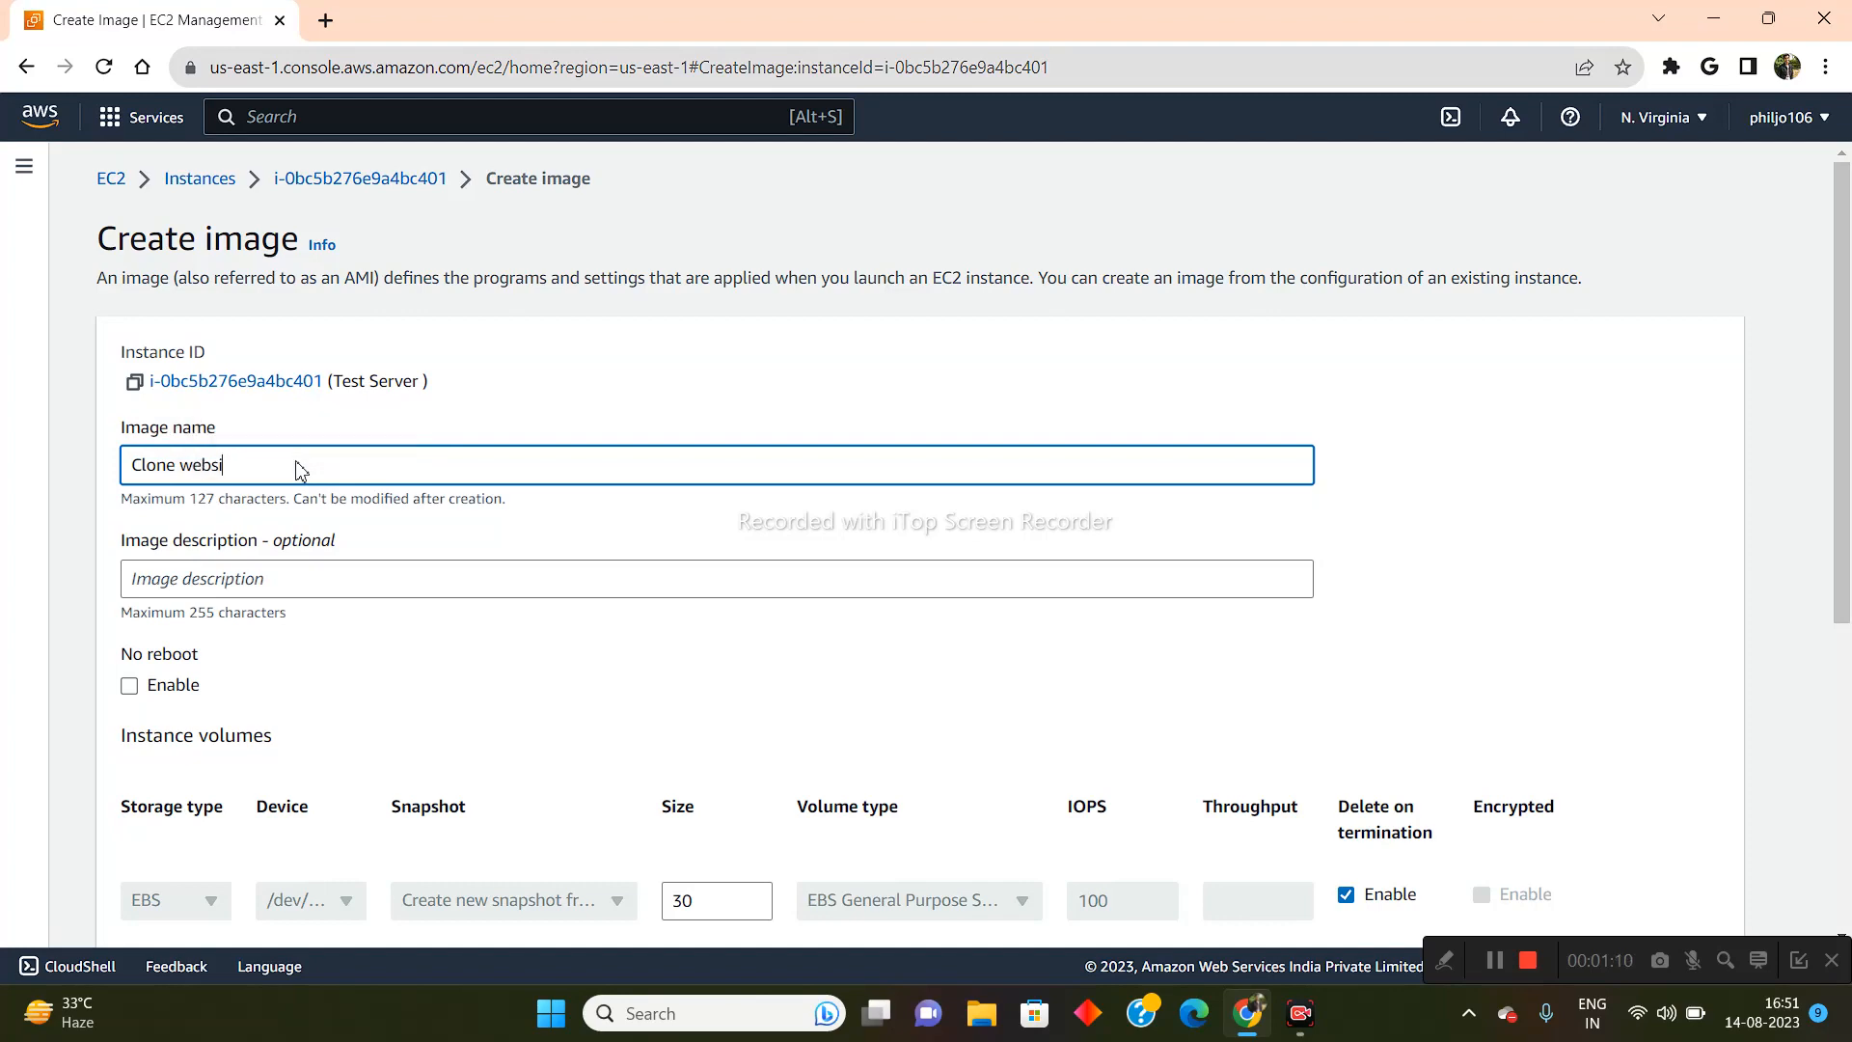
type("te")
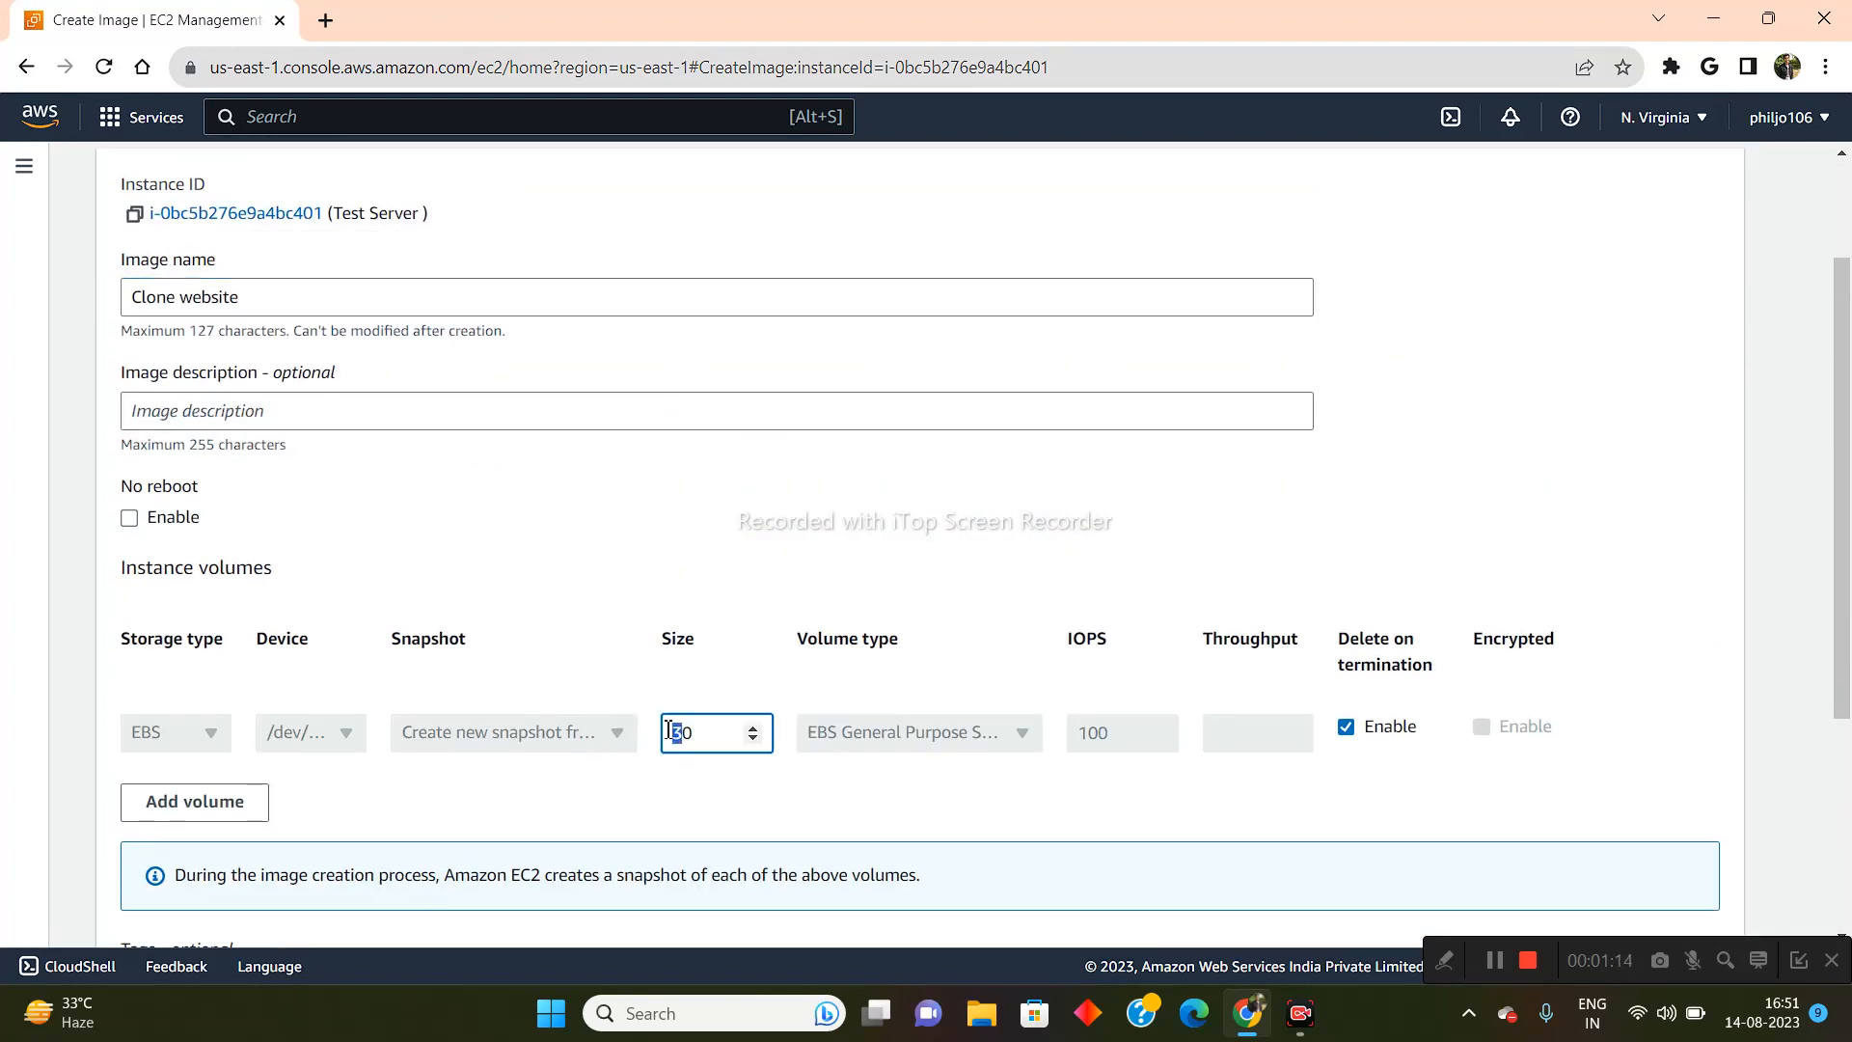
scroll("down", 3)
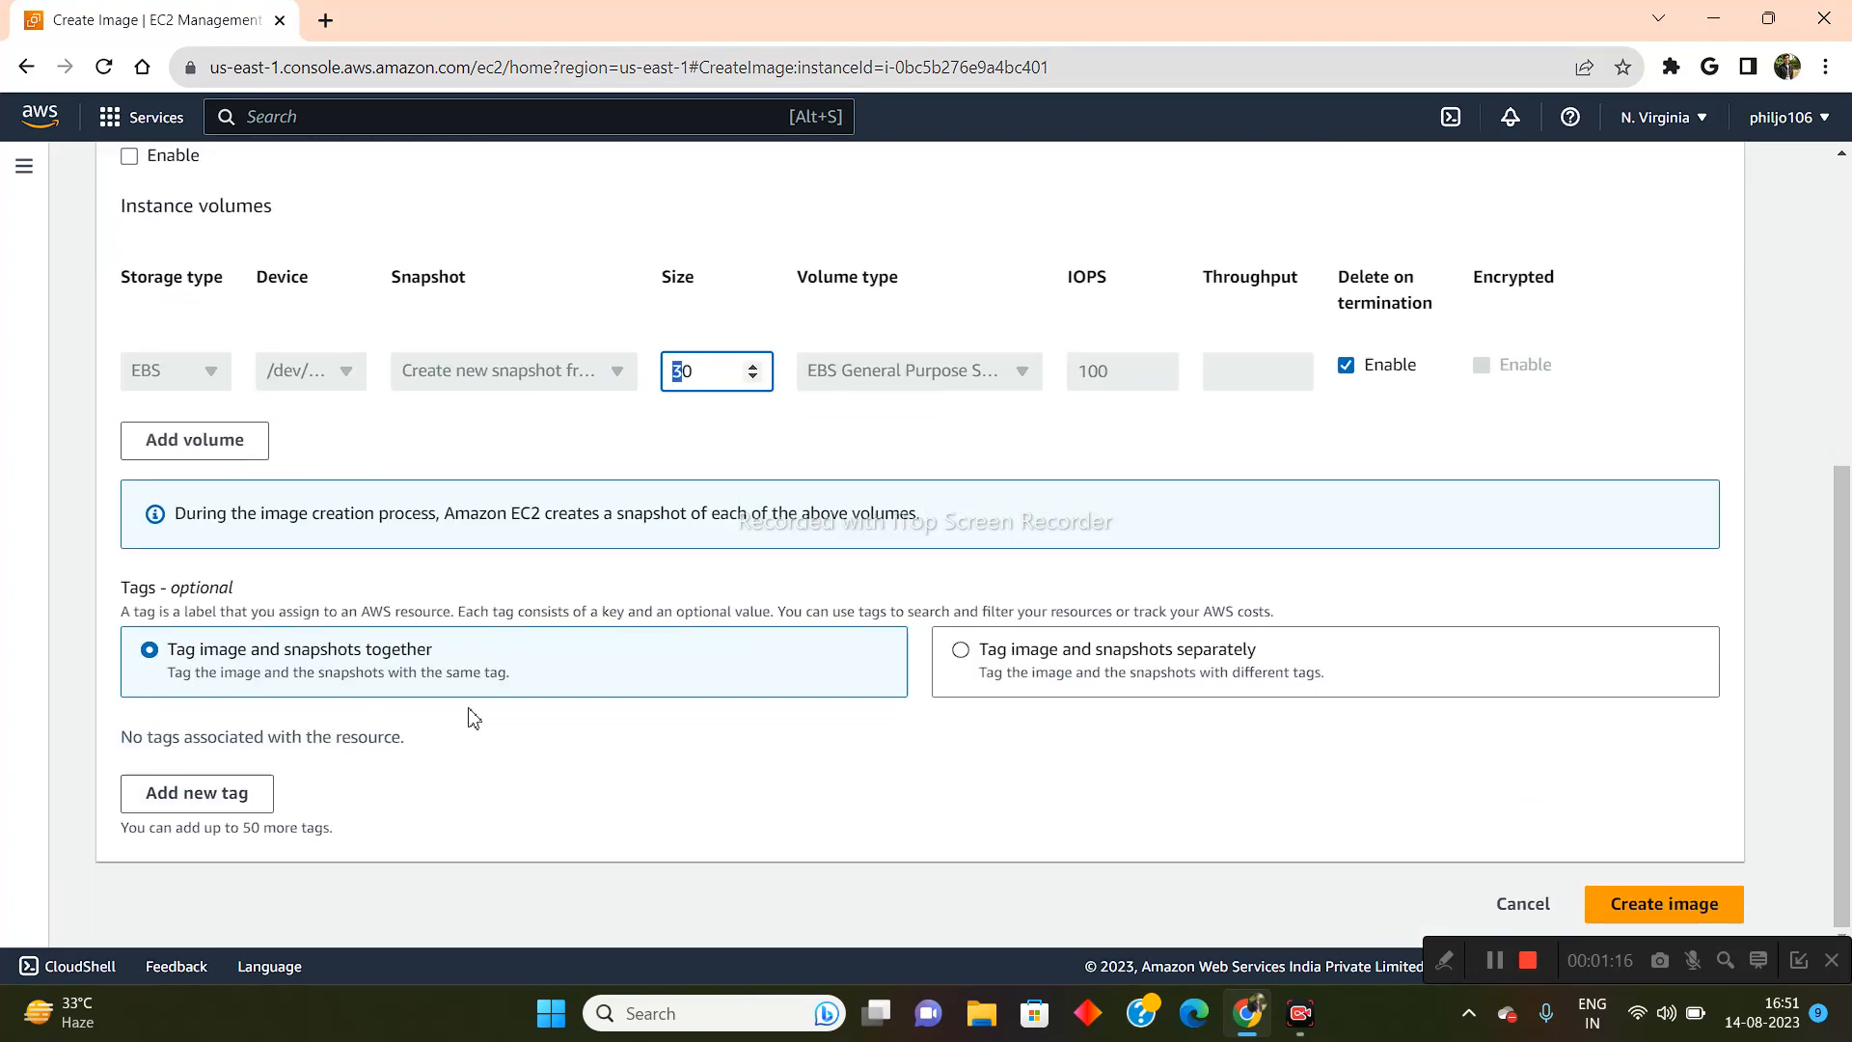
scroll("up", 3)
type("10")
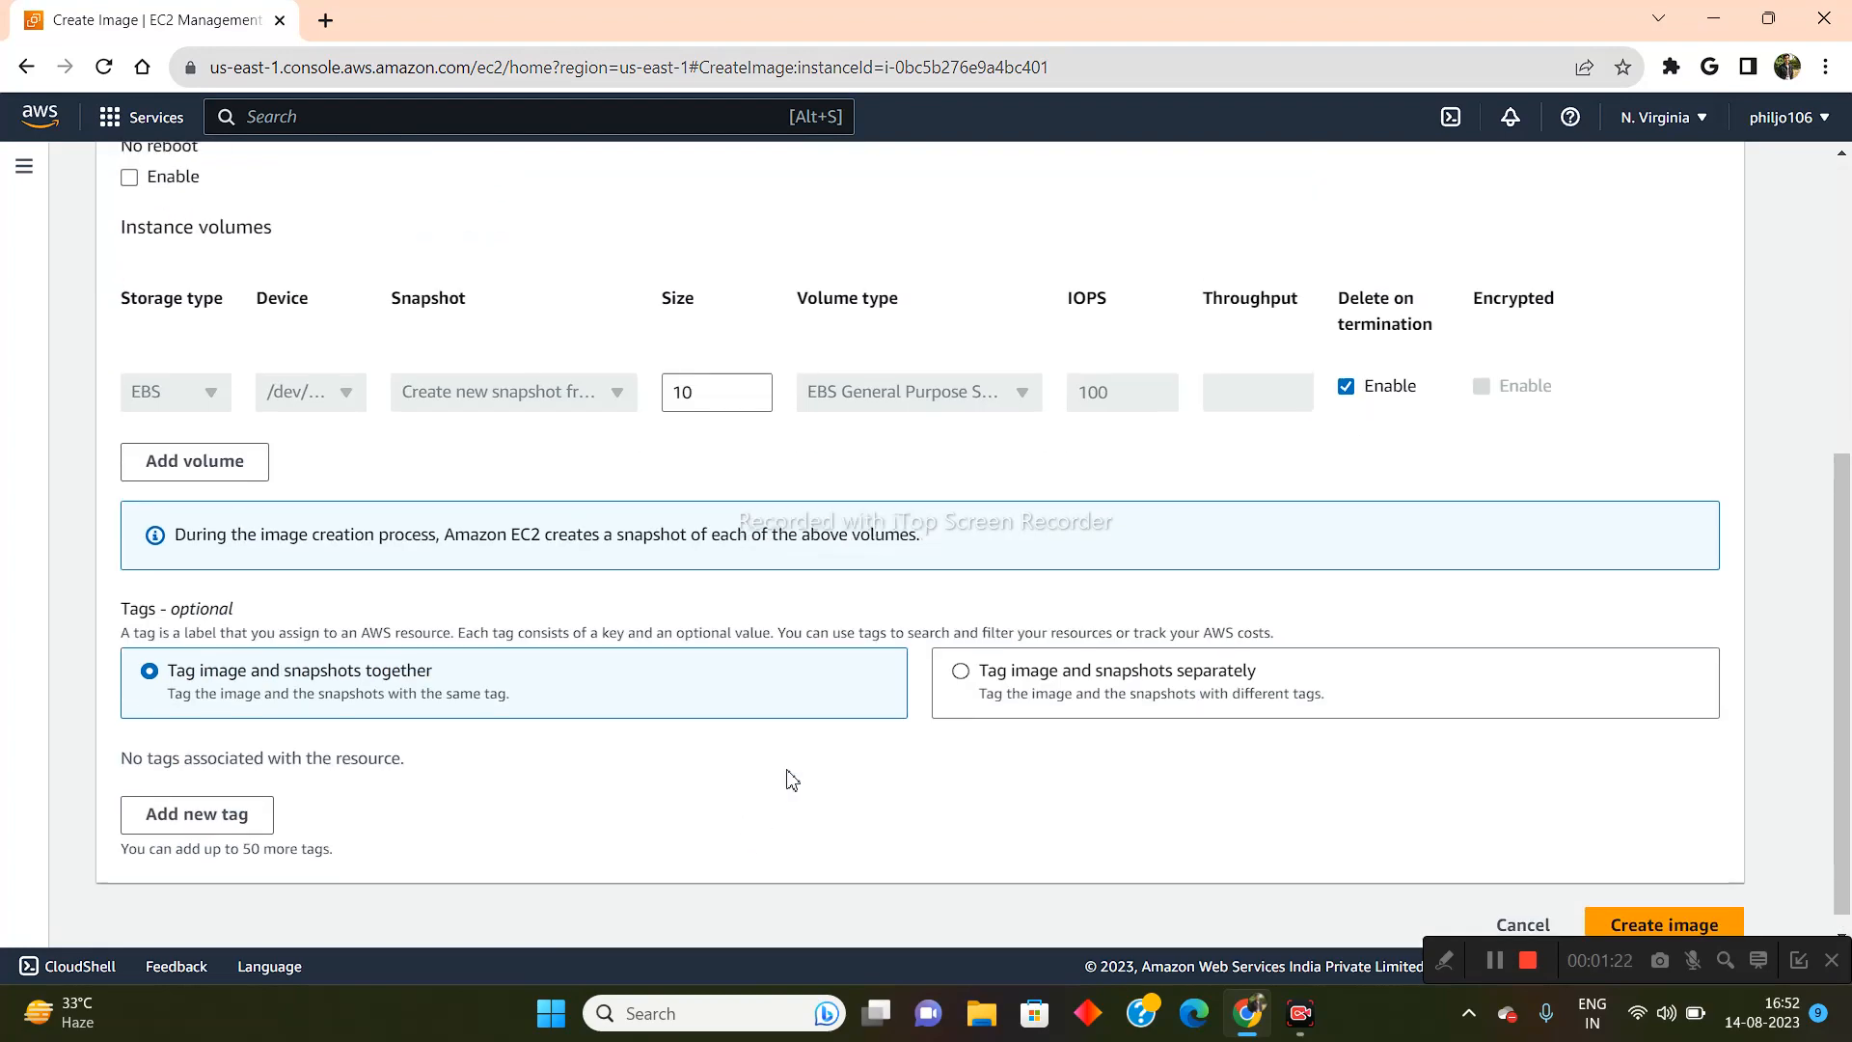
scroll("down", 3)
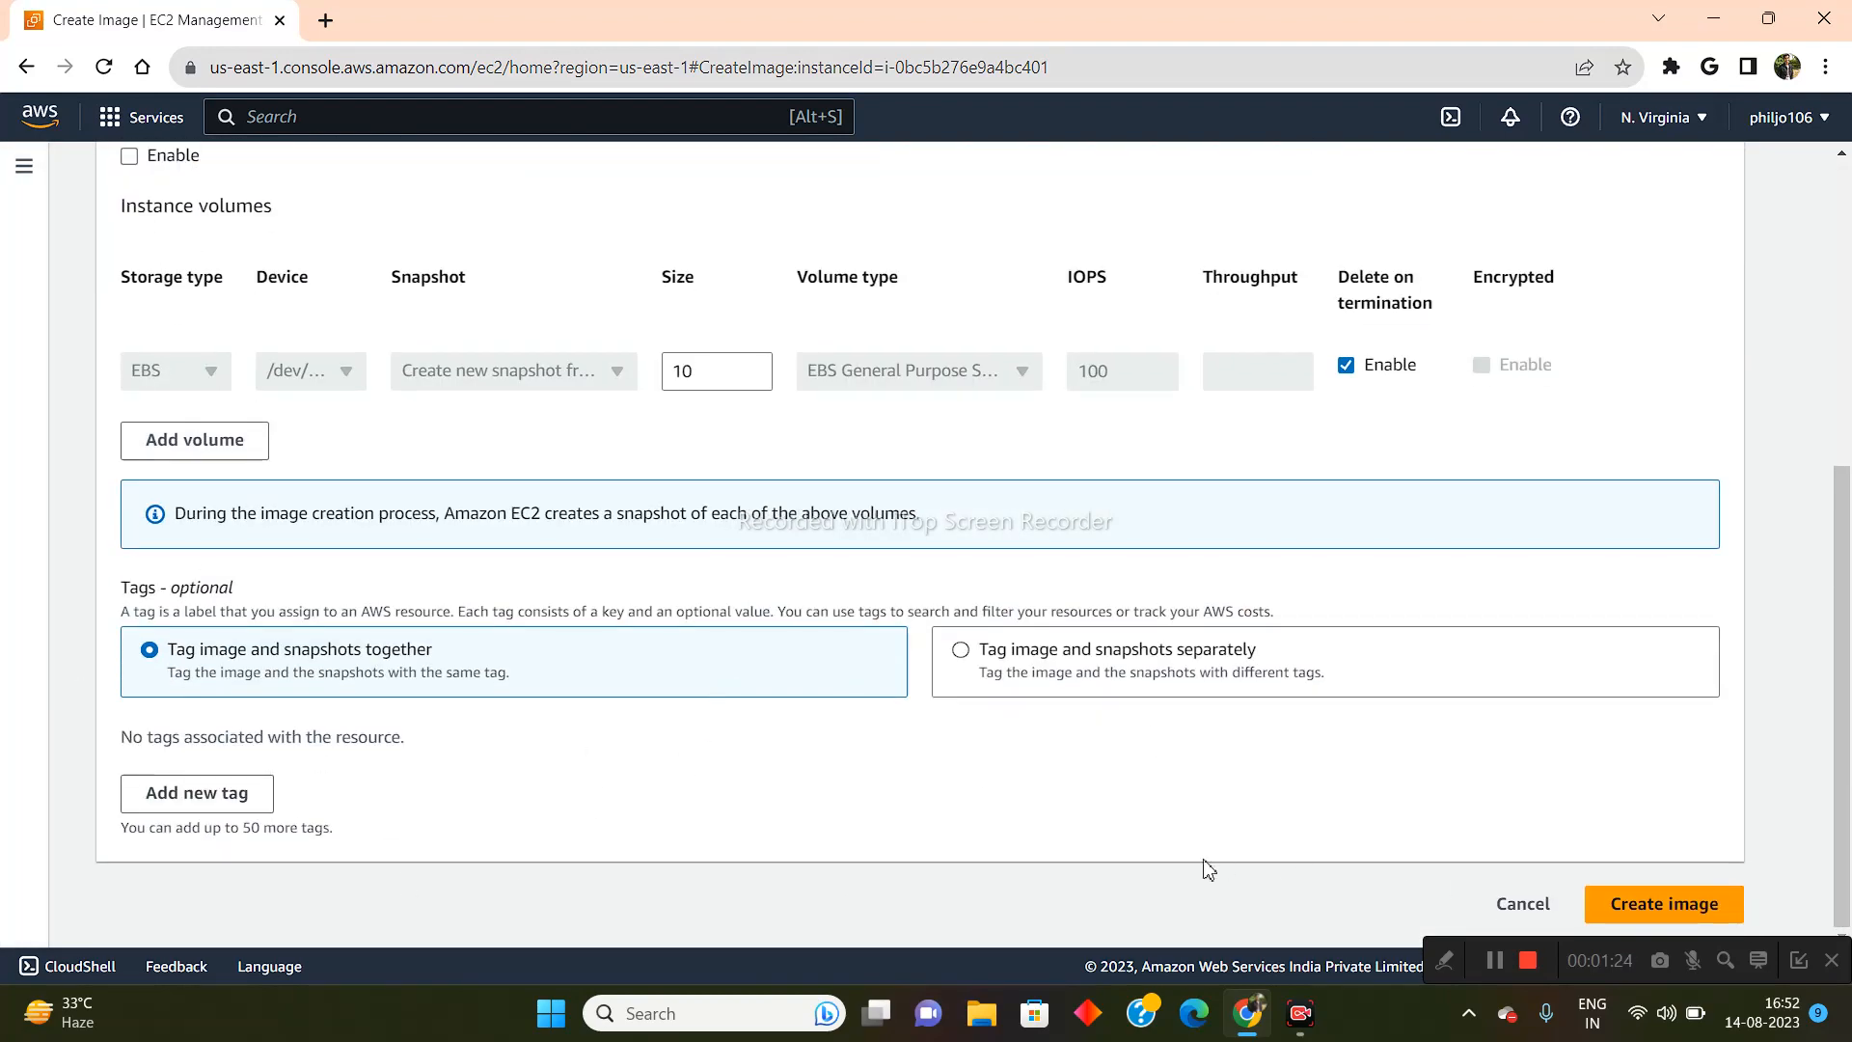
scroll("up", 3)
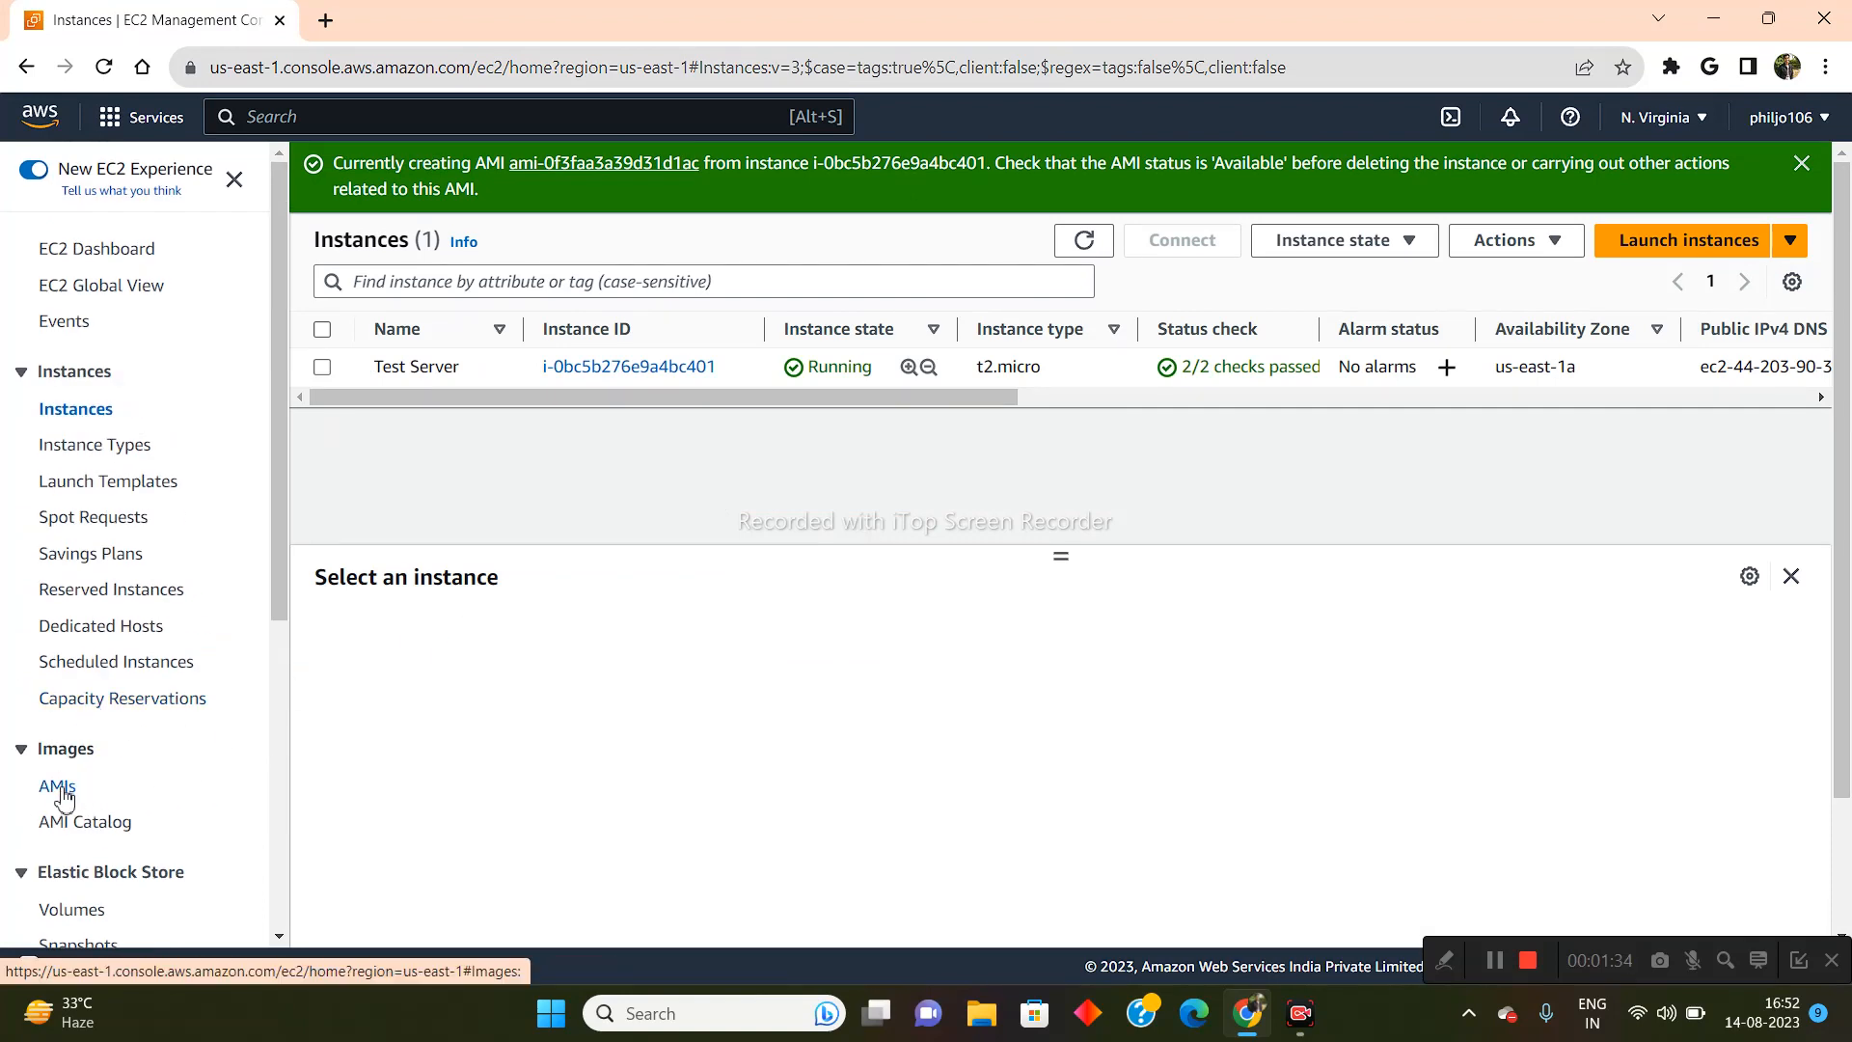
Open the AMIs list and scroll to the Clone website image's Status column.
left_click(56, 785)
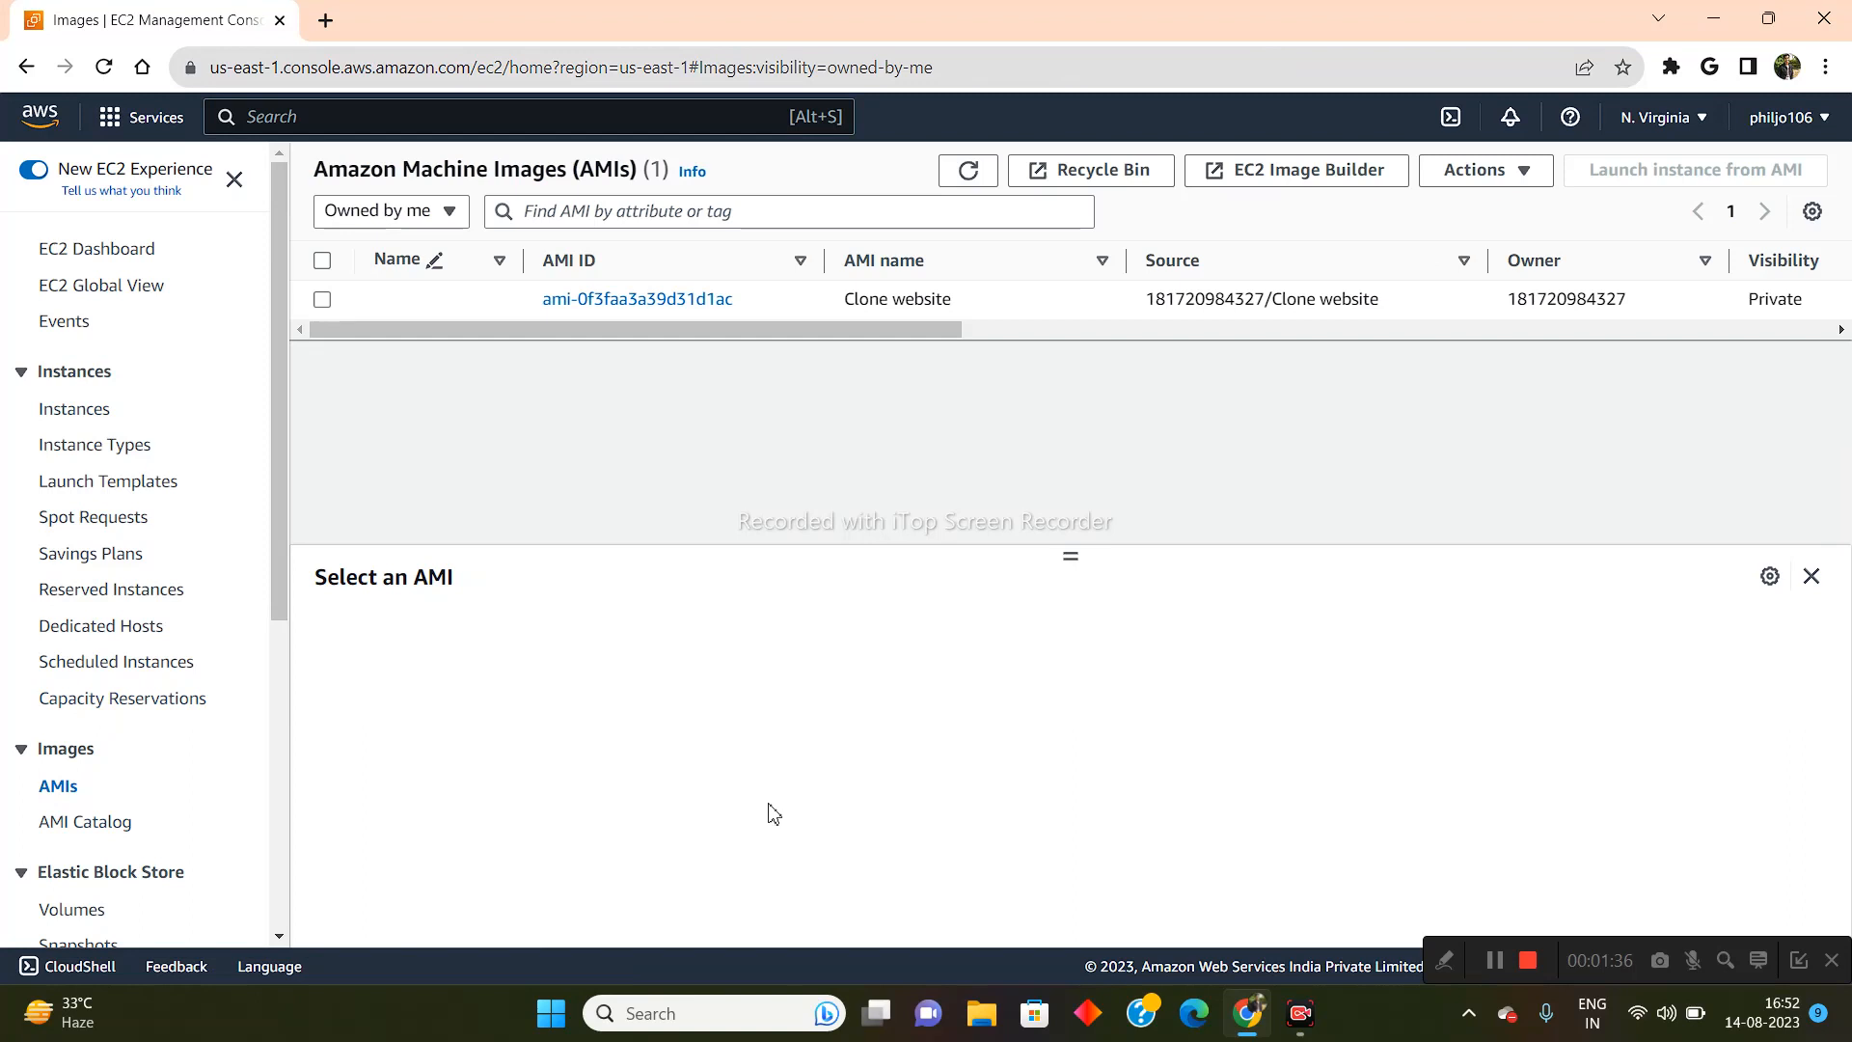
scroll("right", 3)
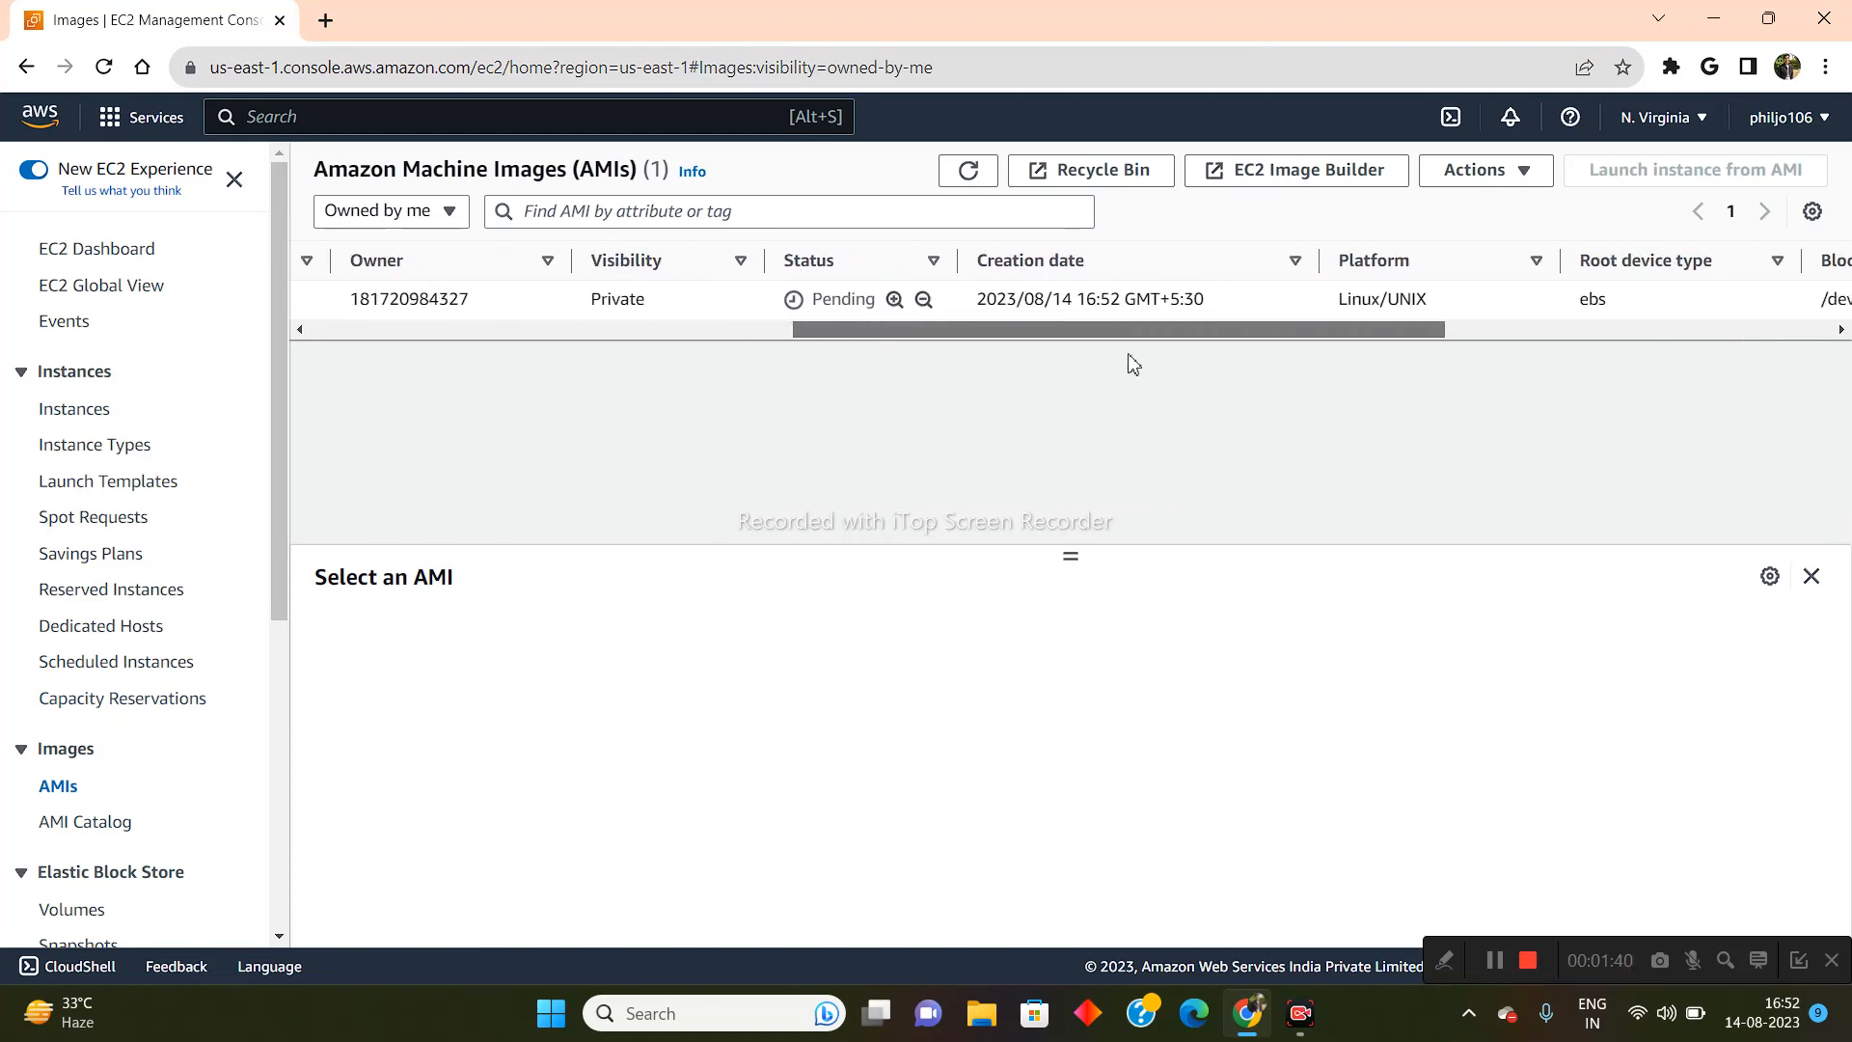
scroll("right", 3)
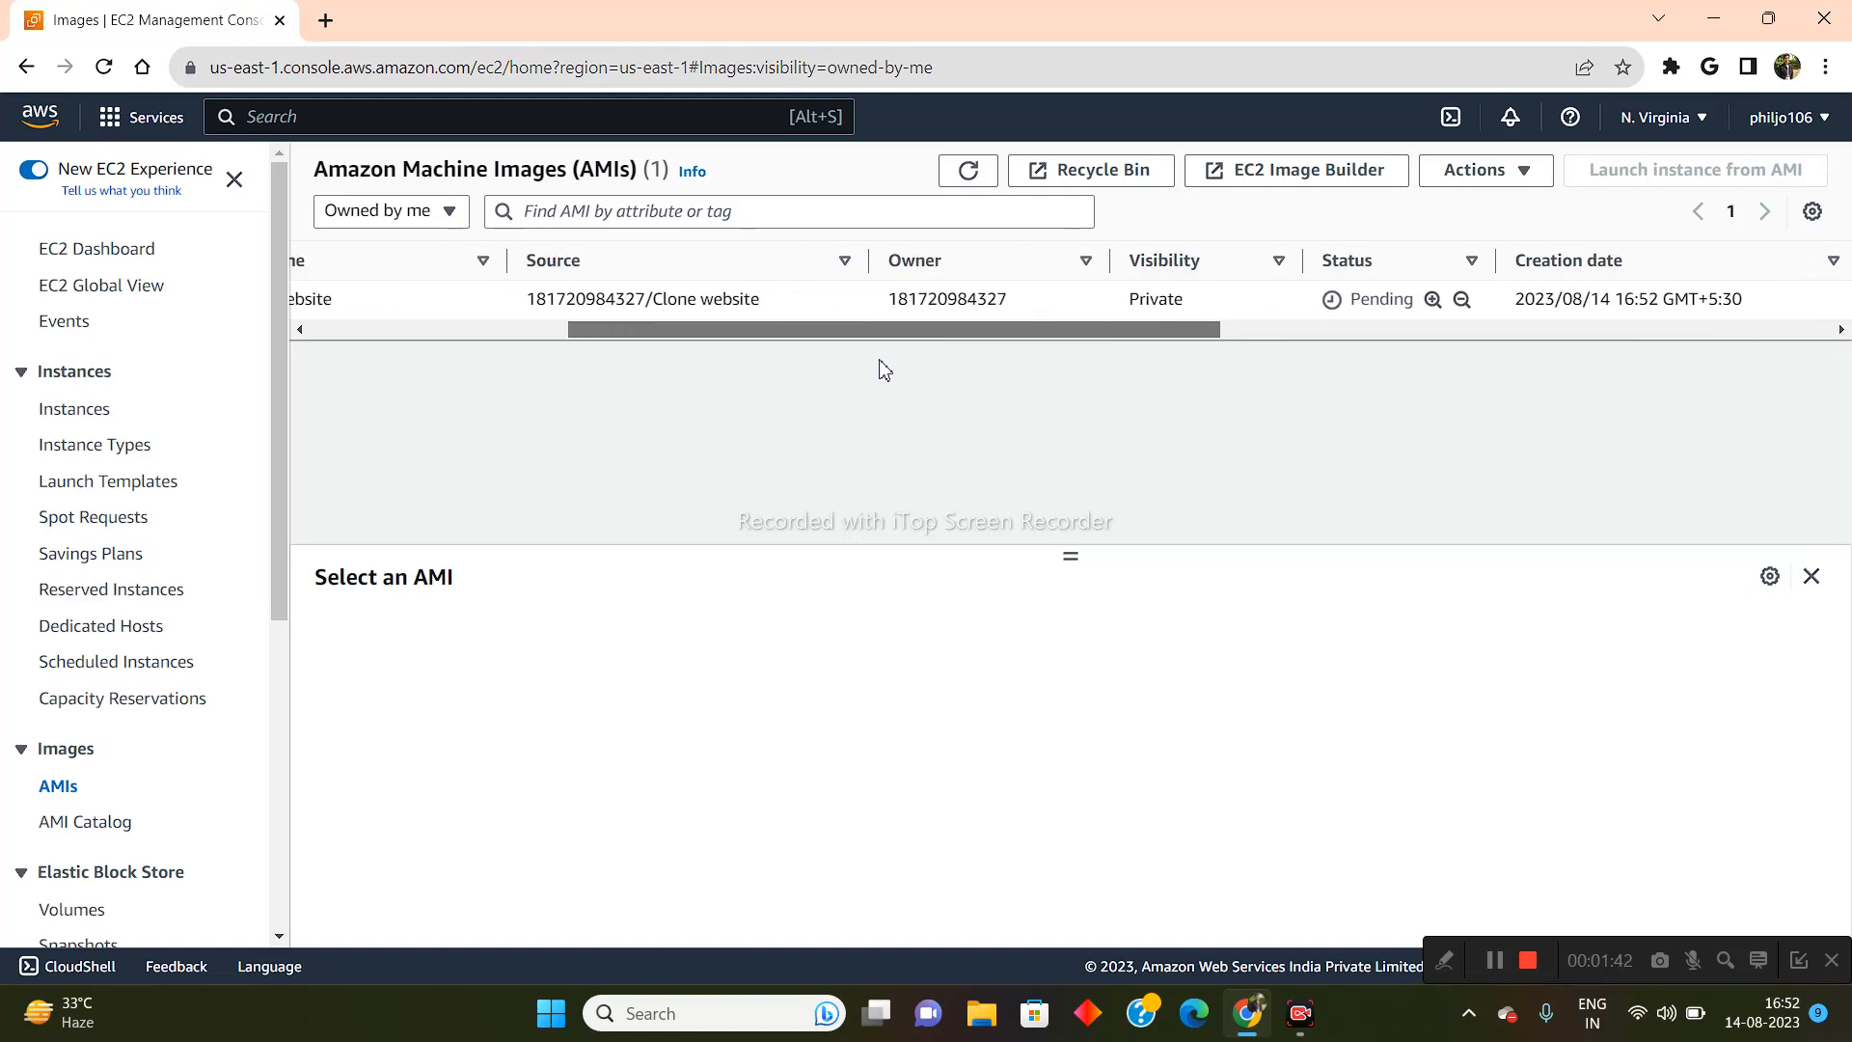
scroll("right", 3)
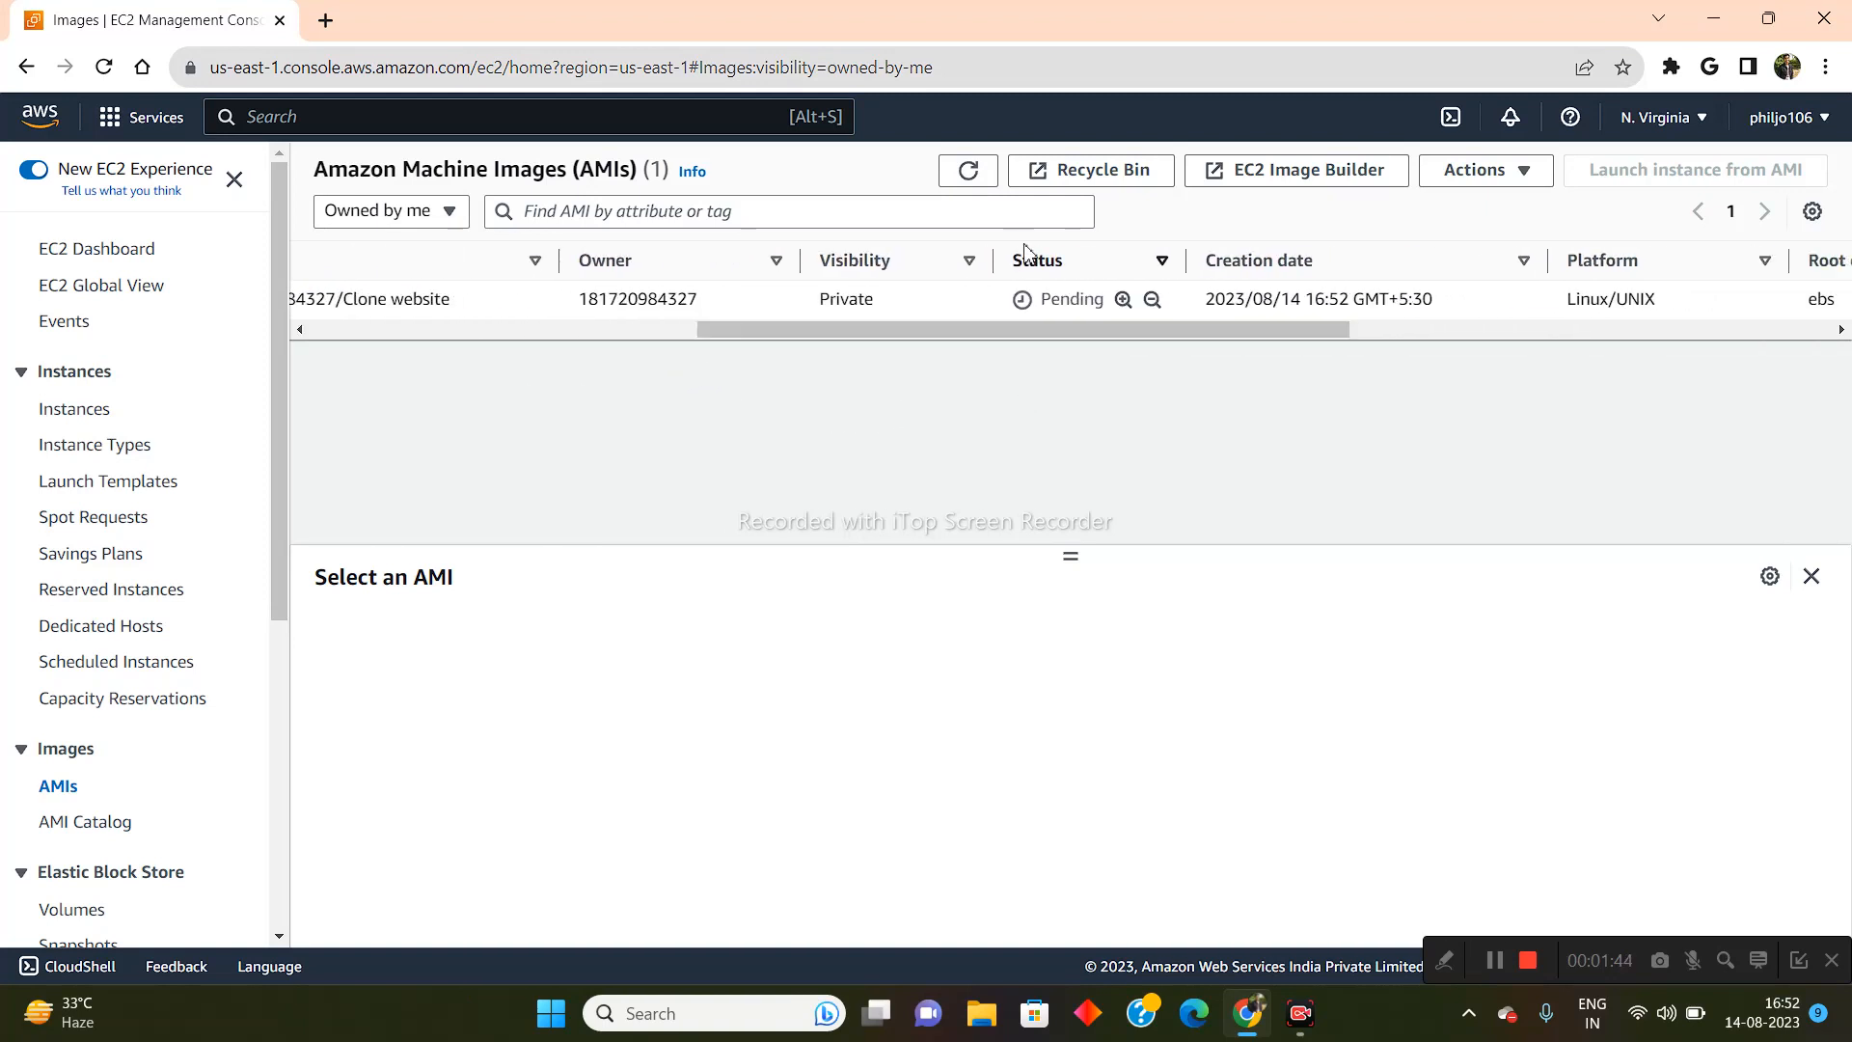
mouse_move(1059, 336)
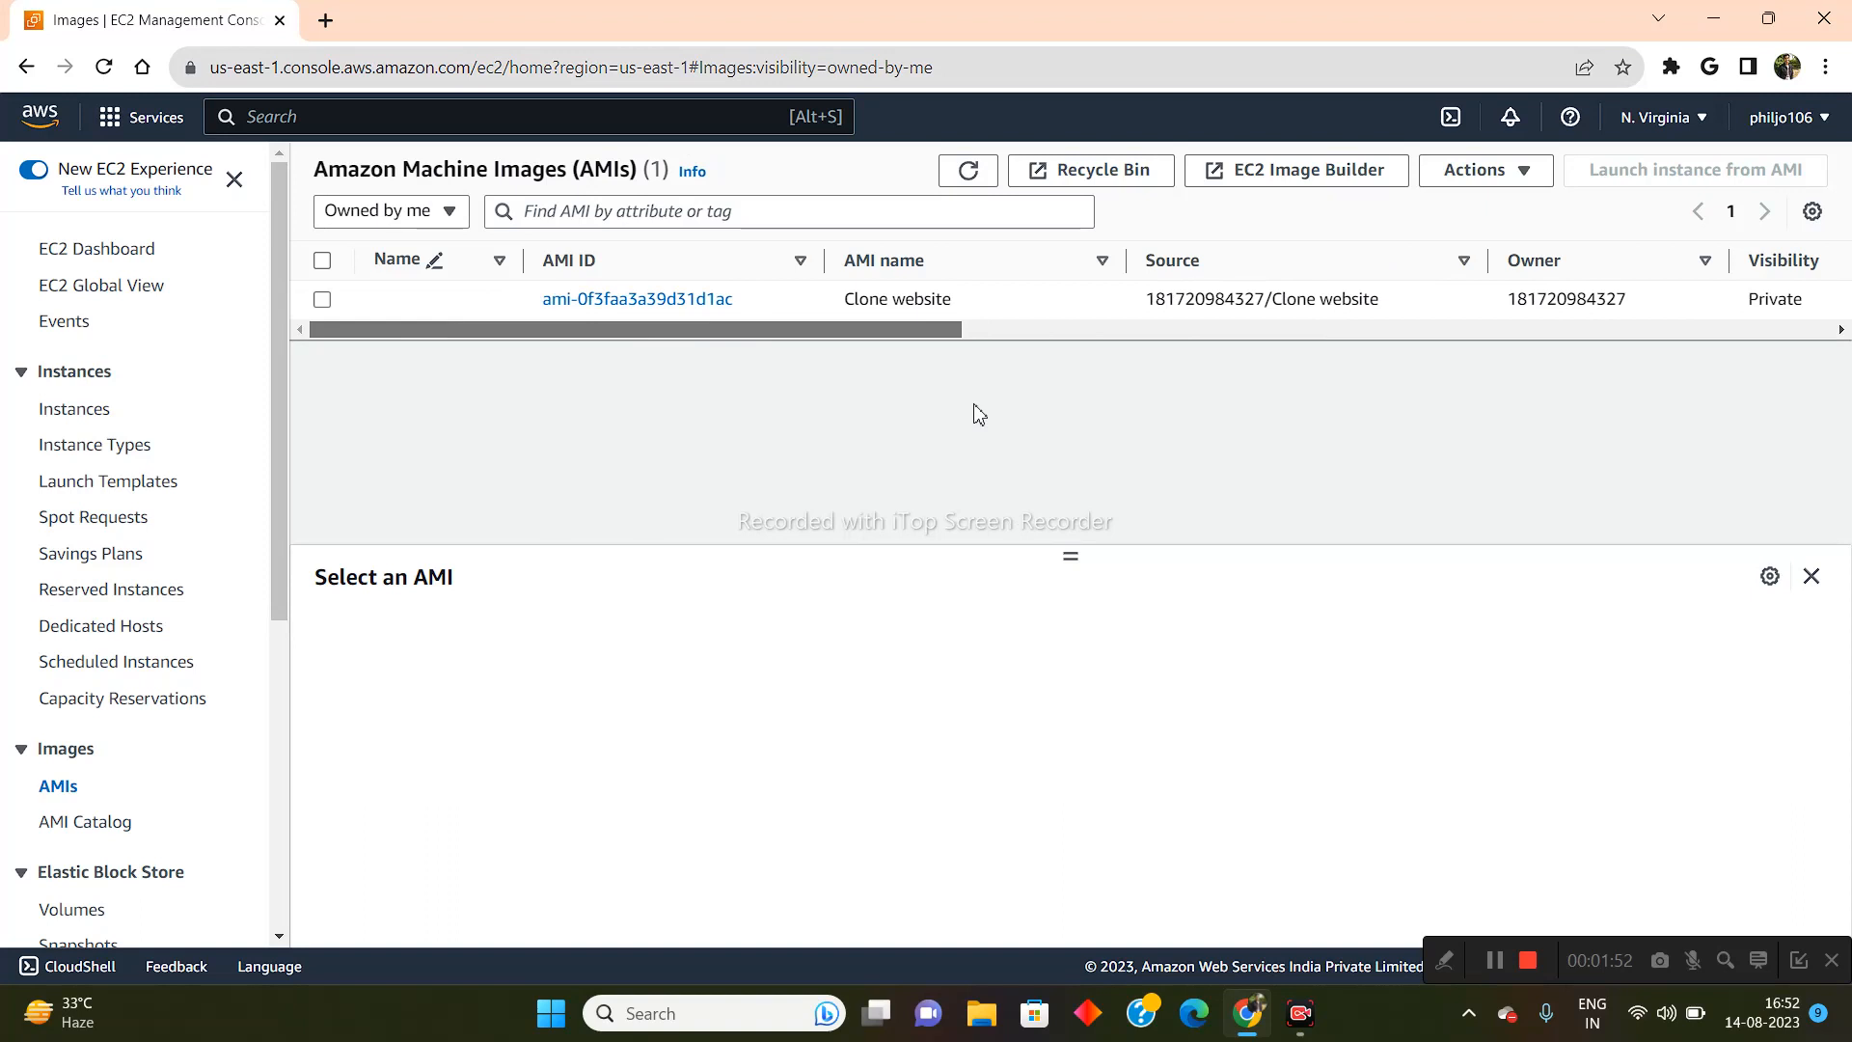
mouse_move(1527, 746)
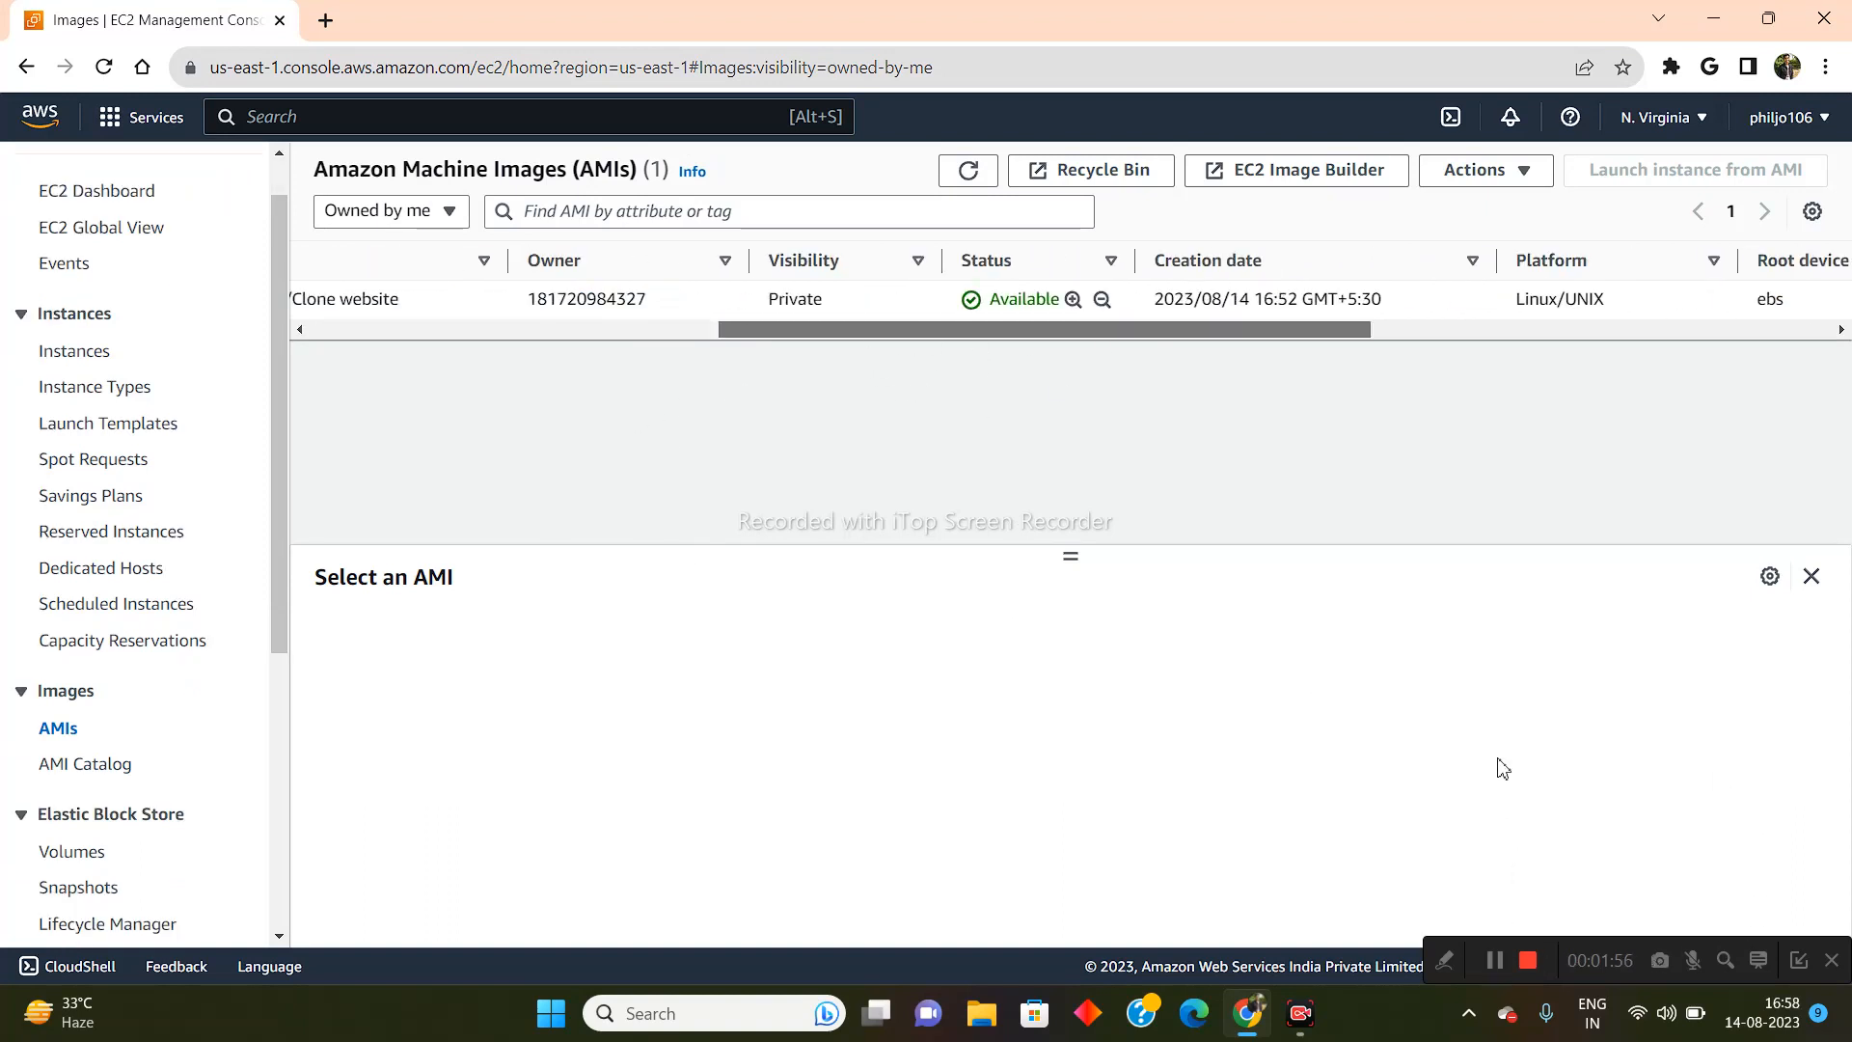
mouse_move(1128, 458)
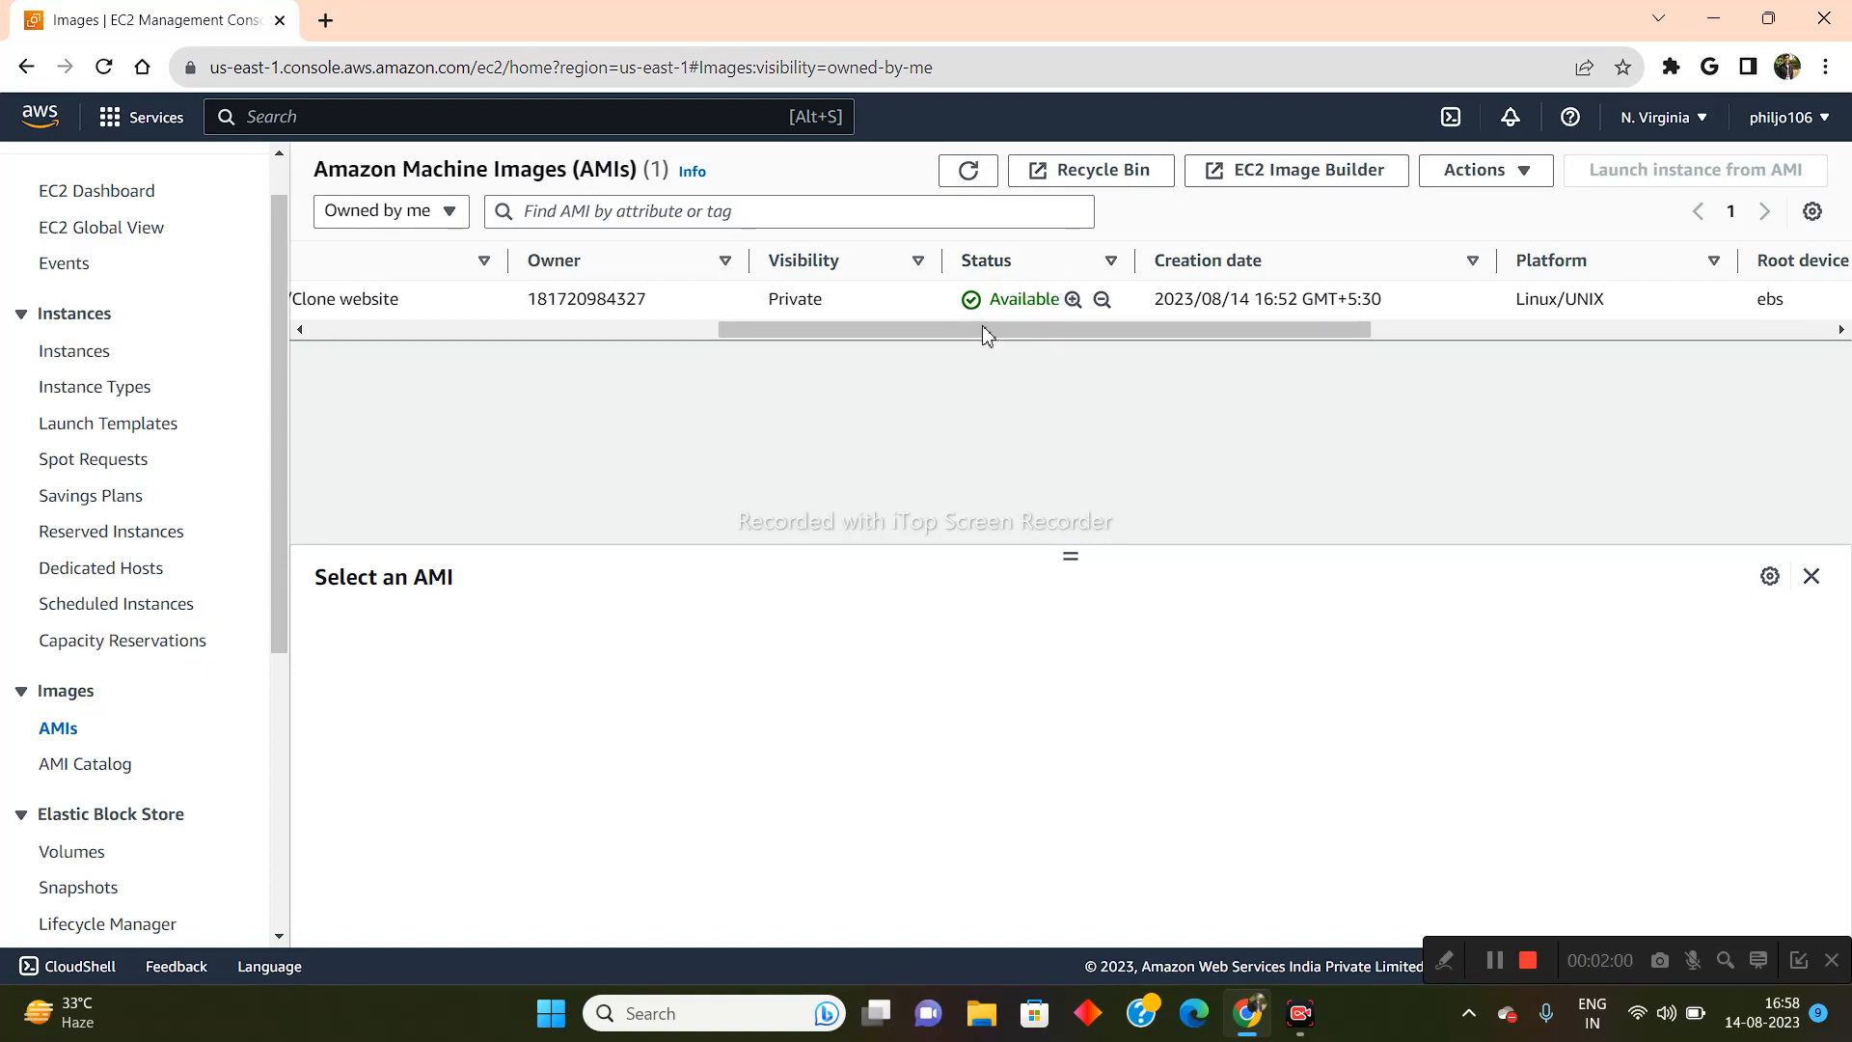
Confirm the Clone website image is Available, then return to the EC2 Dashboard.
scroll("right", 3)
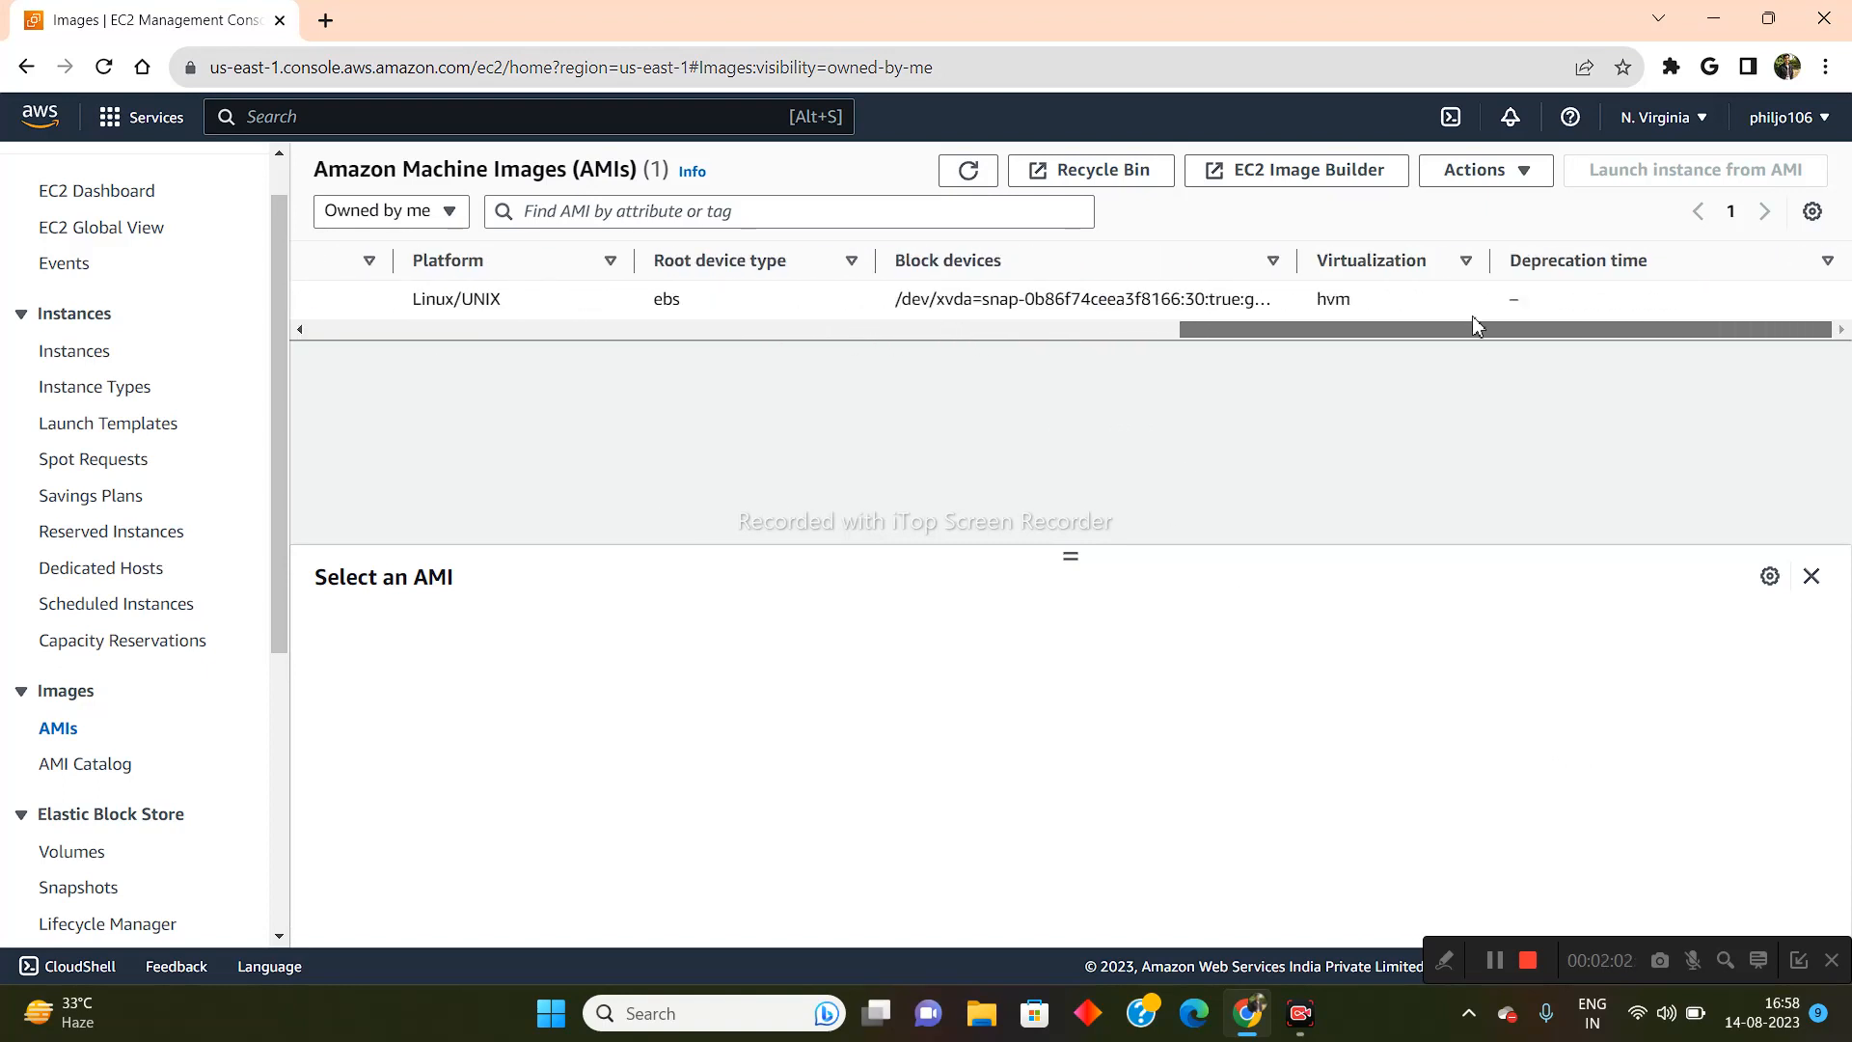
scroll("left", 3)
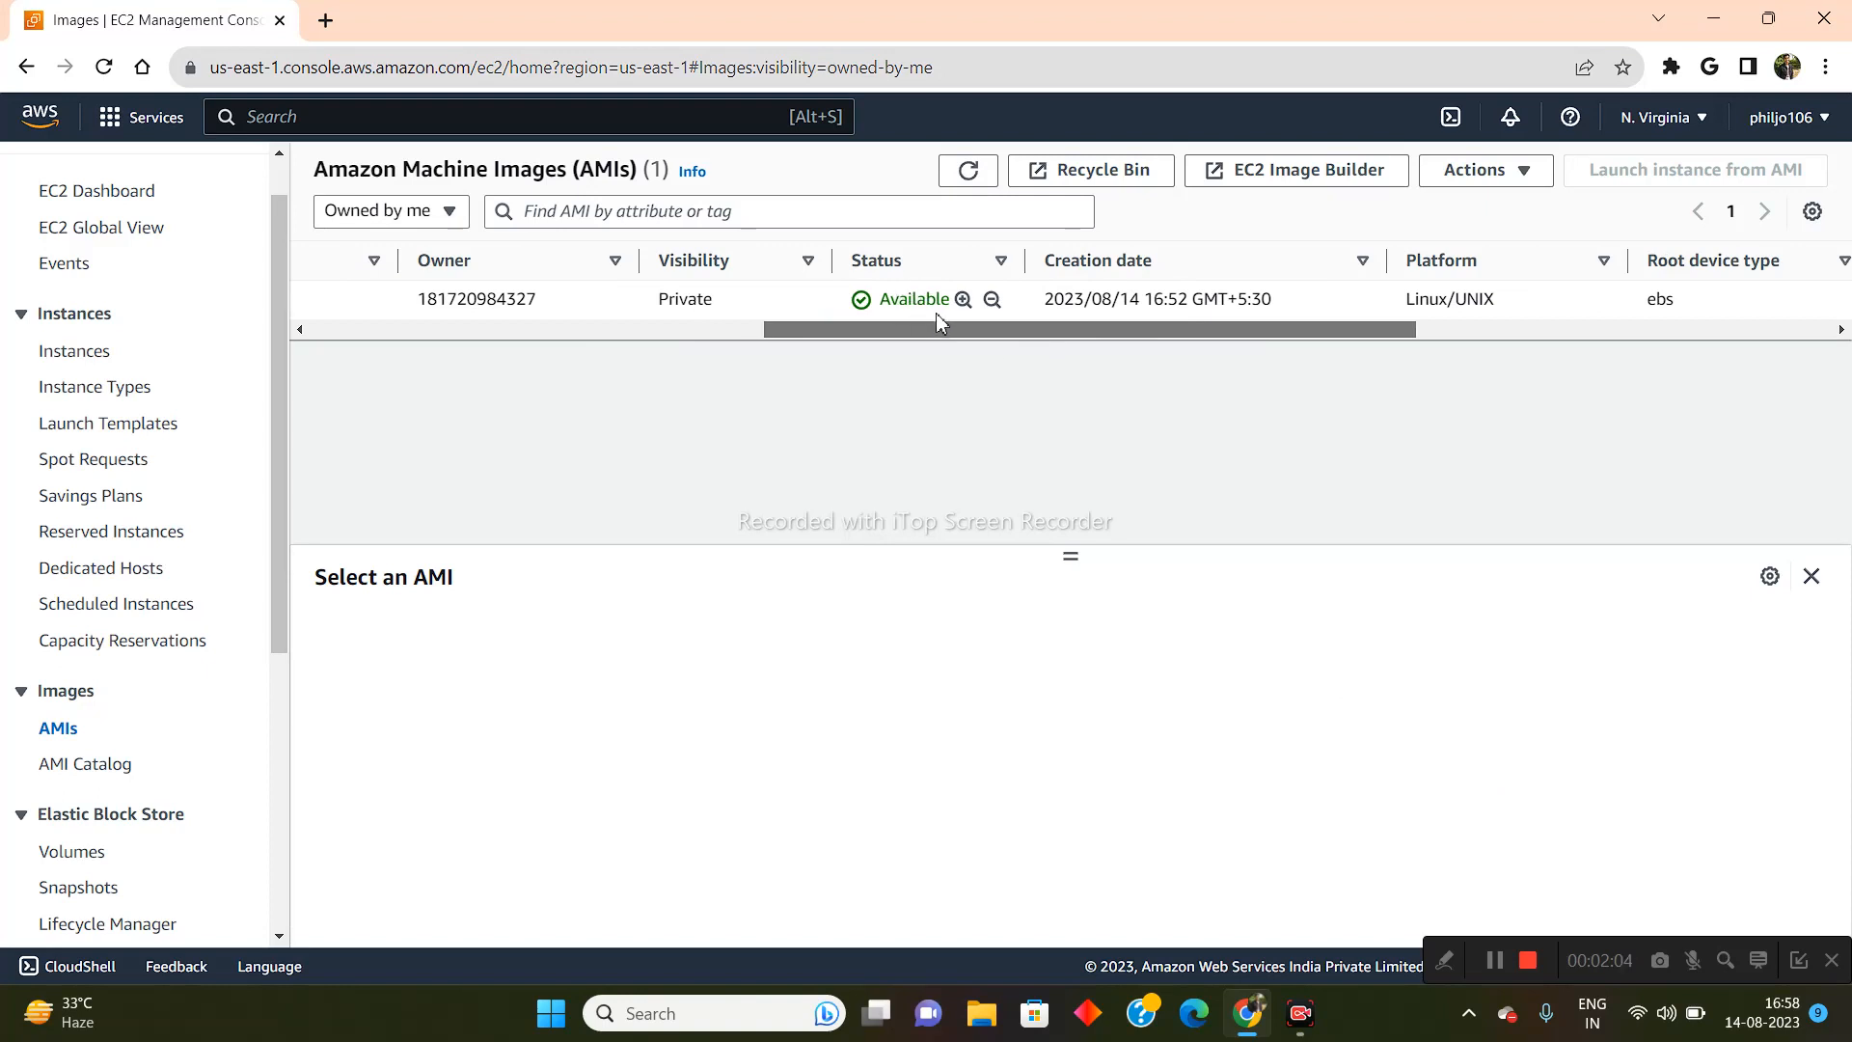
scroll("left", 3)
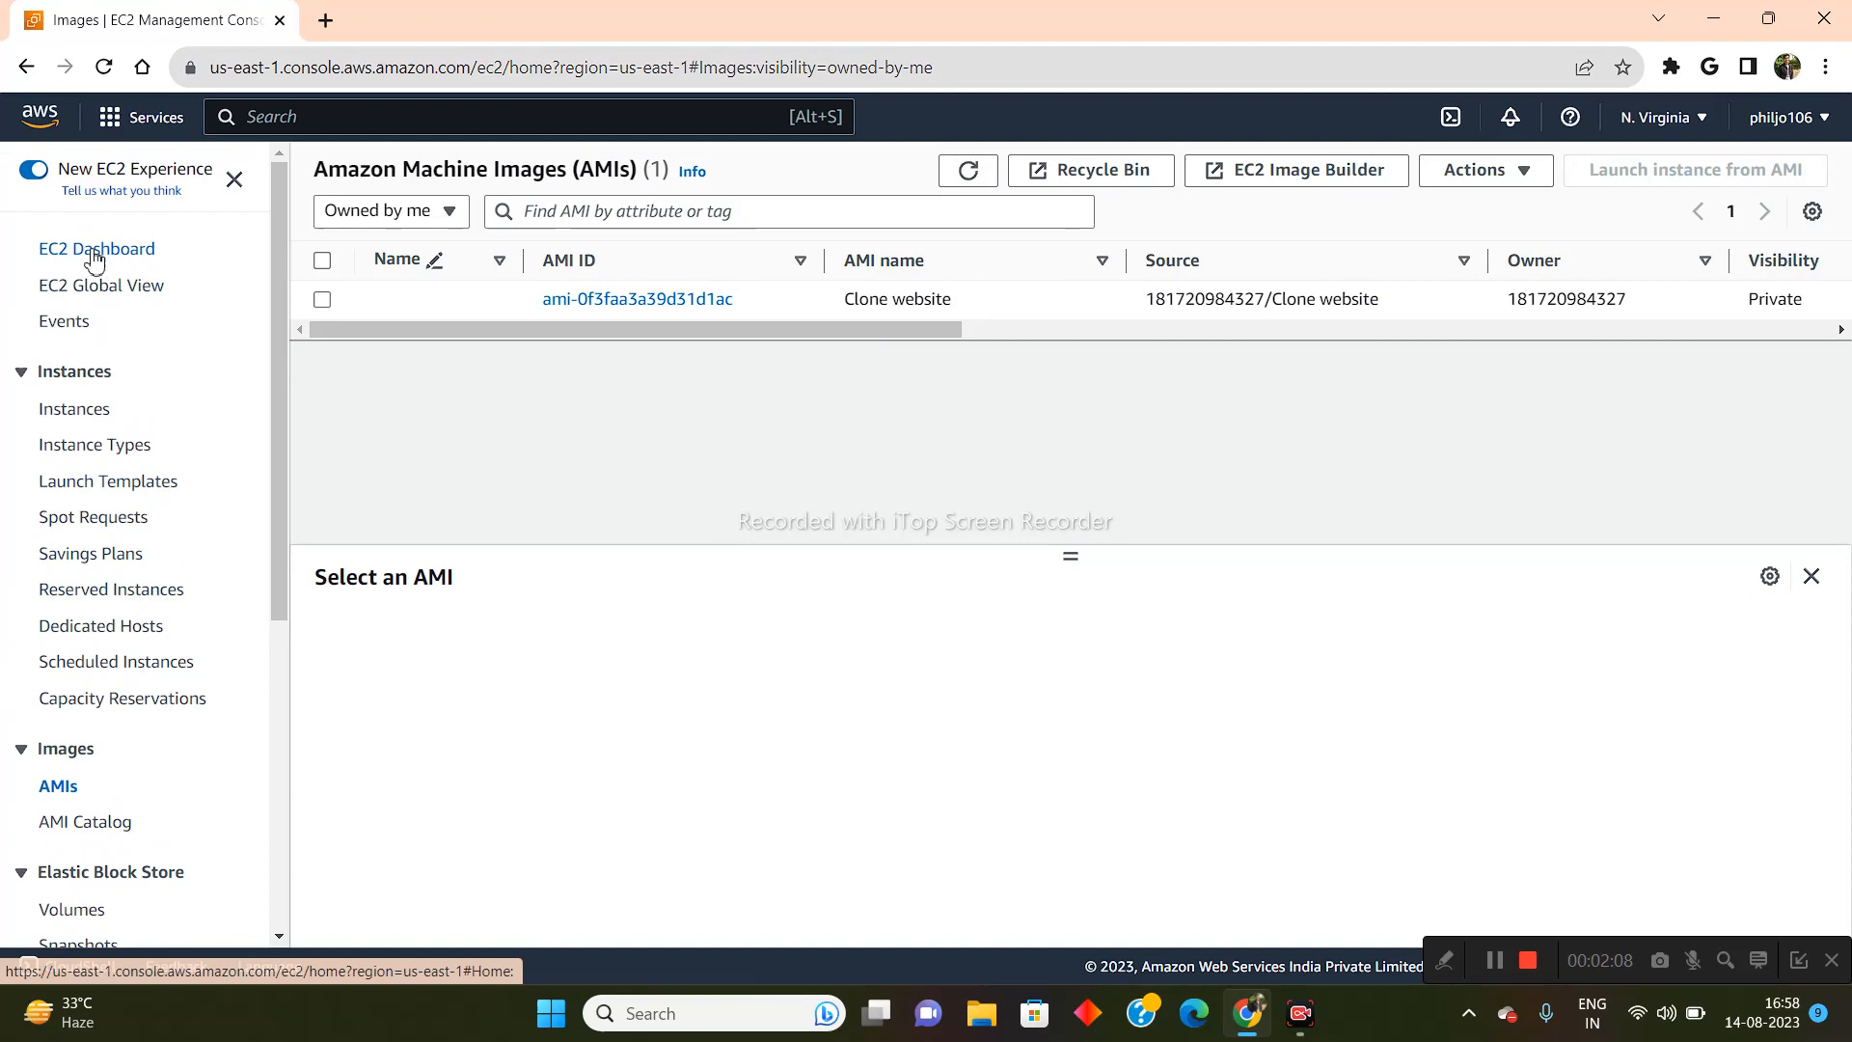
left_click(98, 248)
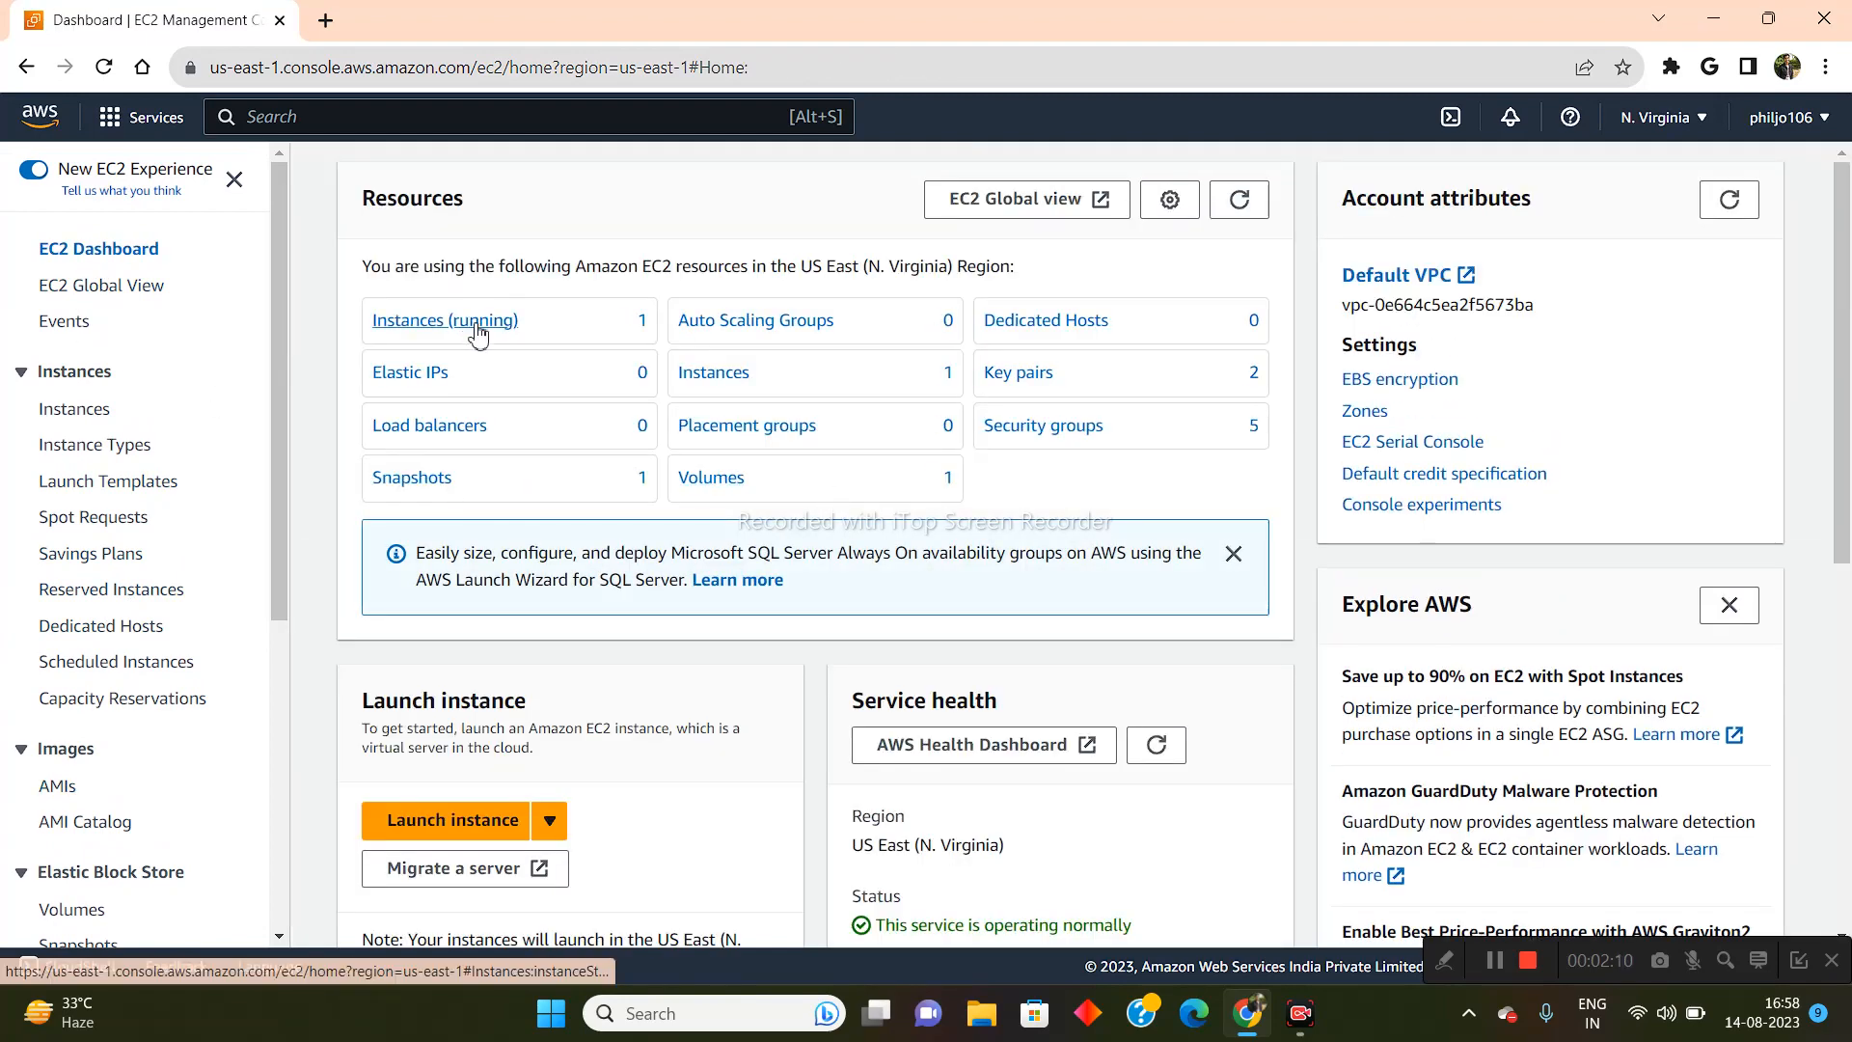
Start a new instance launch named 'Test Server 2' and review the form.
left_click(443, 320)
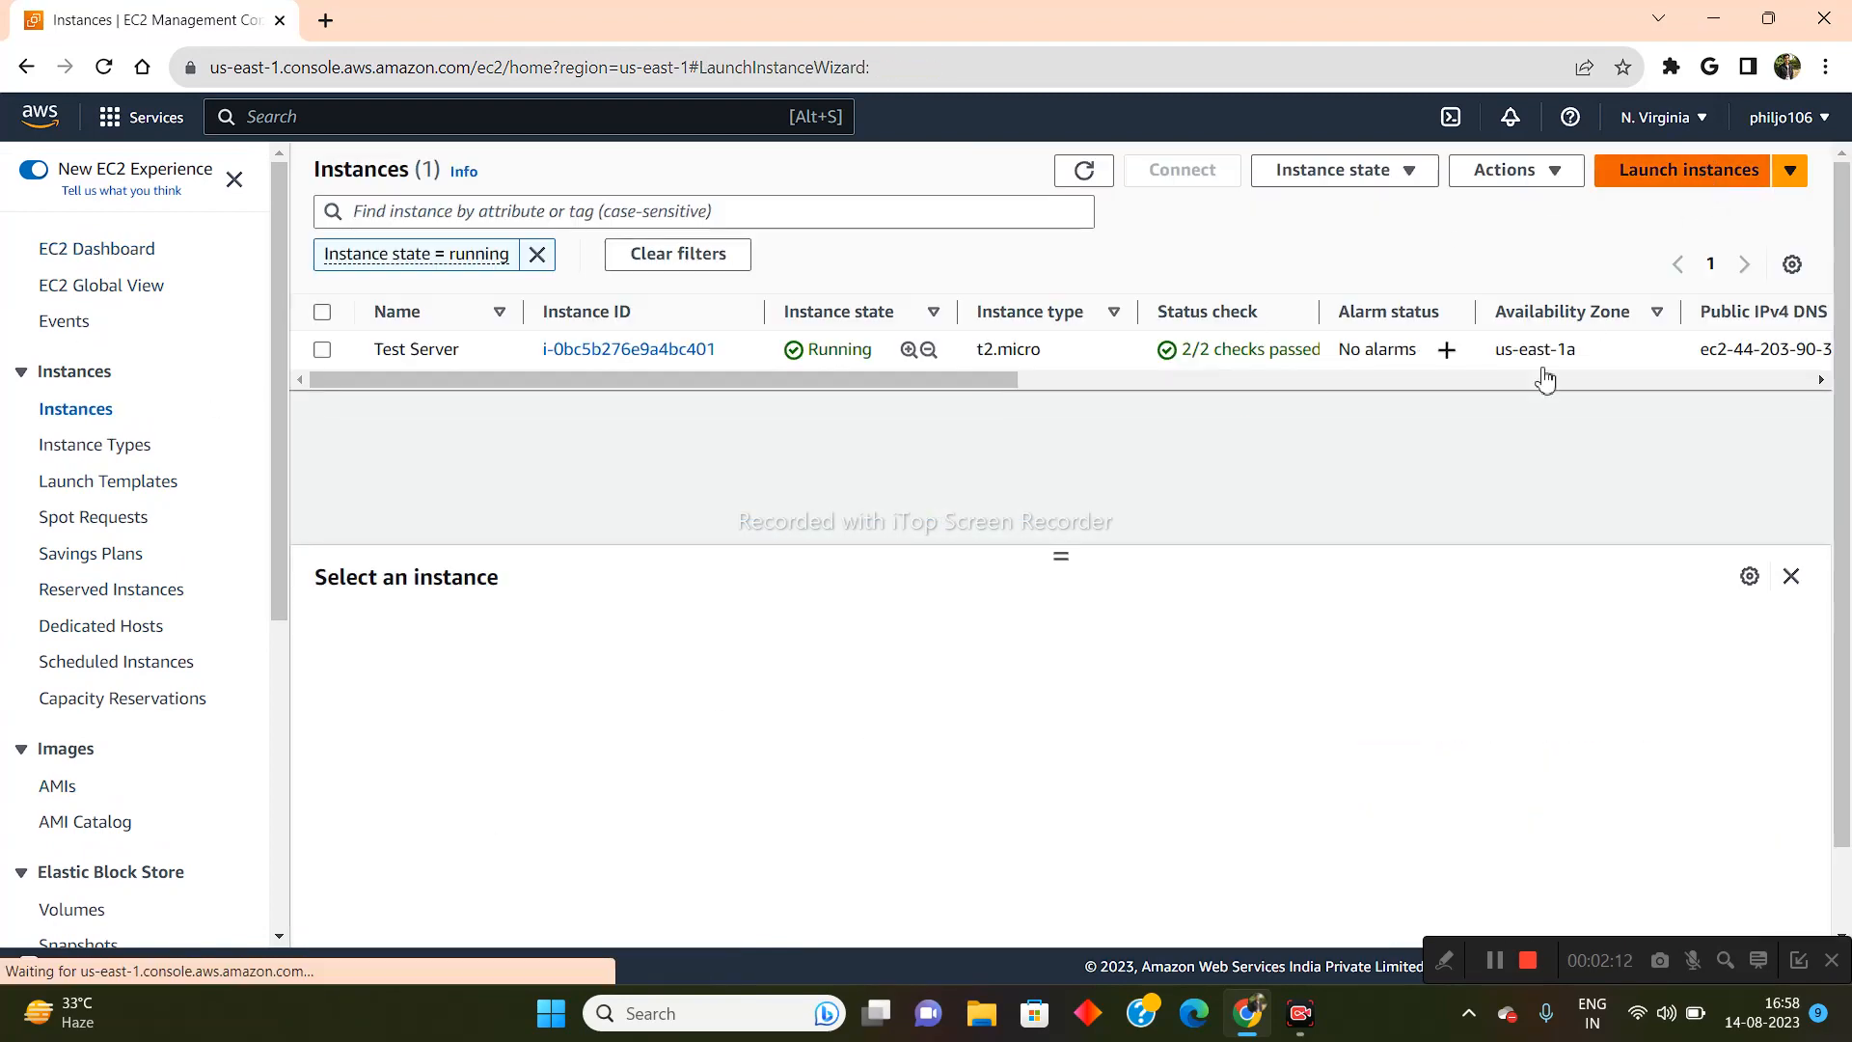
left_click(1688, 170)
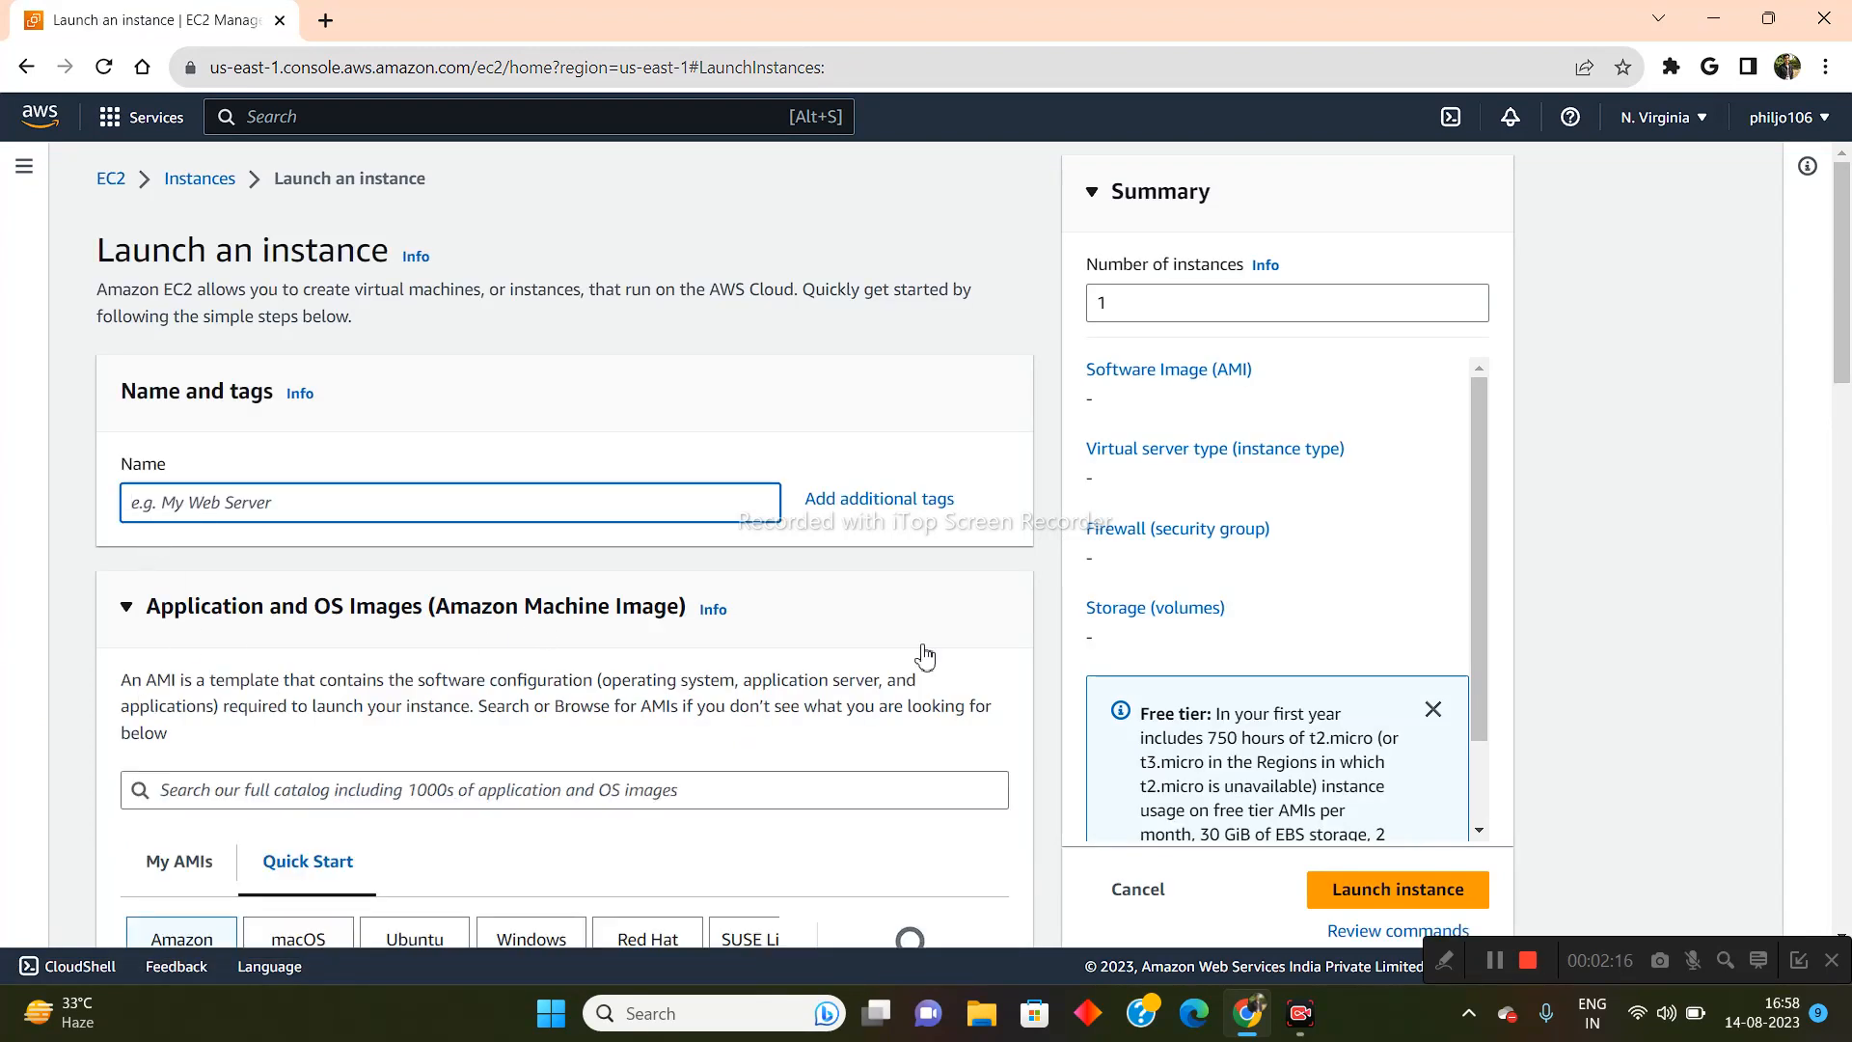
type("Test Se")
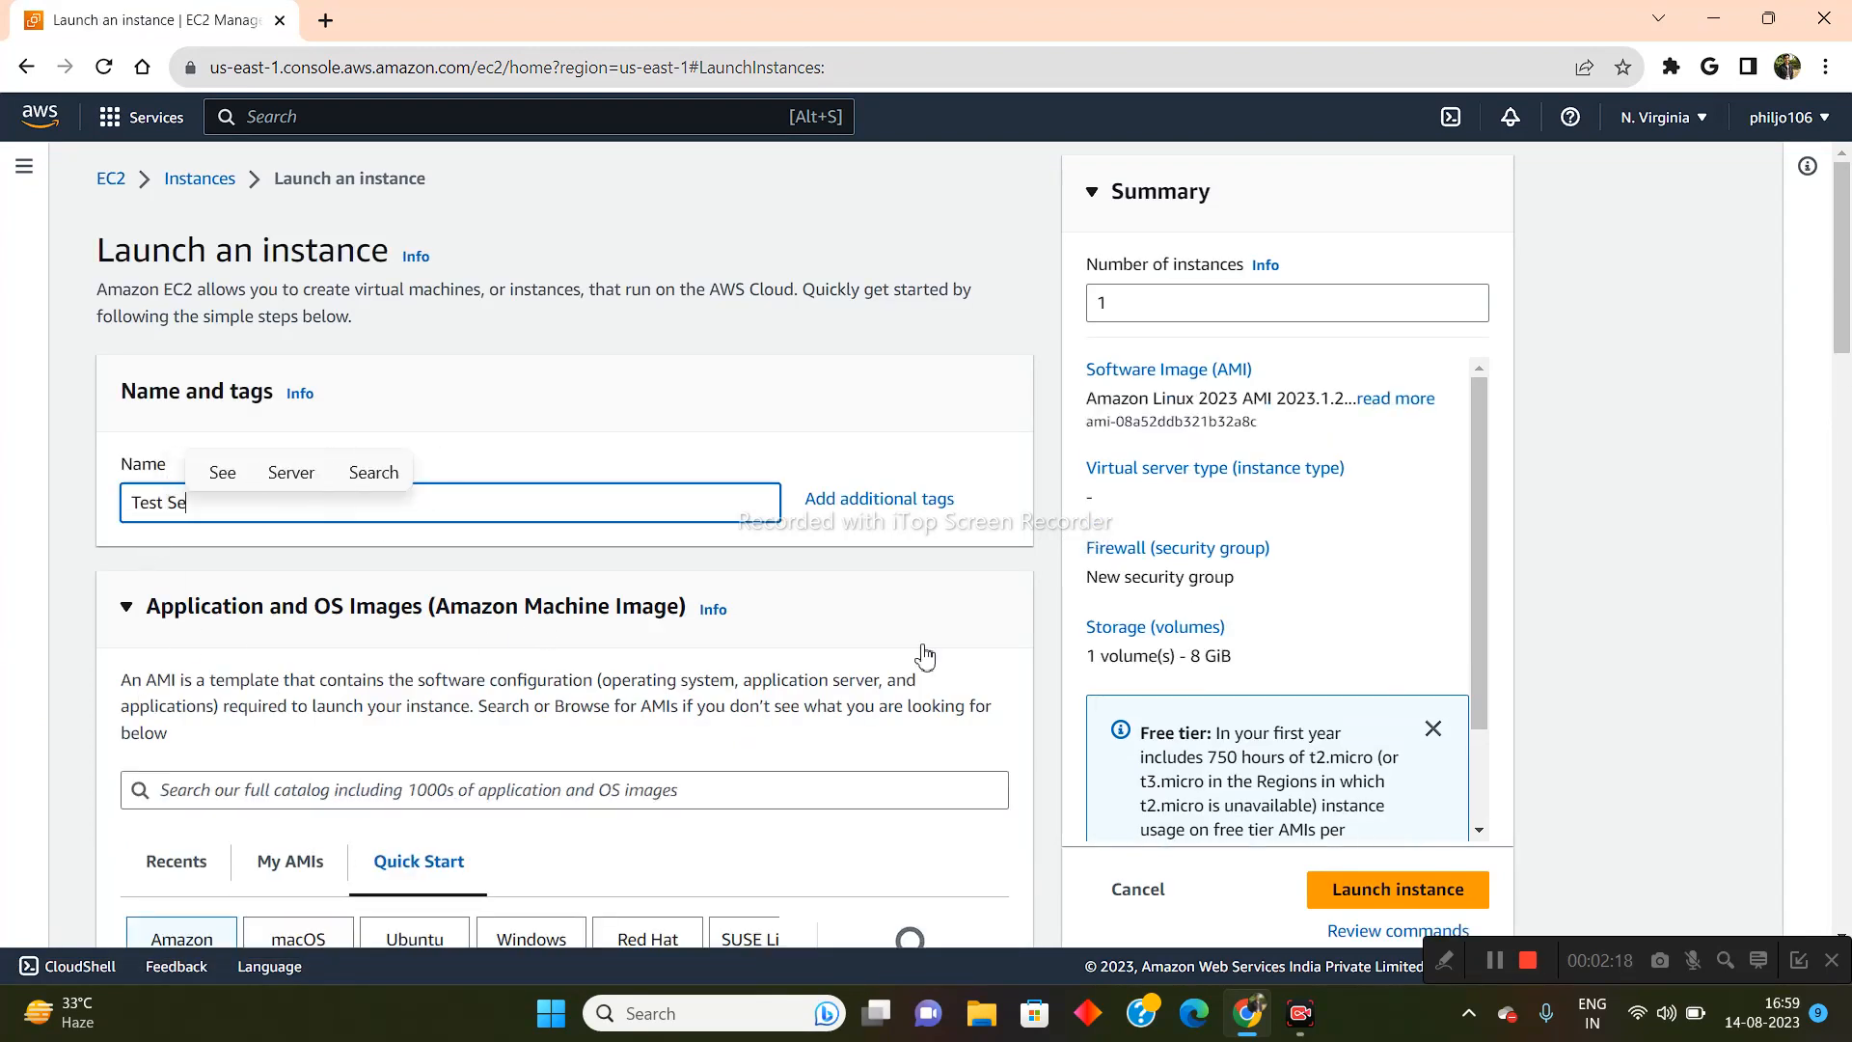
scroll("down", 3)
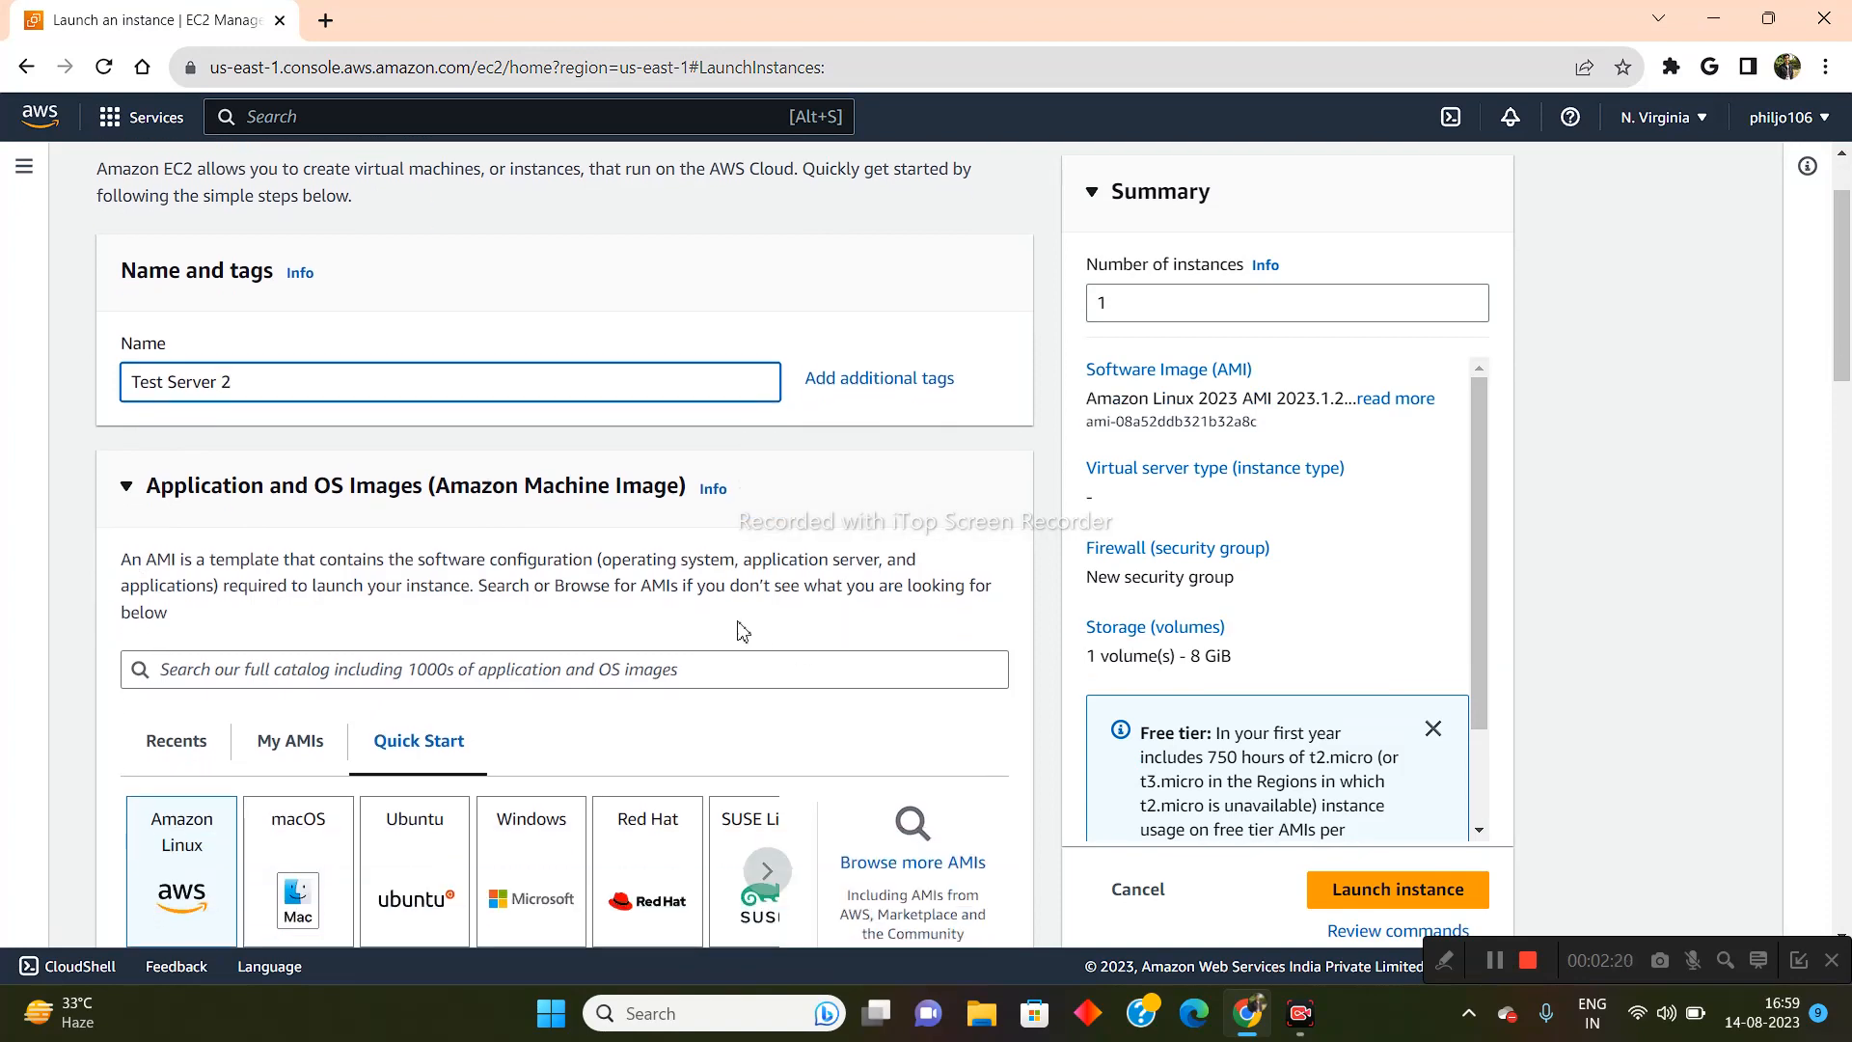
scroll("down", 3)
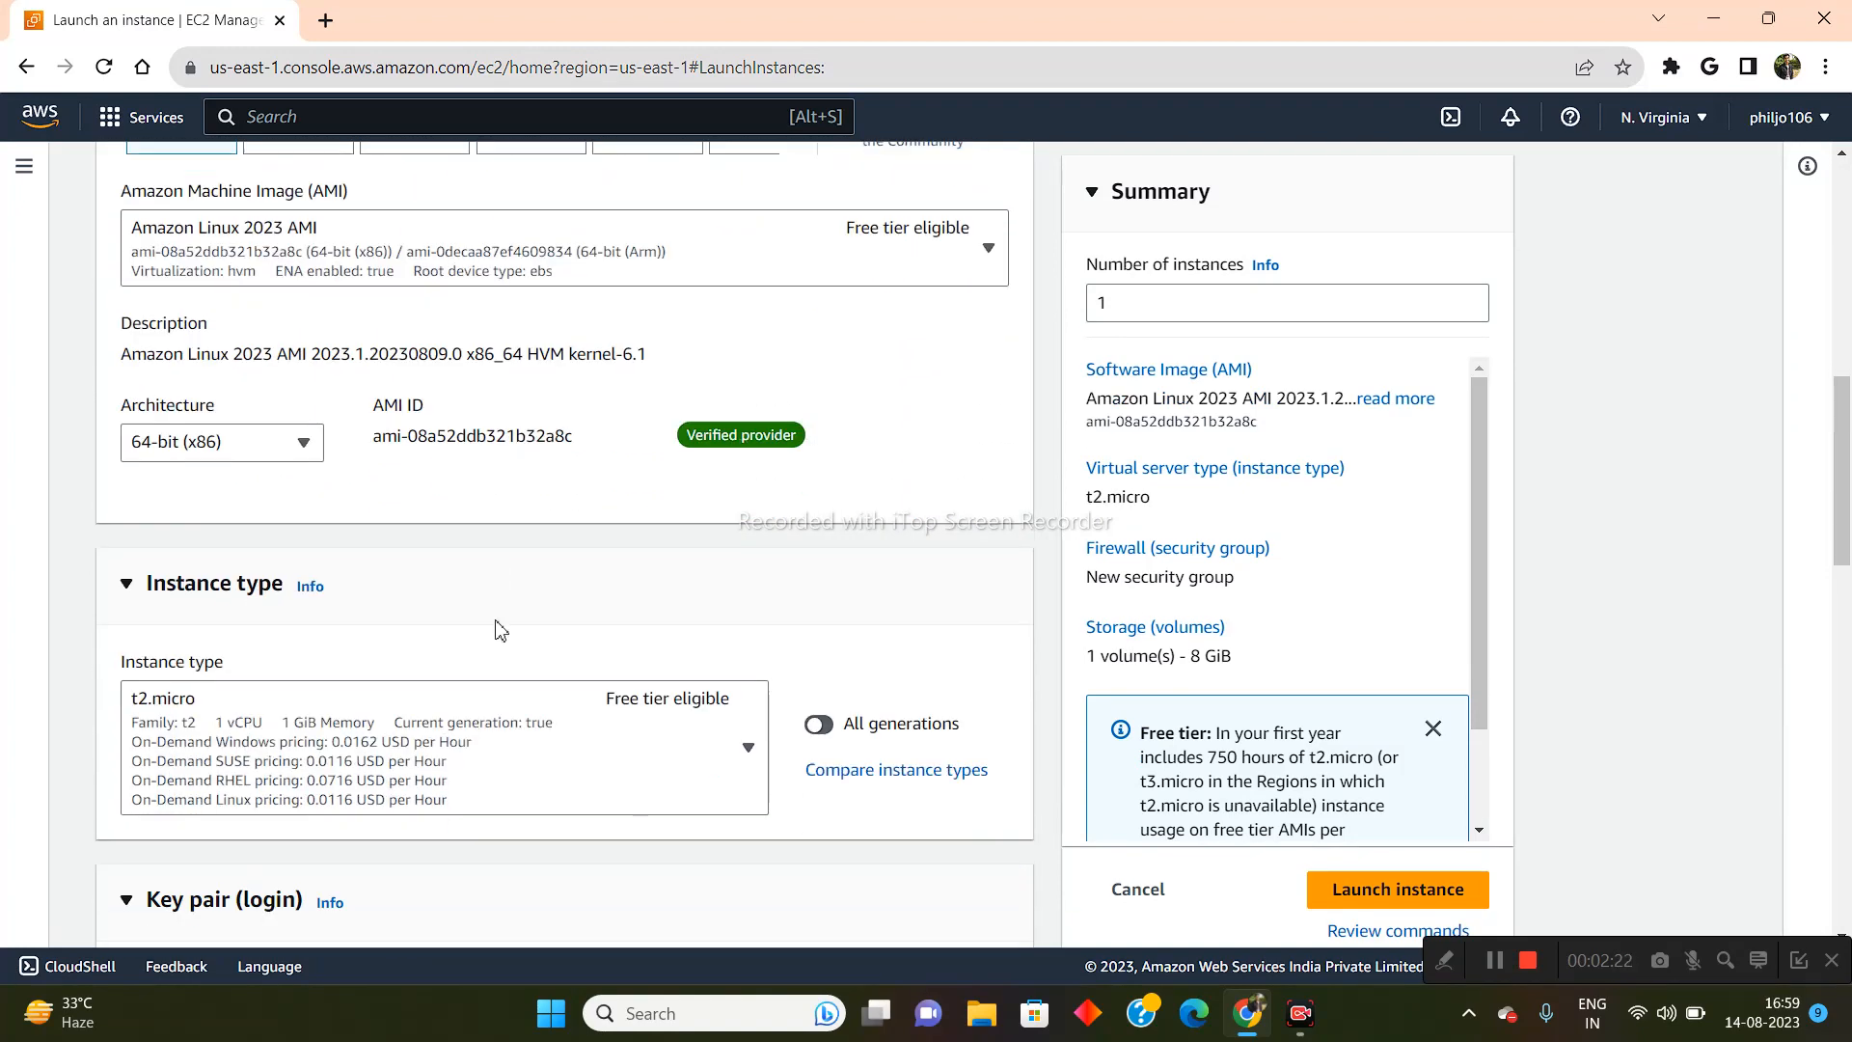
scroll("down", 3)
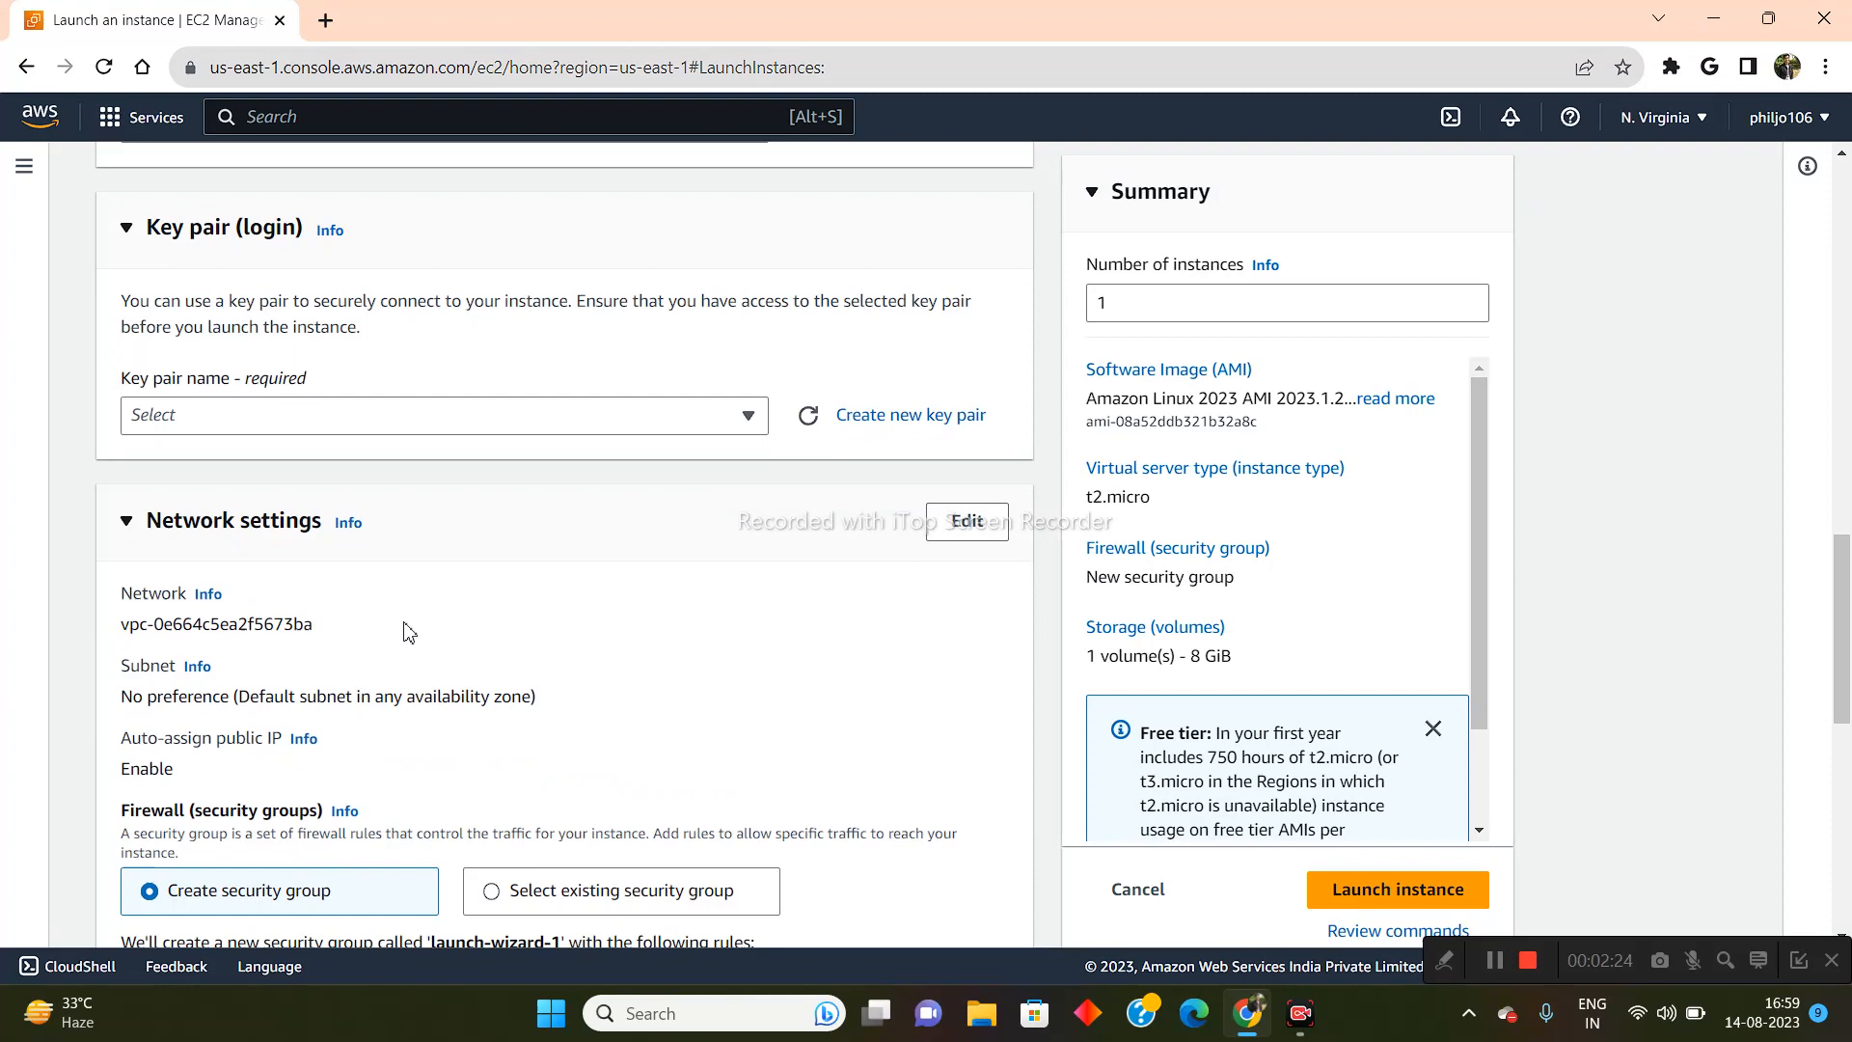
scroll("up", 3)
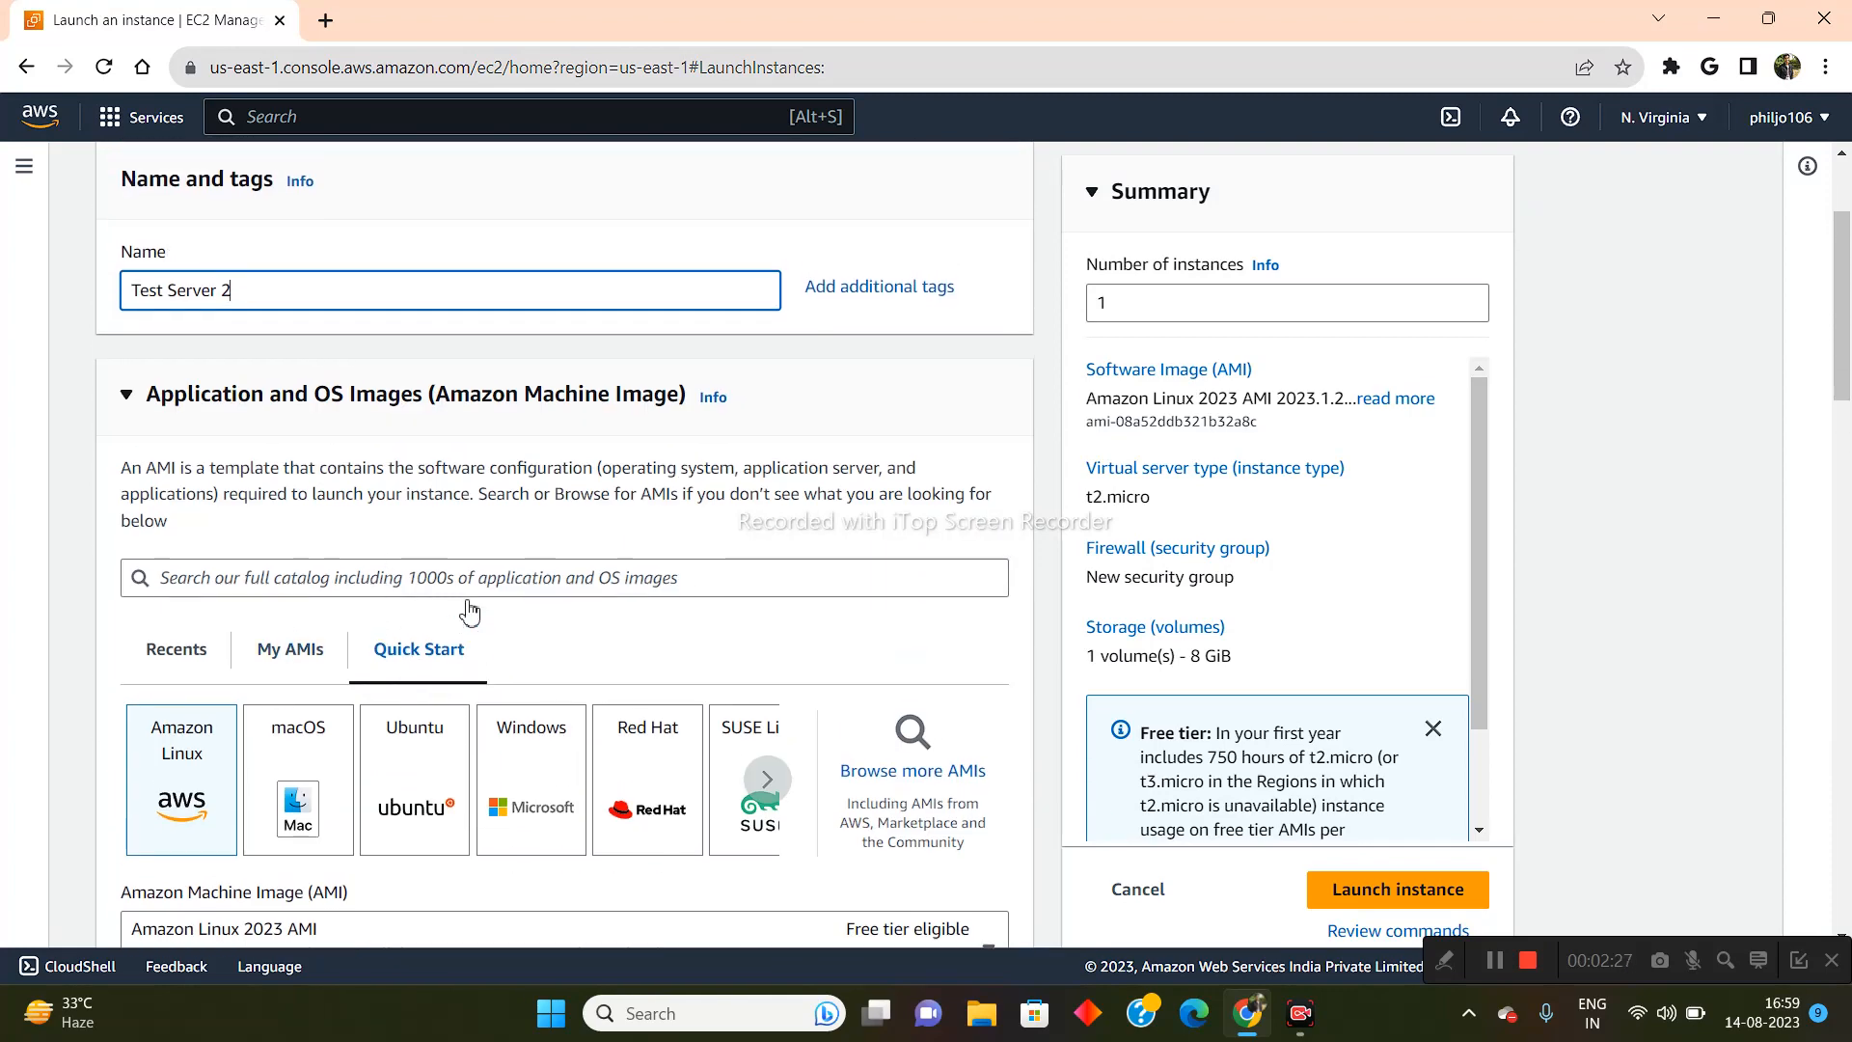
scroll("down", 3)
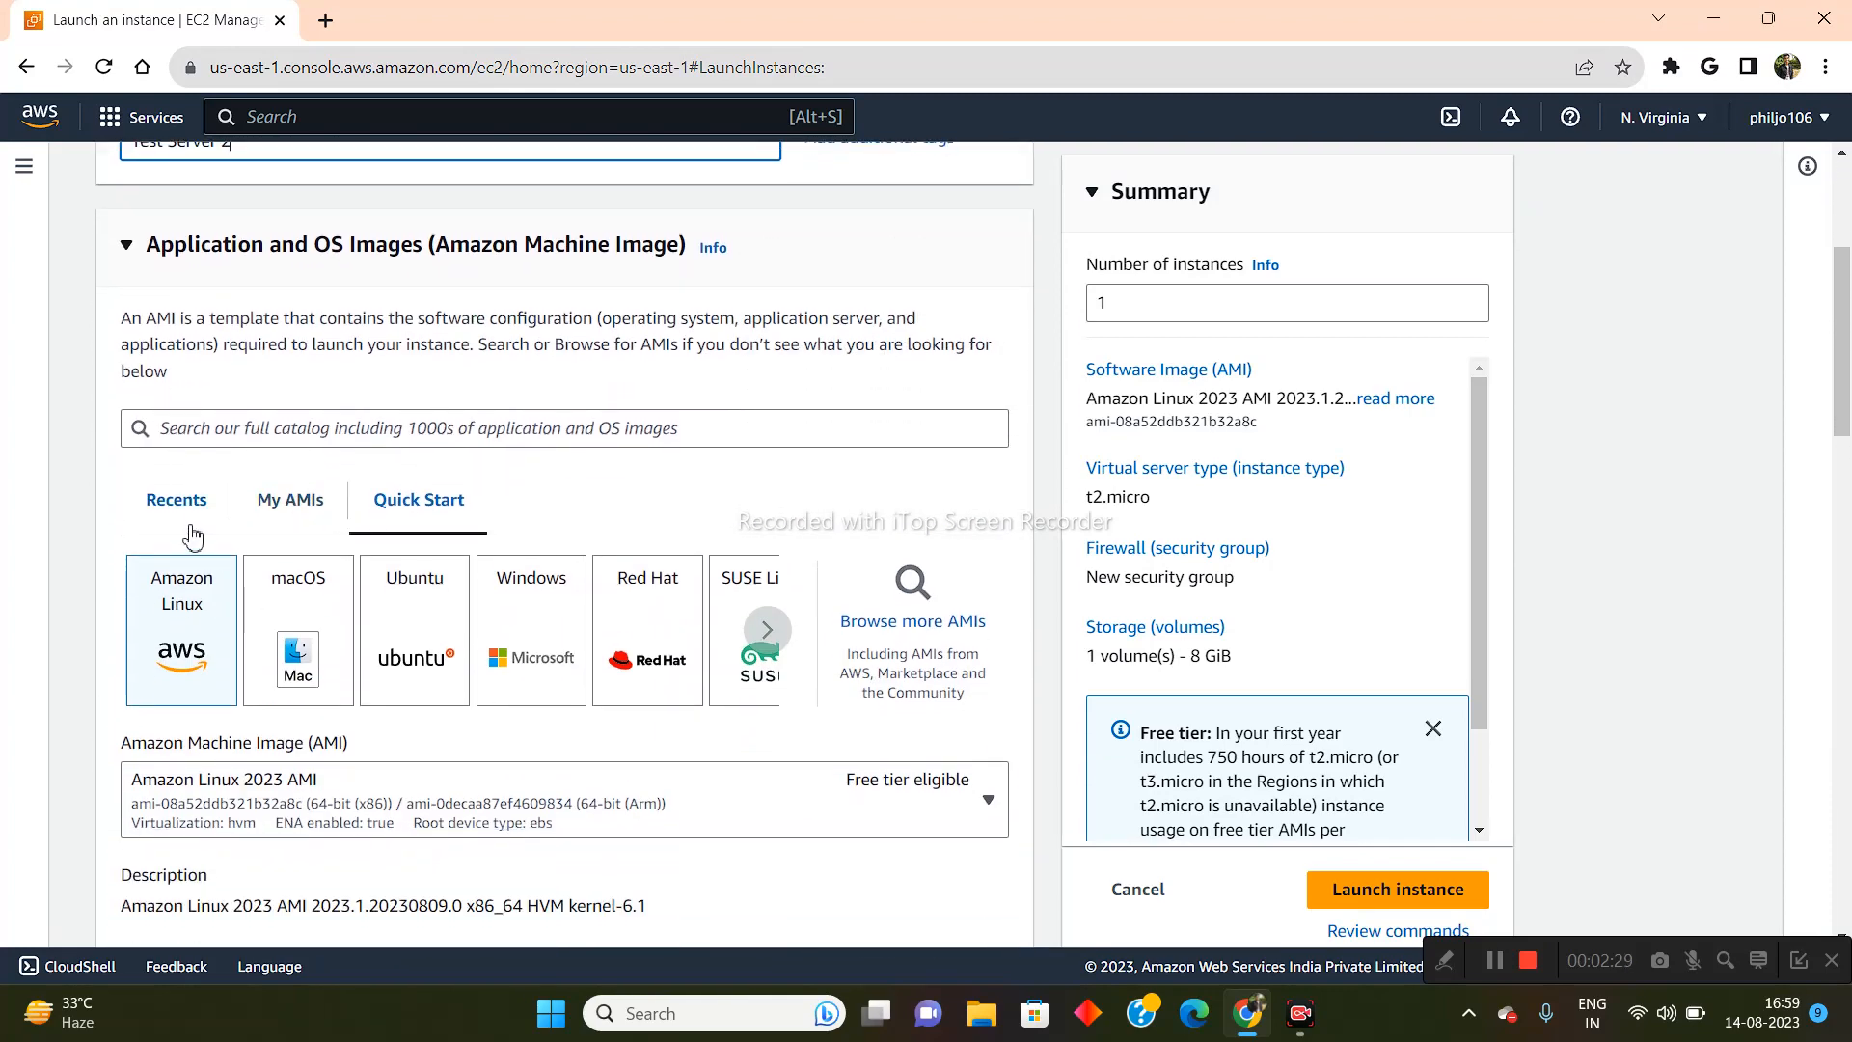
Select the owned 'Clone website' AMI as the new instance's machine image.
left_click(176, 499)
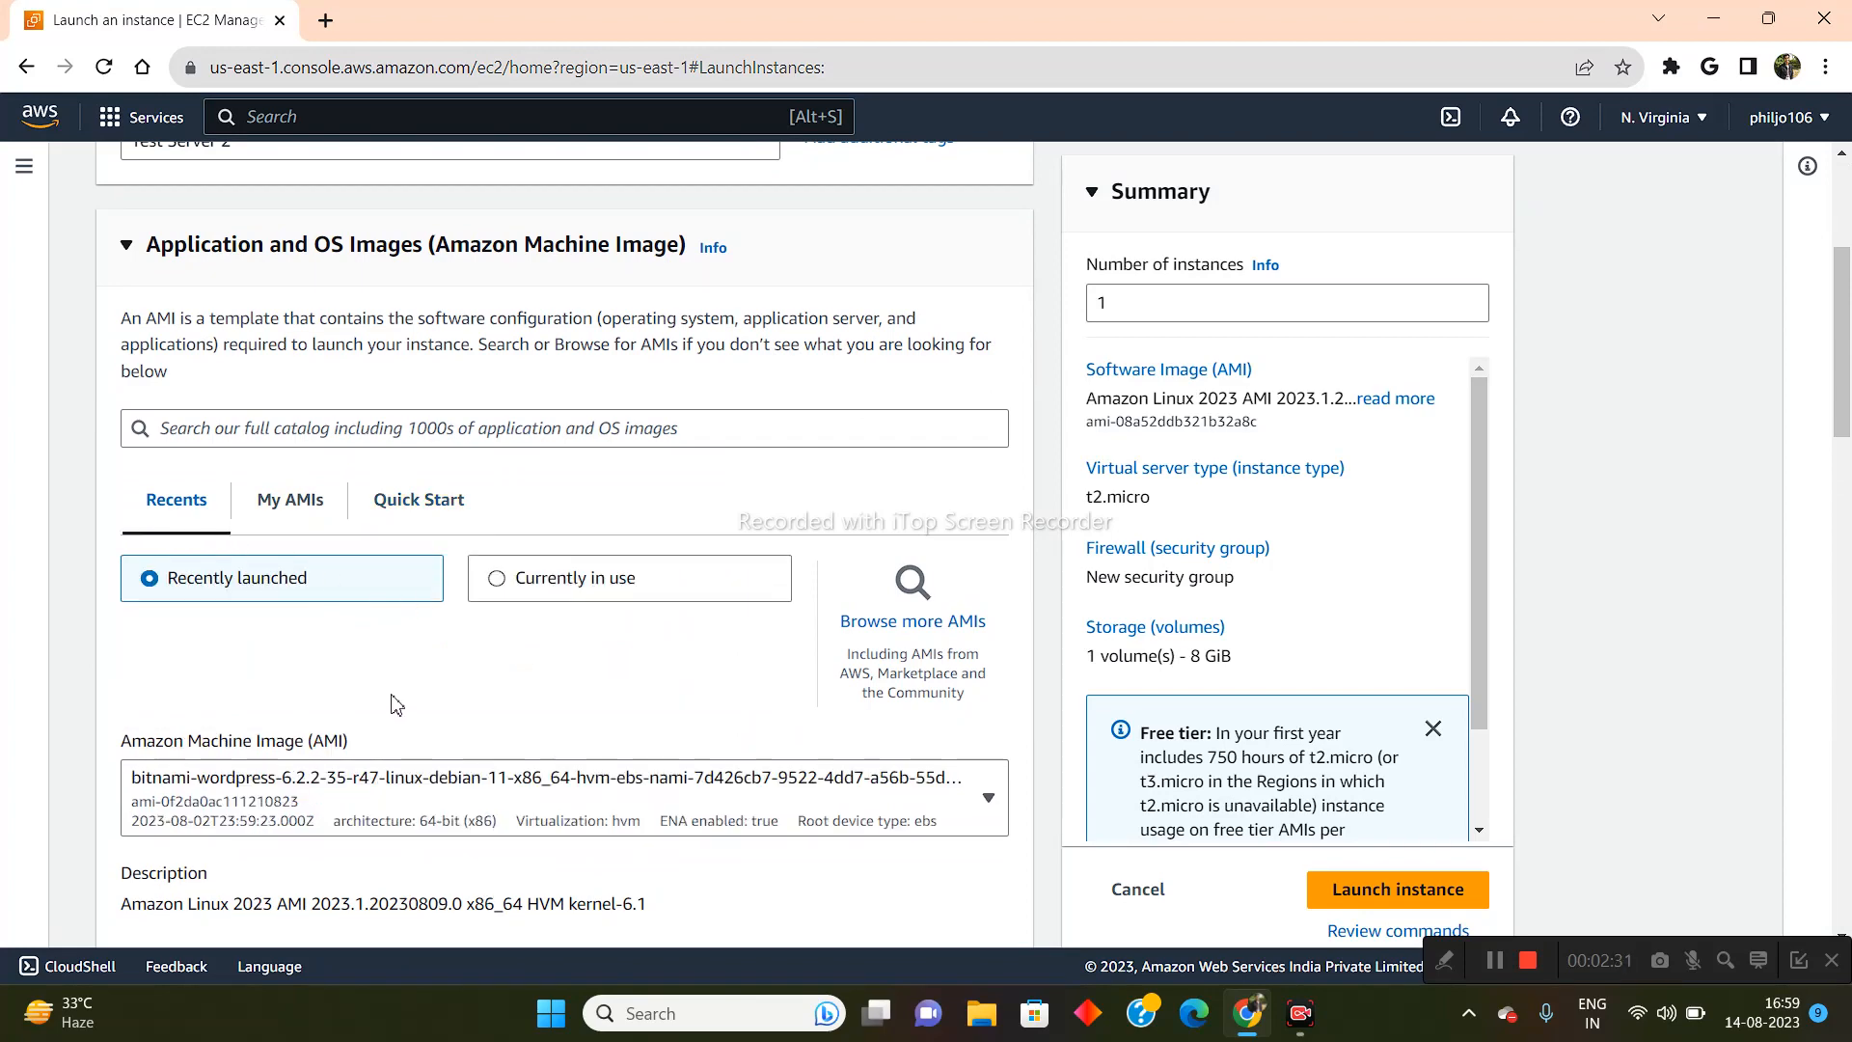
mouse_move(935, 600)
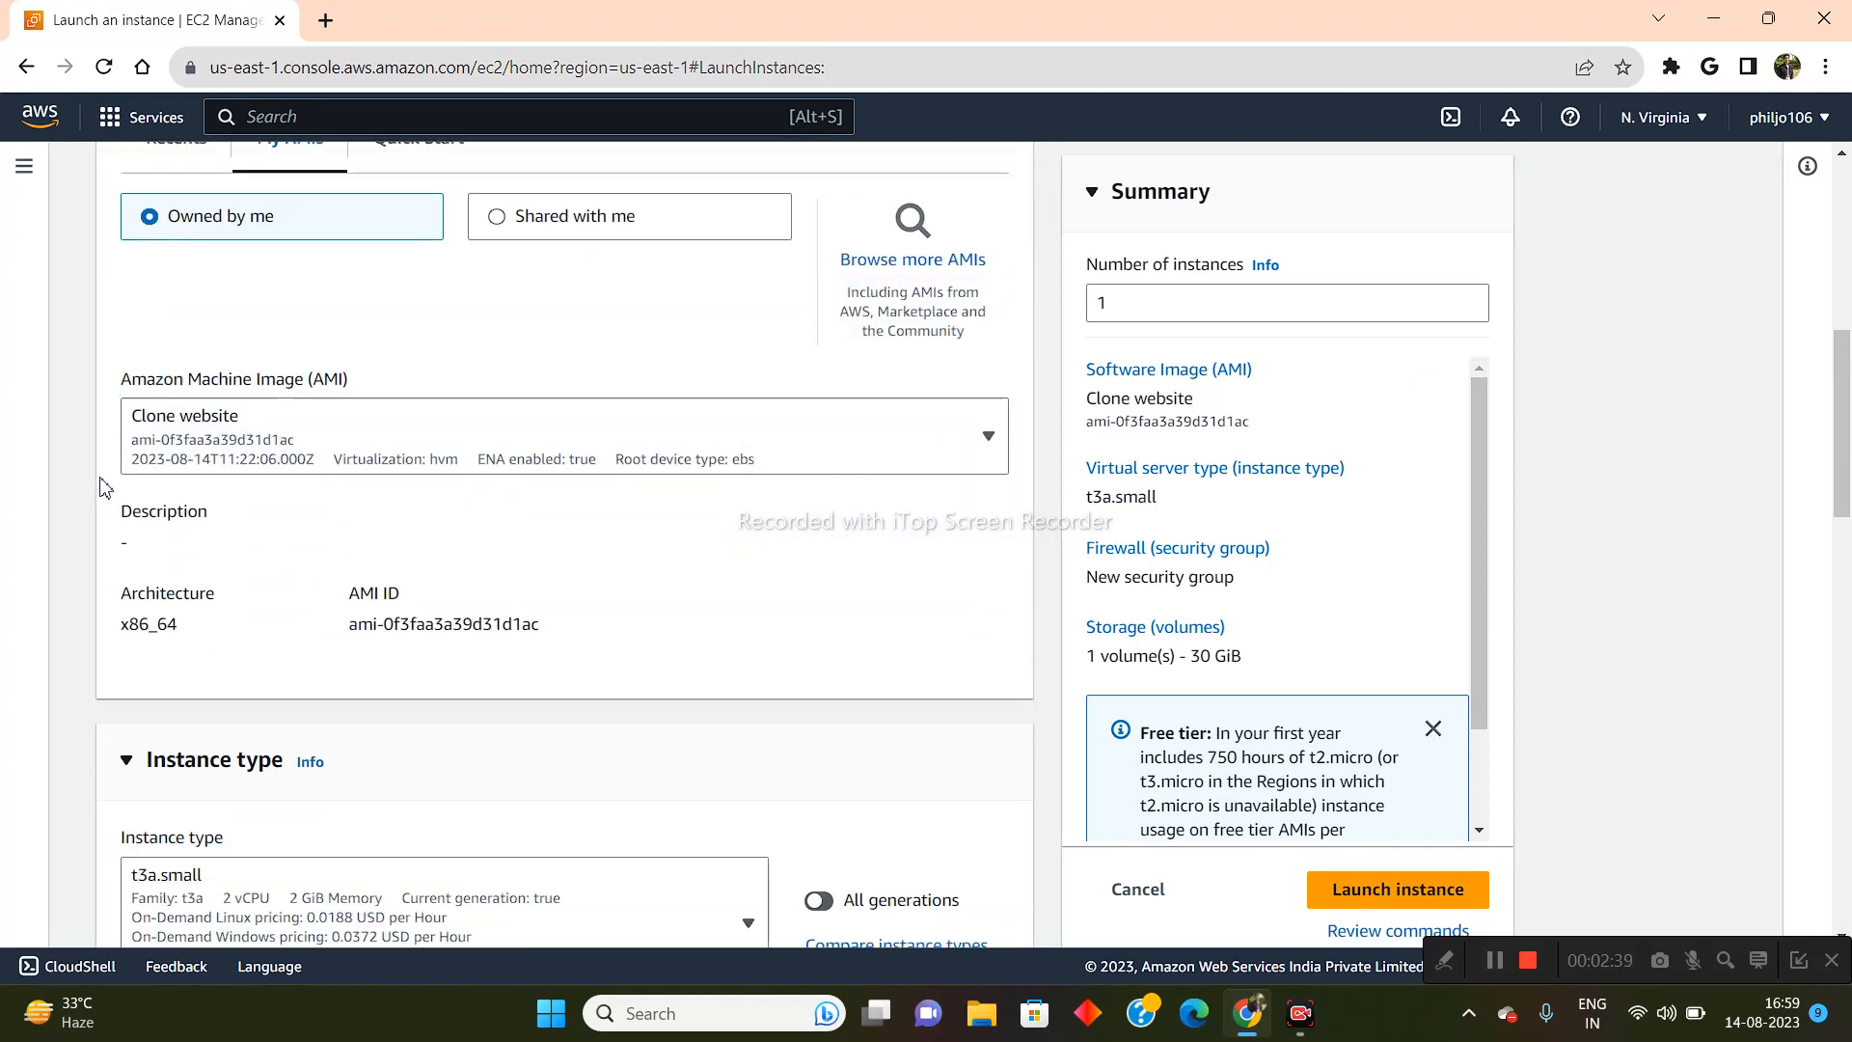
scroll("up", 3)
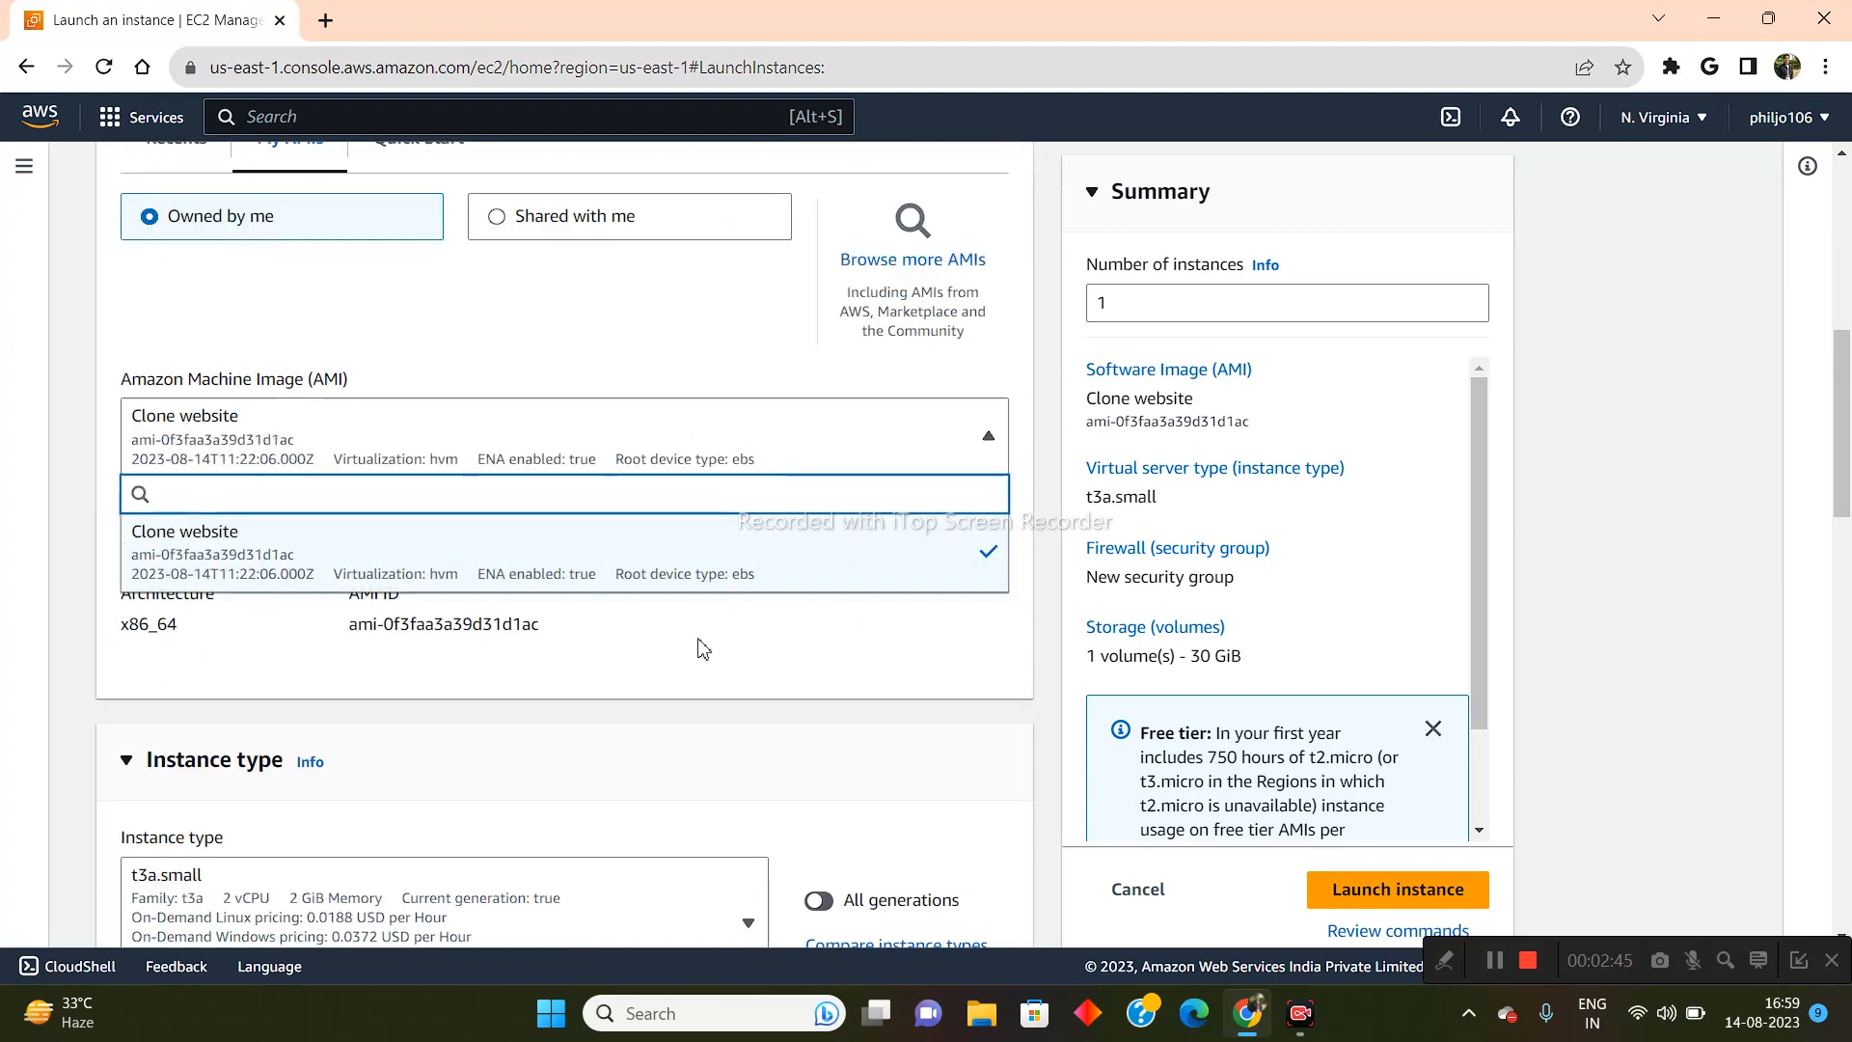
mouse_move(237, 547)
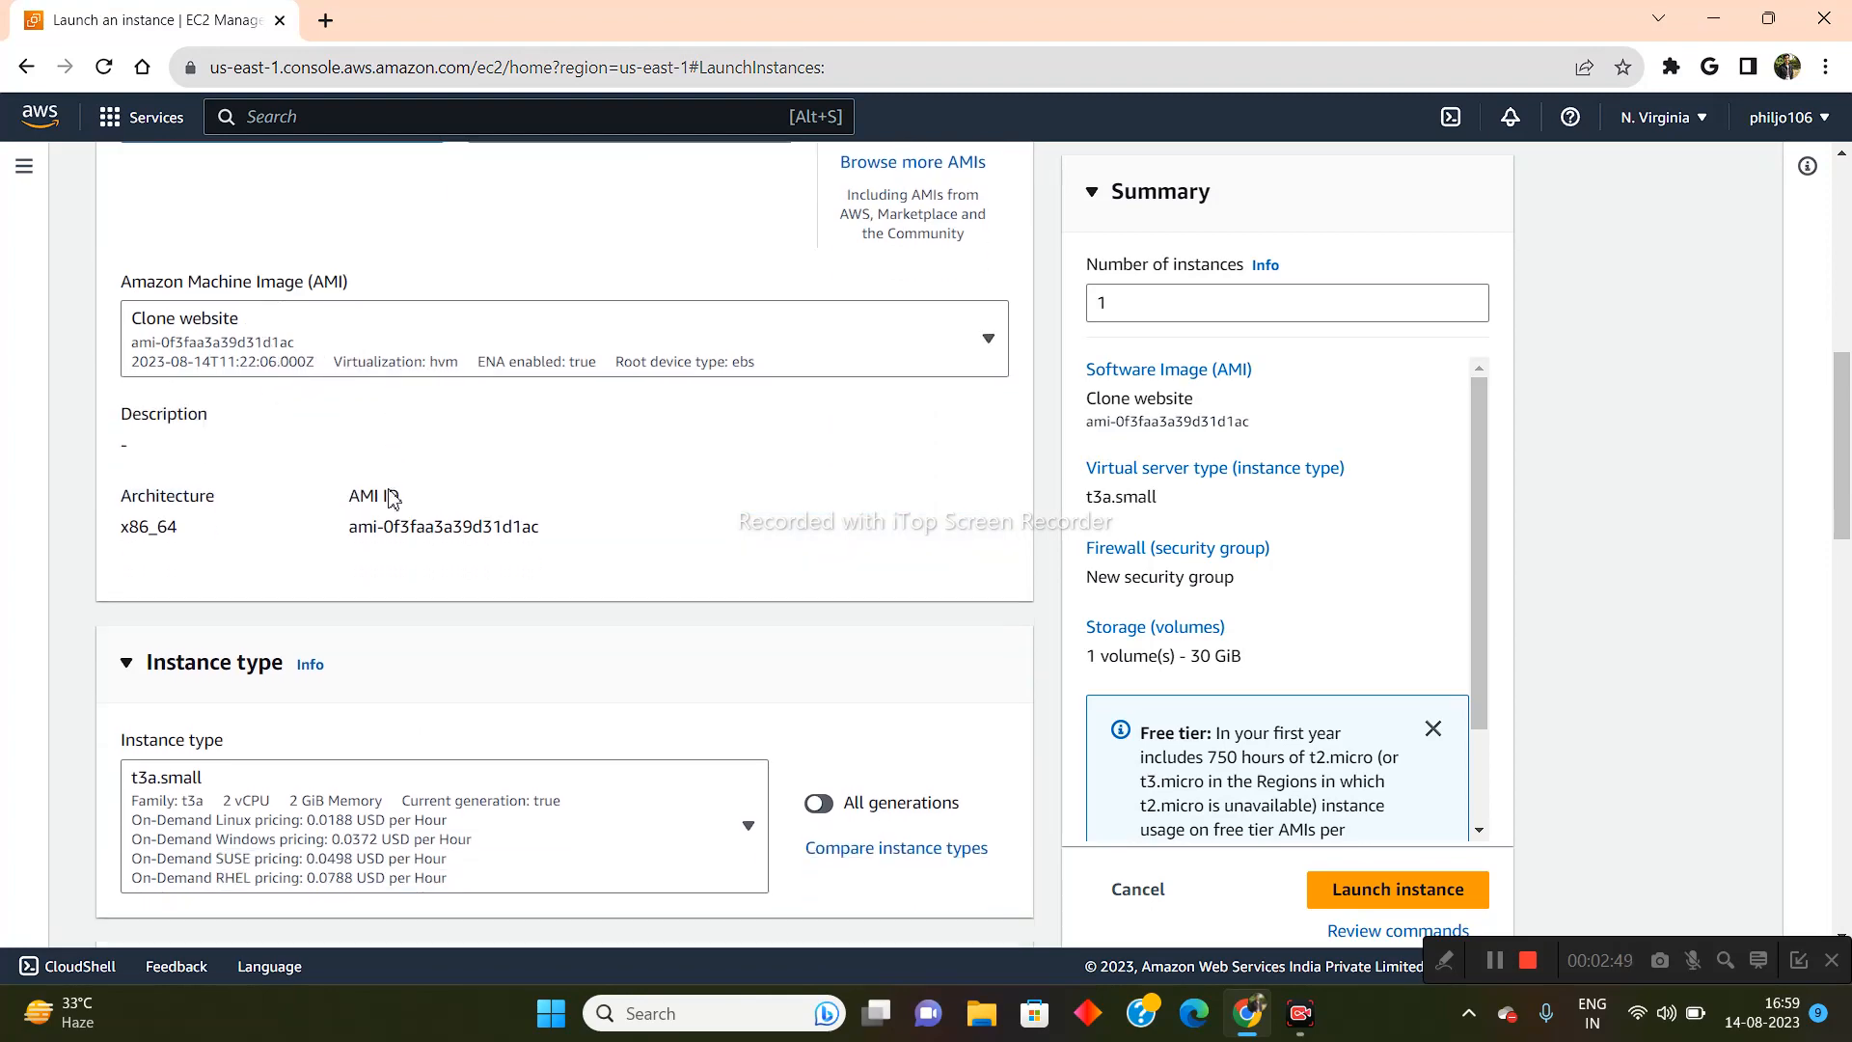
scroll("down", 3)
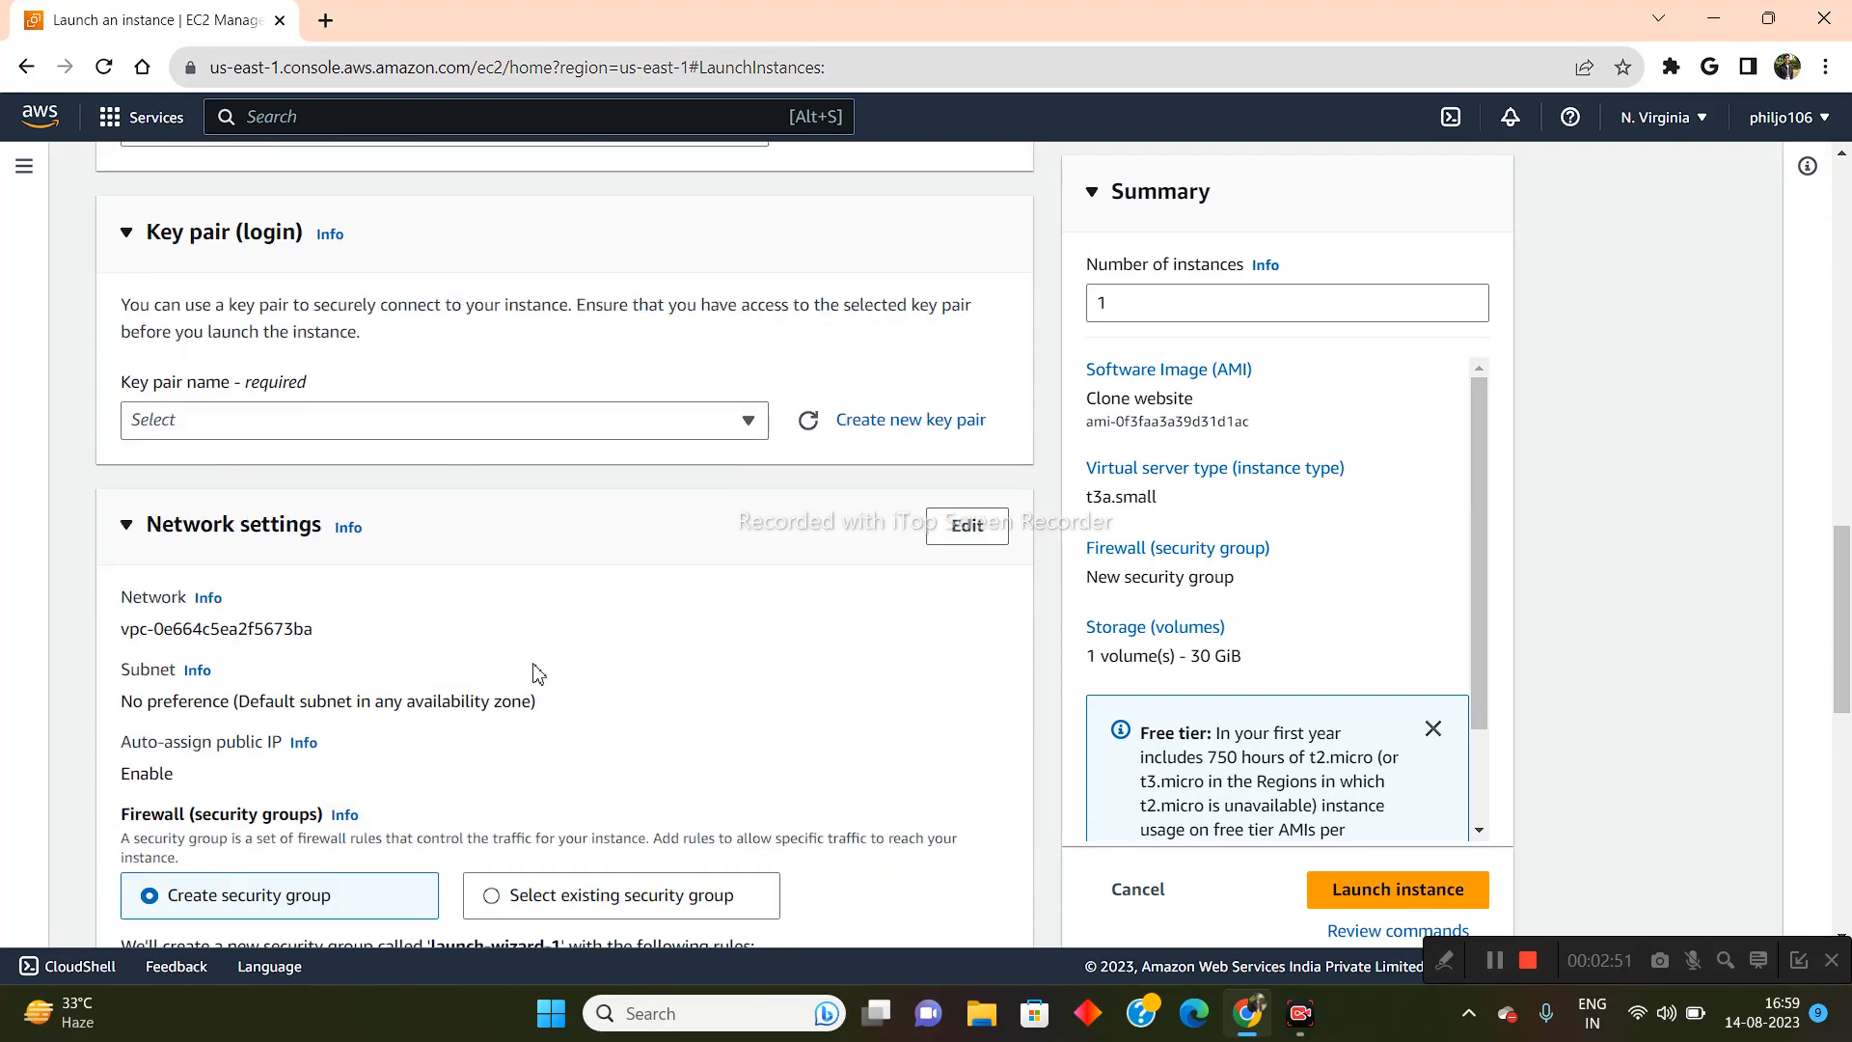
scroll("down", 3)
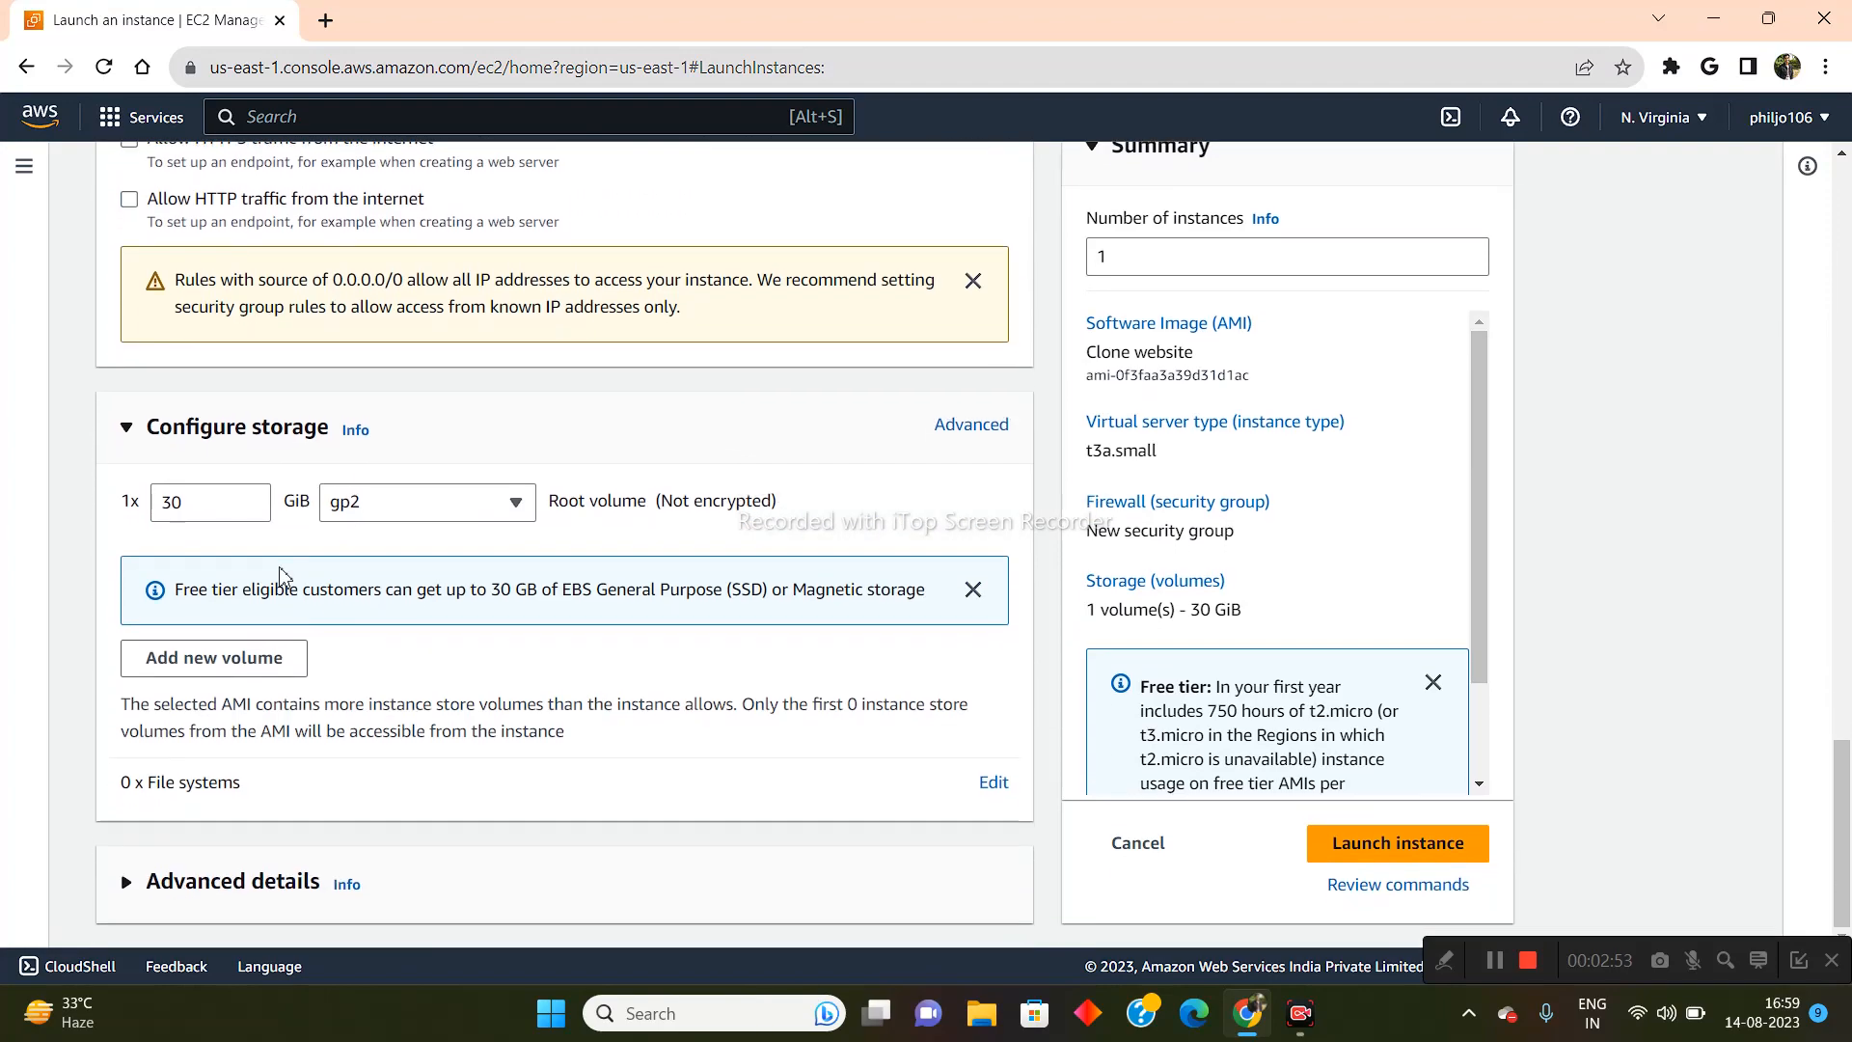
scroll("up", 3)
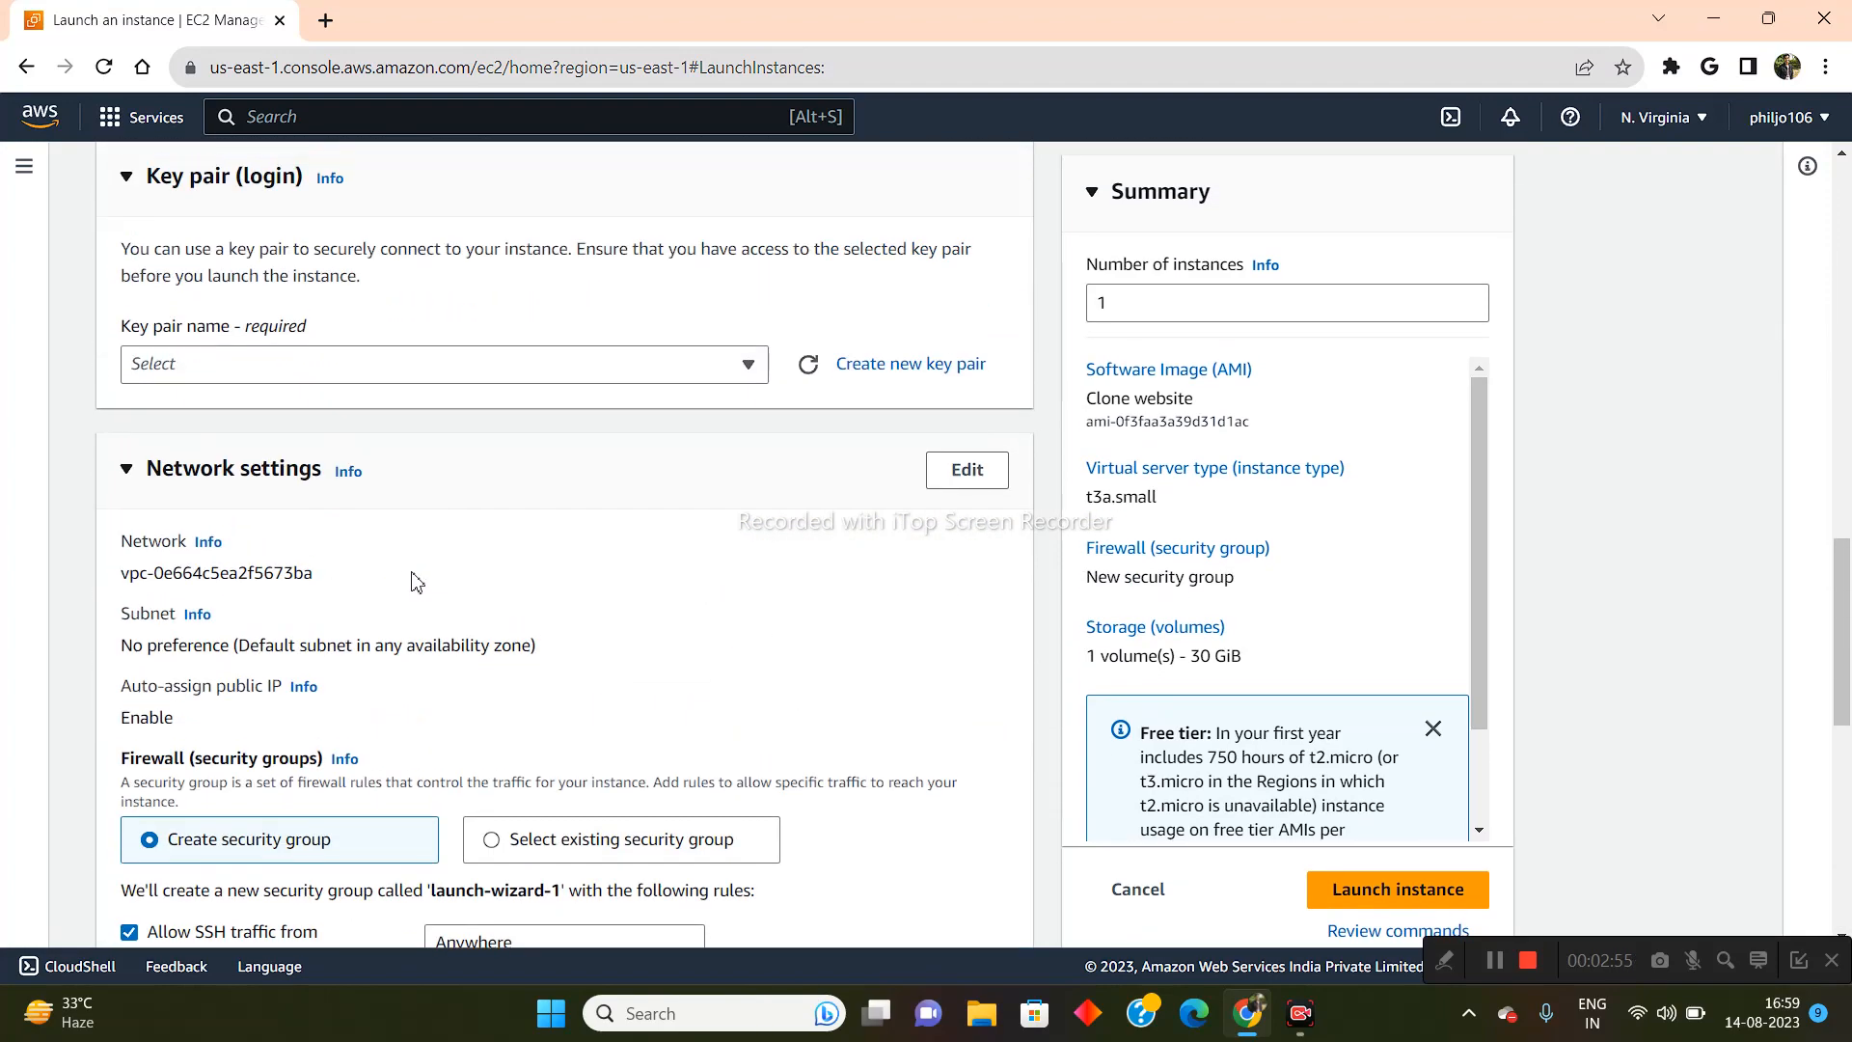
scroll("up", 3)
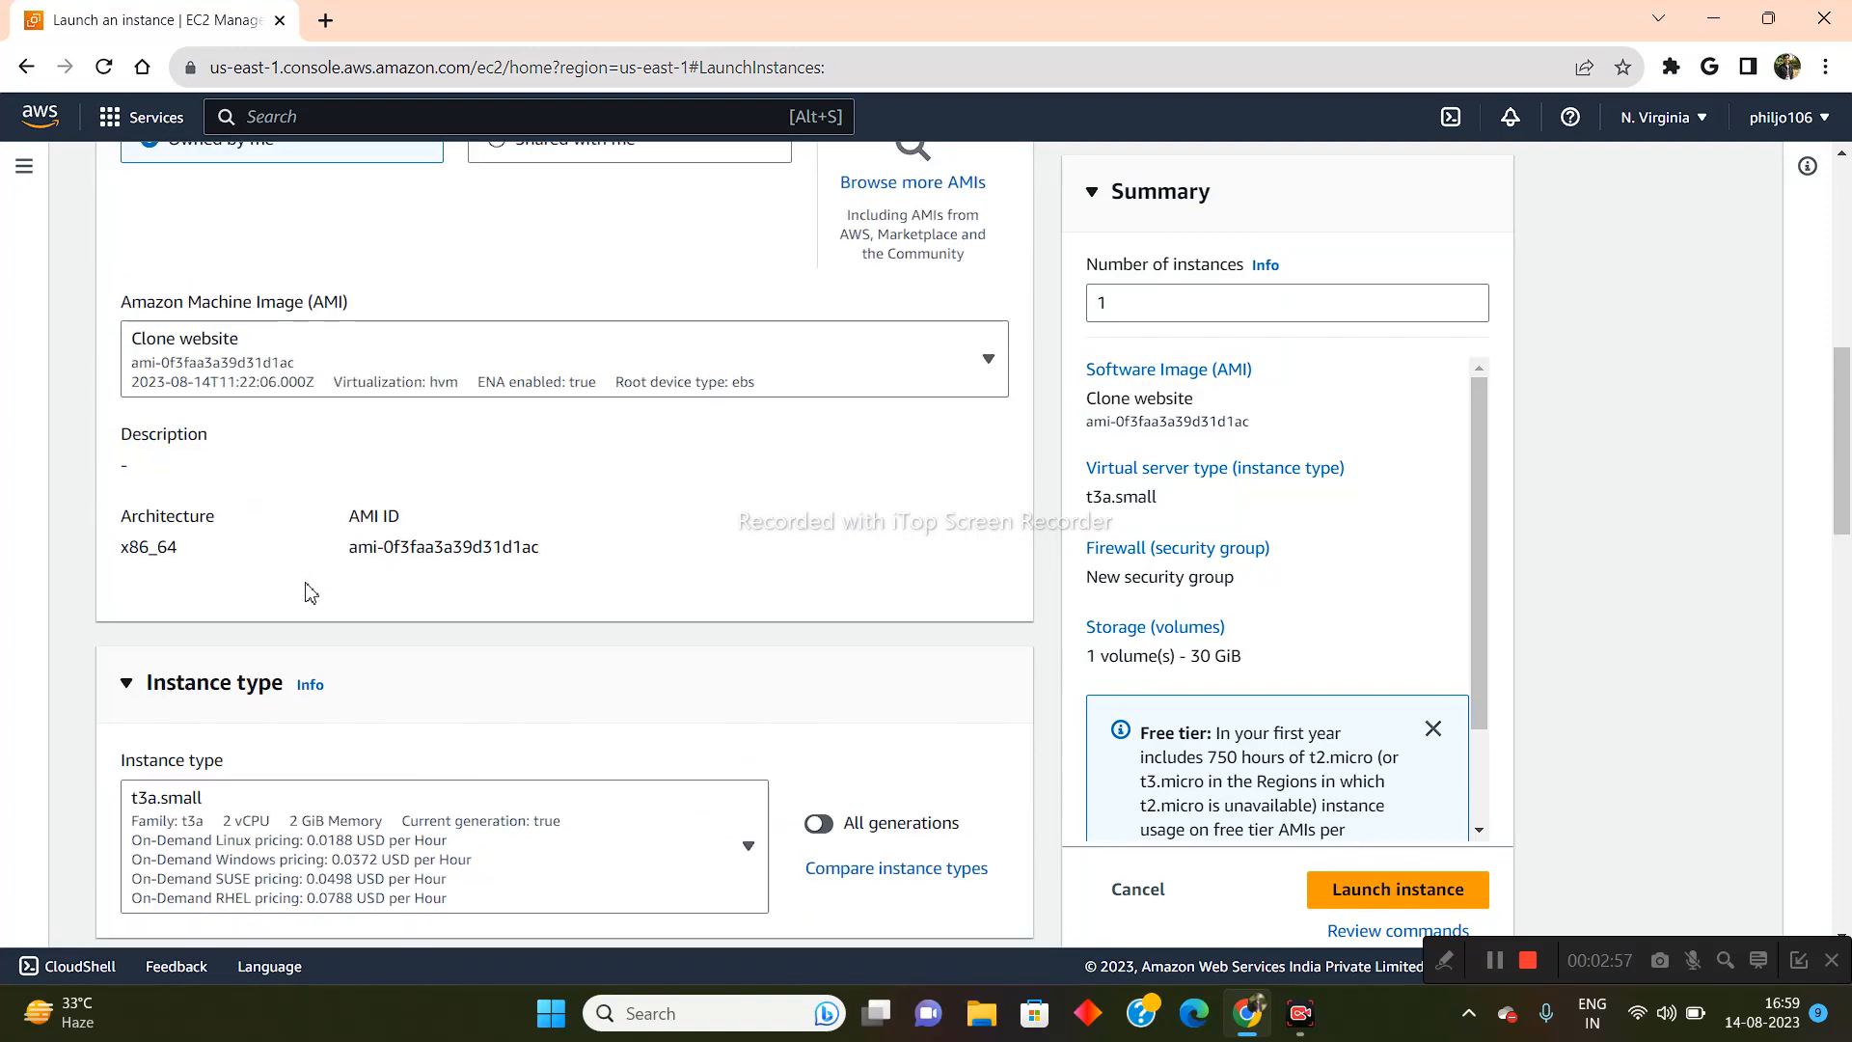
scroll("down", 3)
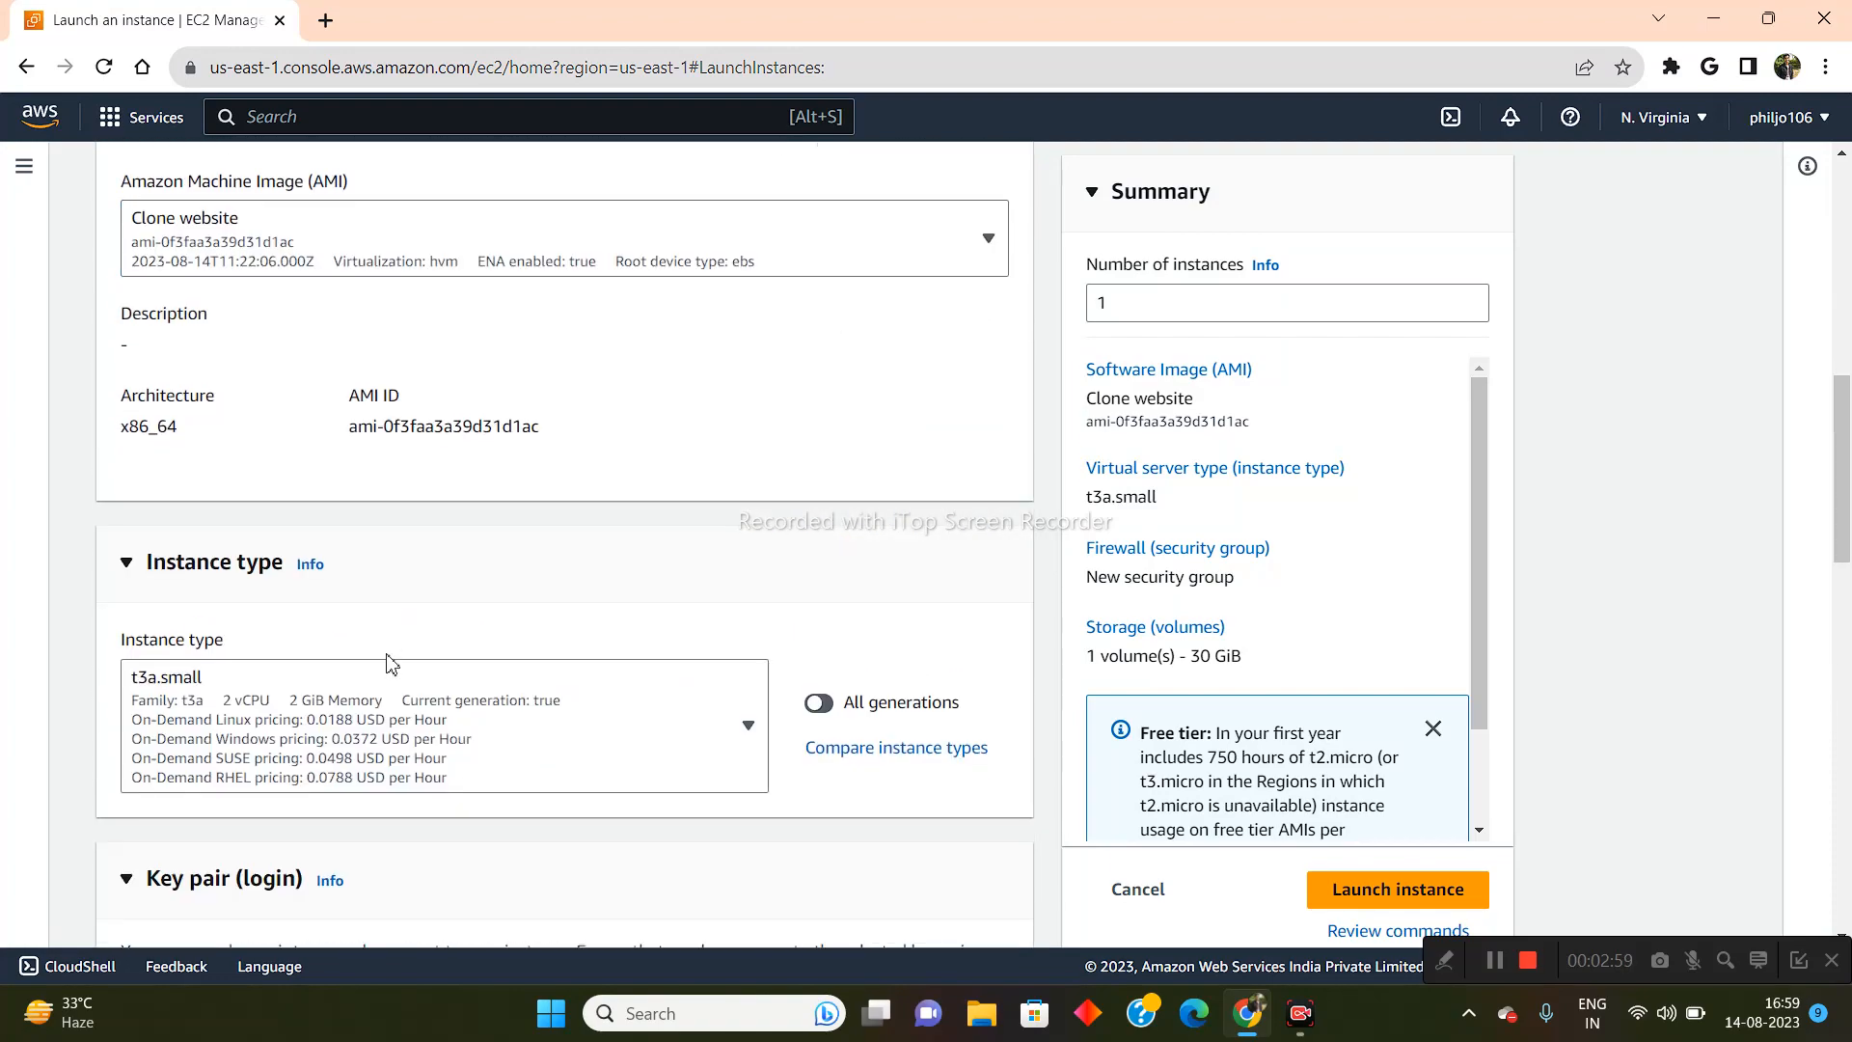
scroll("down", 3)
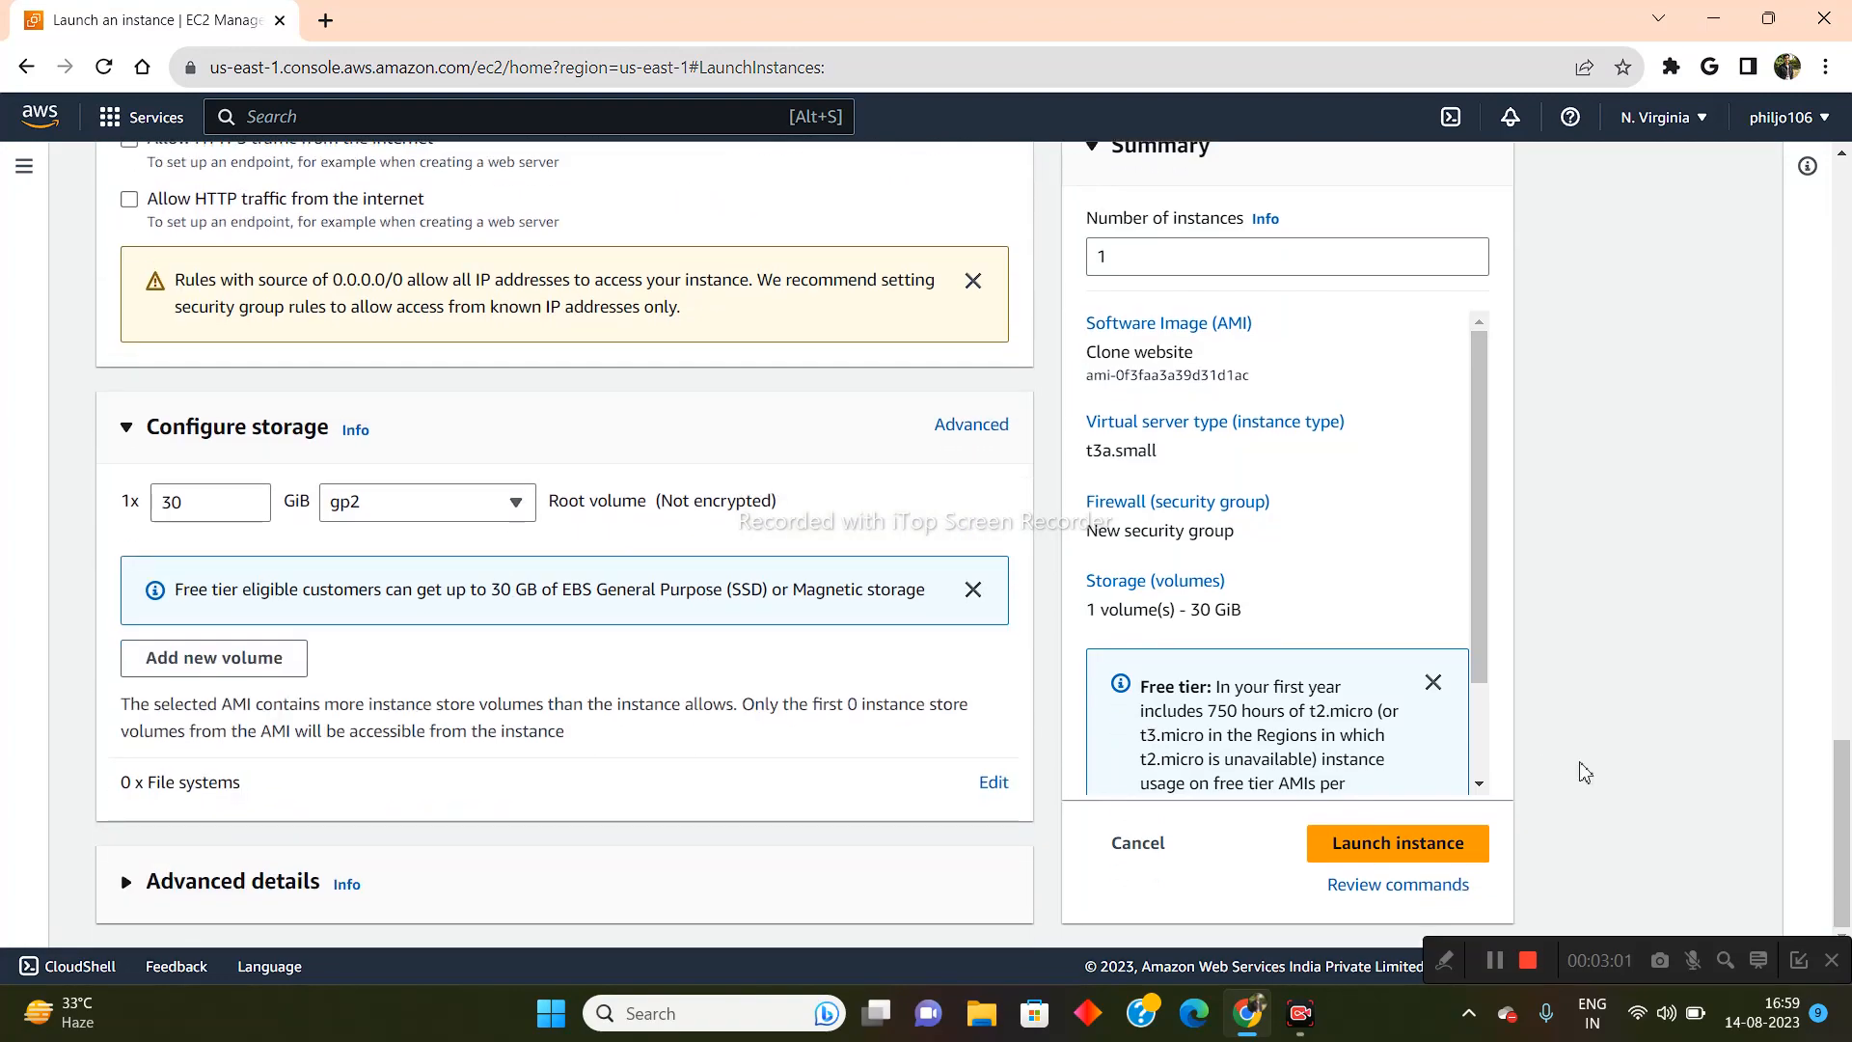
mouse_move(558, 690)
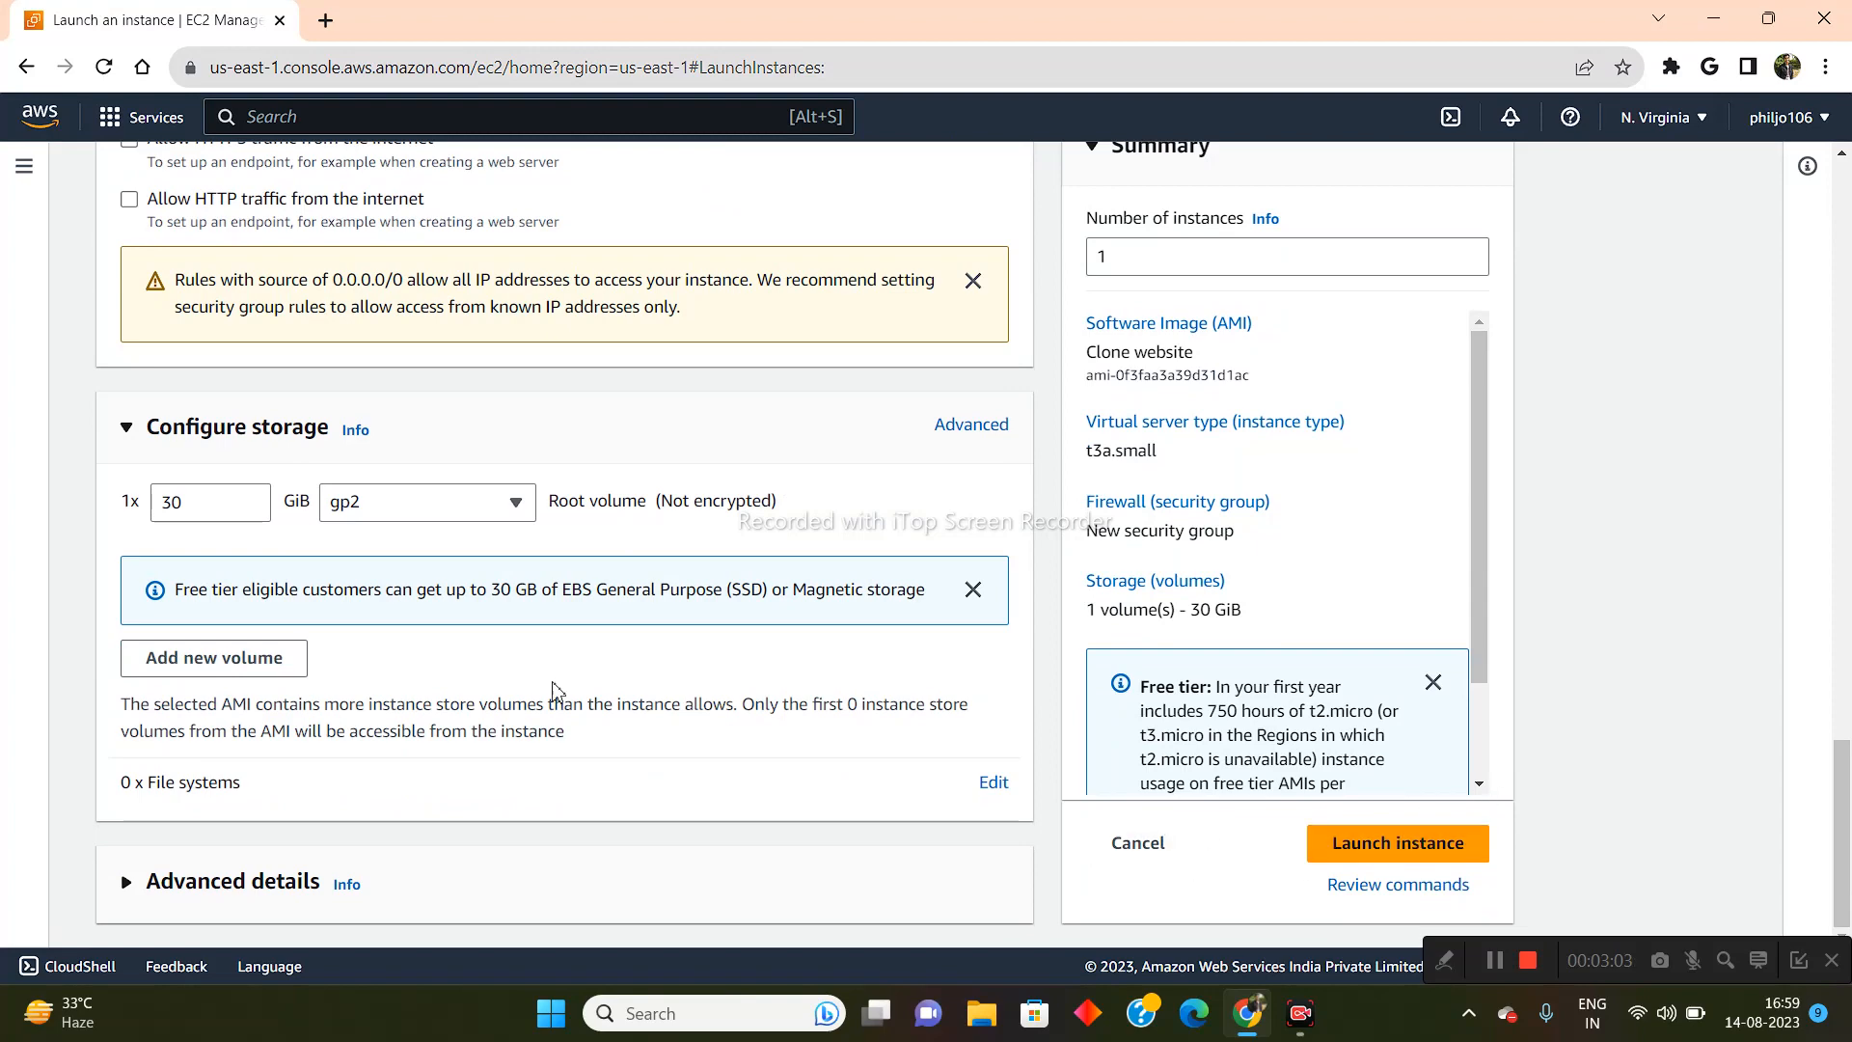
scroll("up", 3)
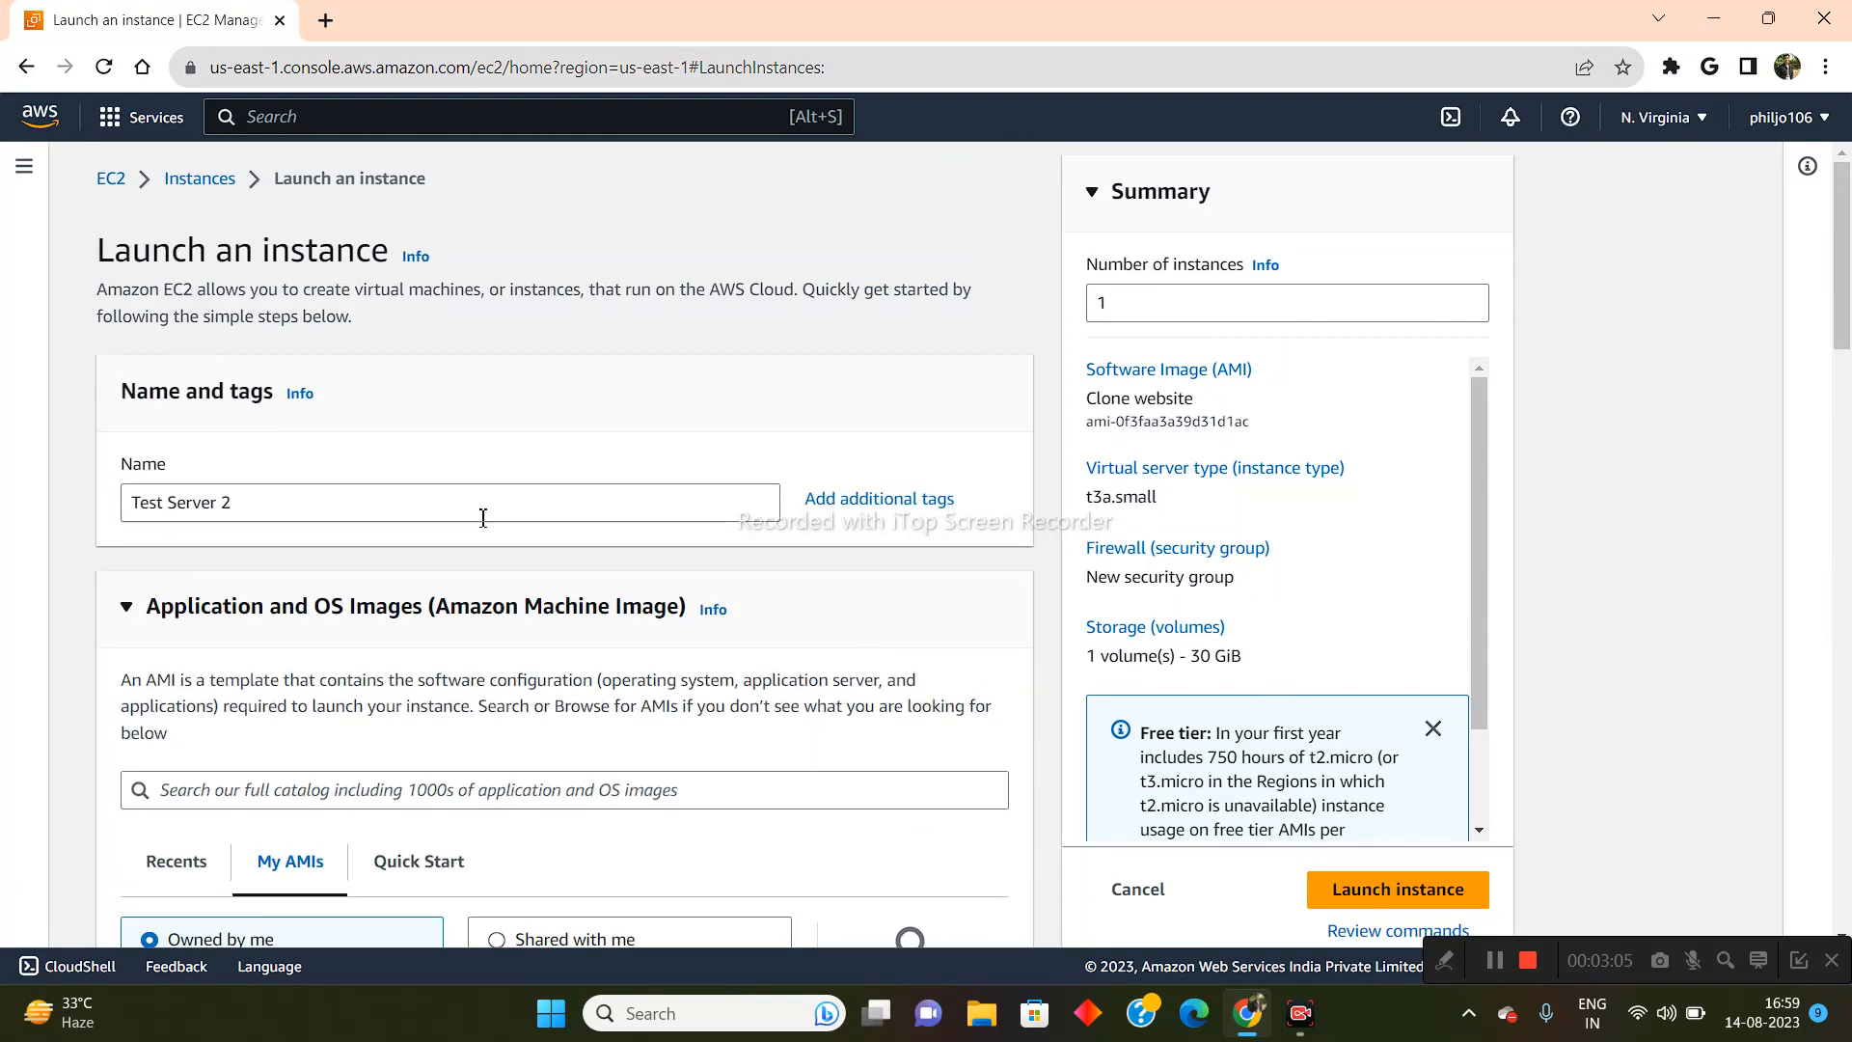
mouse_move(770, 656)
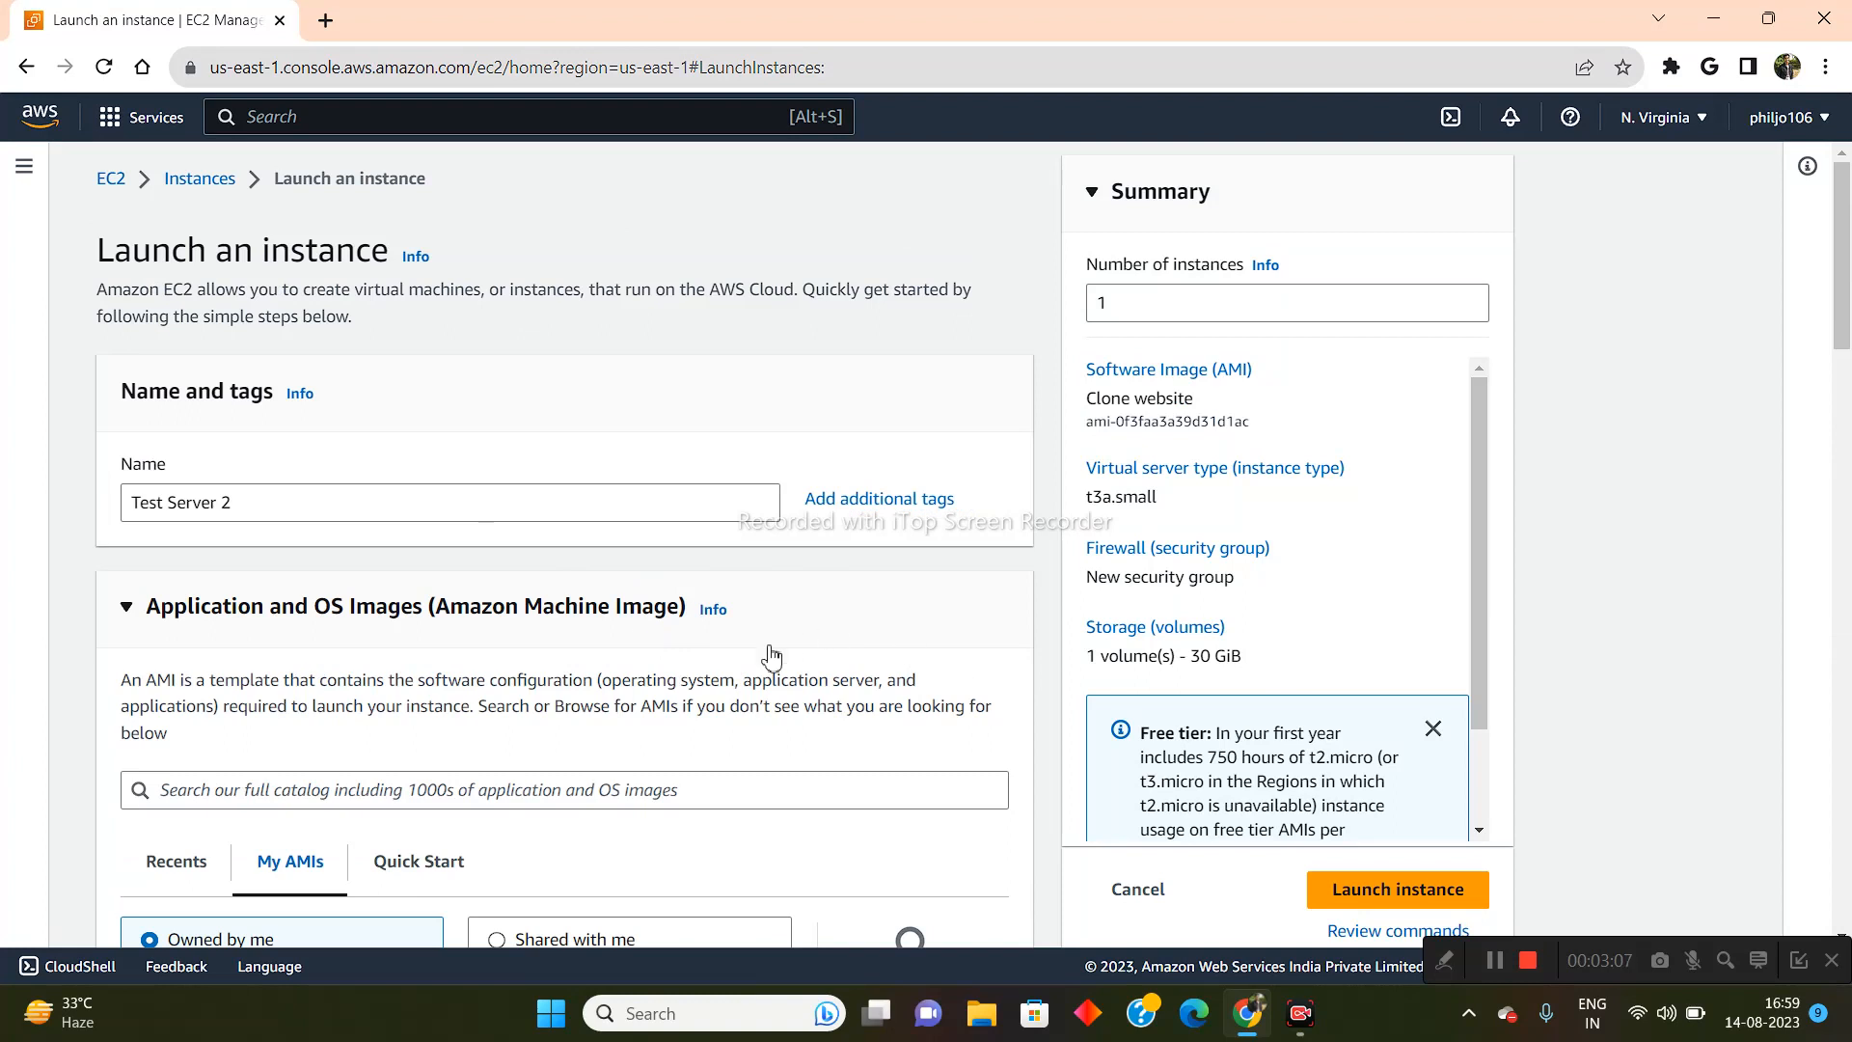
mouse_move(878, 588)
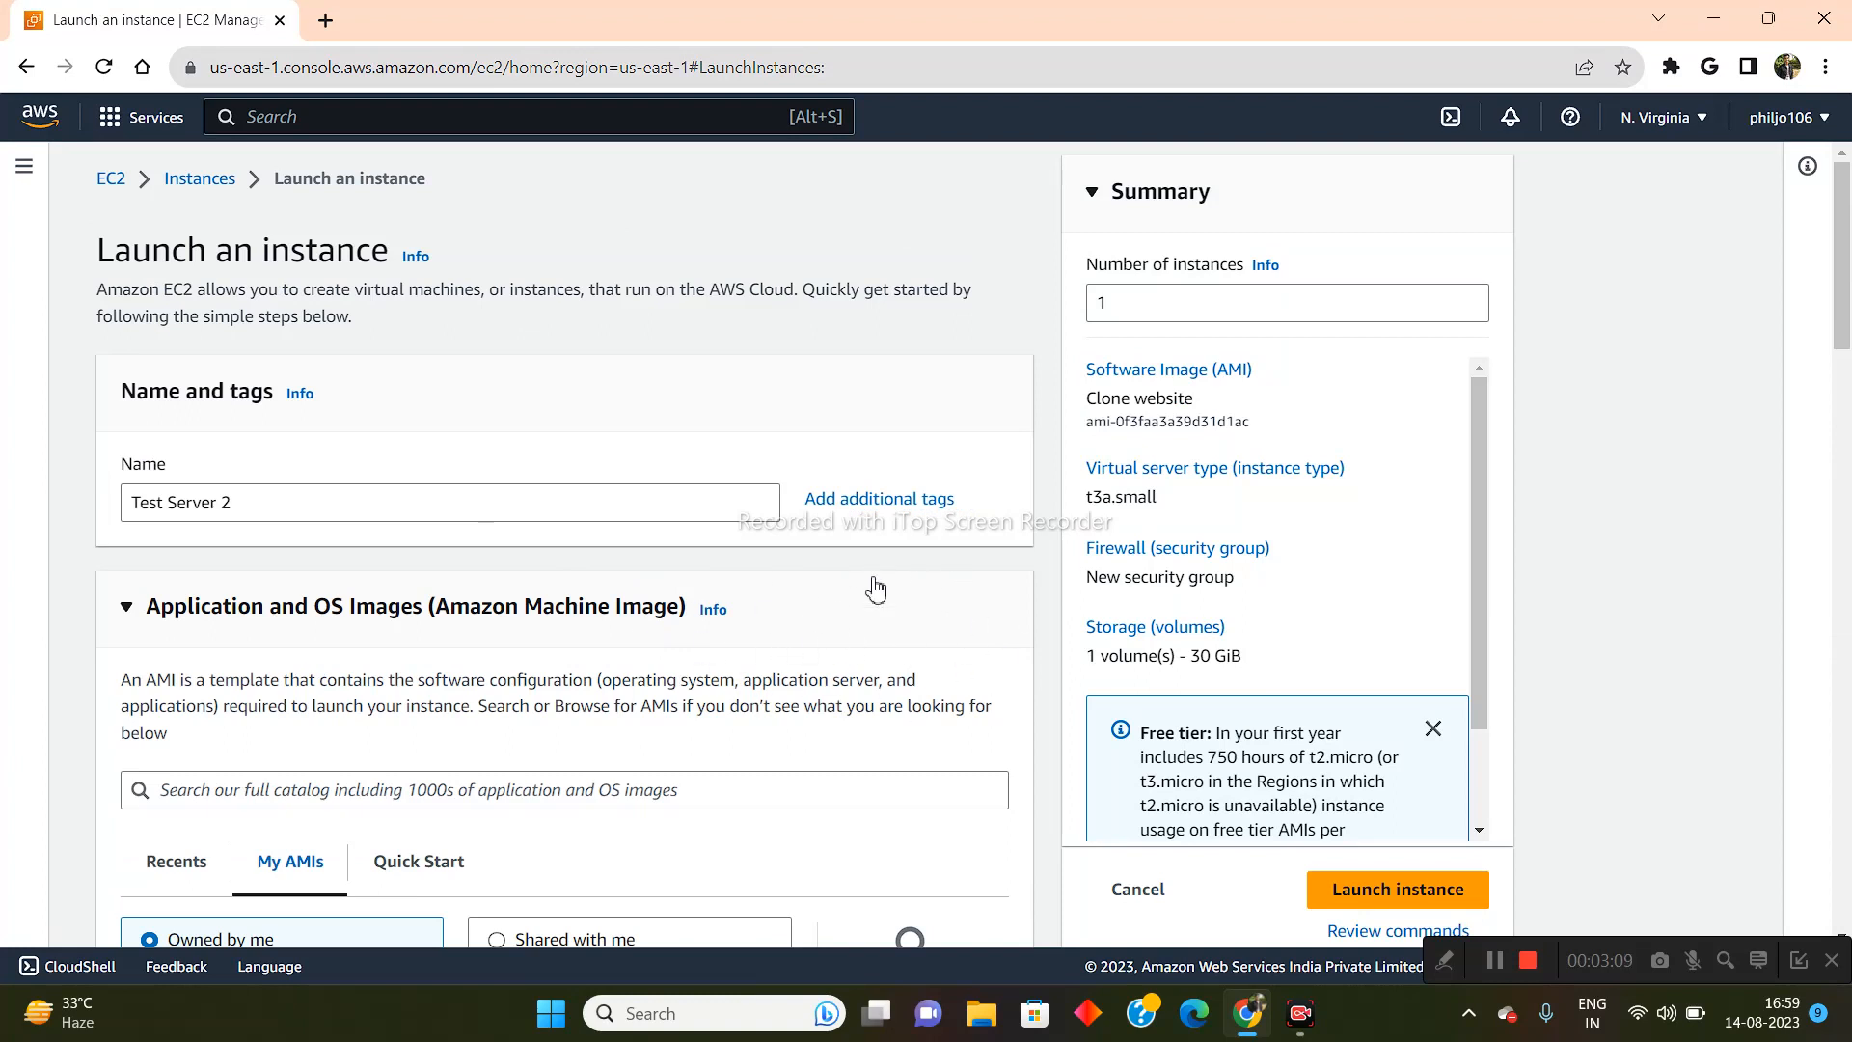
mouse_move(836, 664)
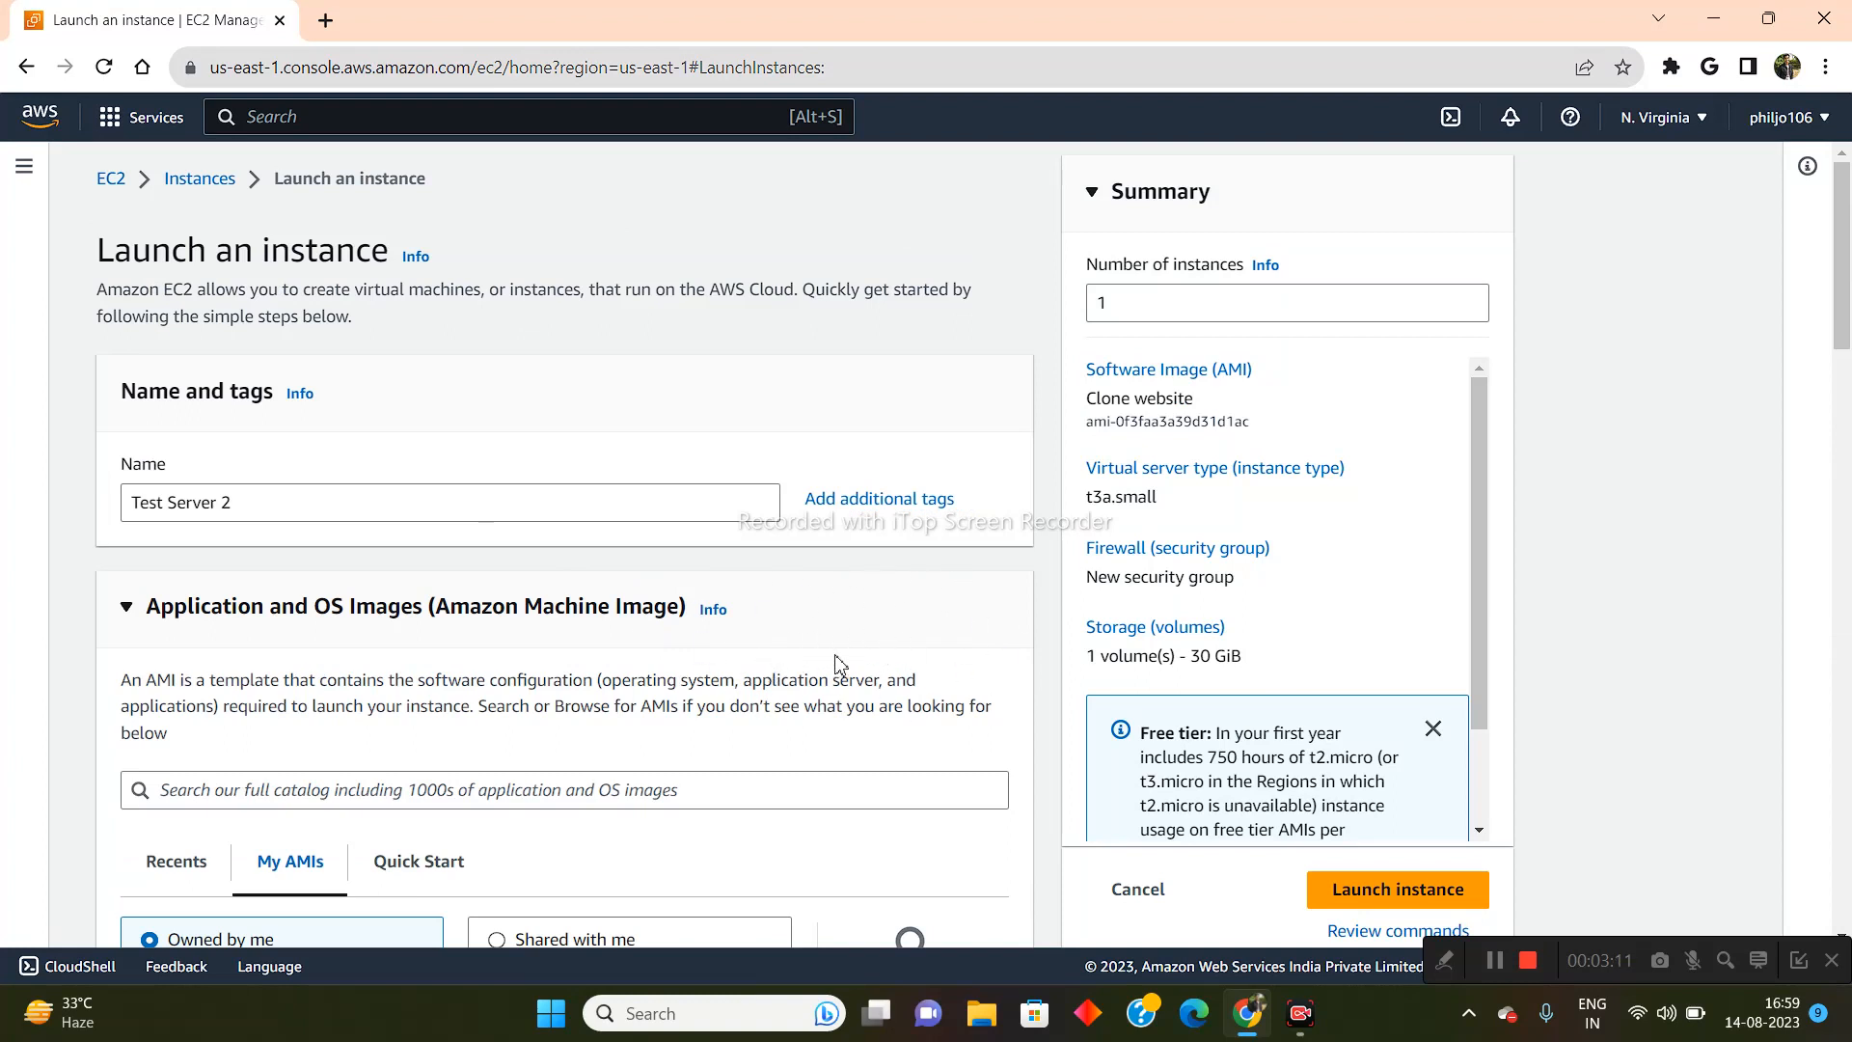
mouse_move(838, 632)
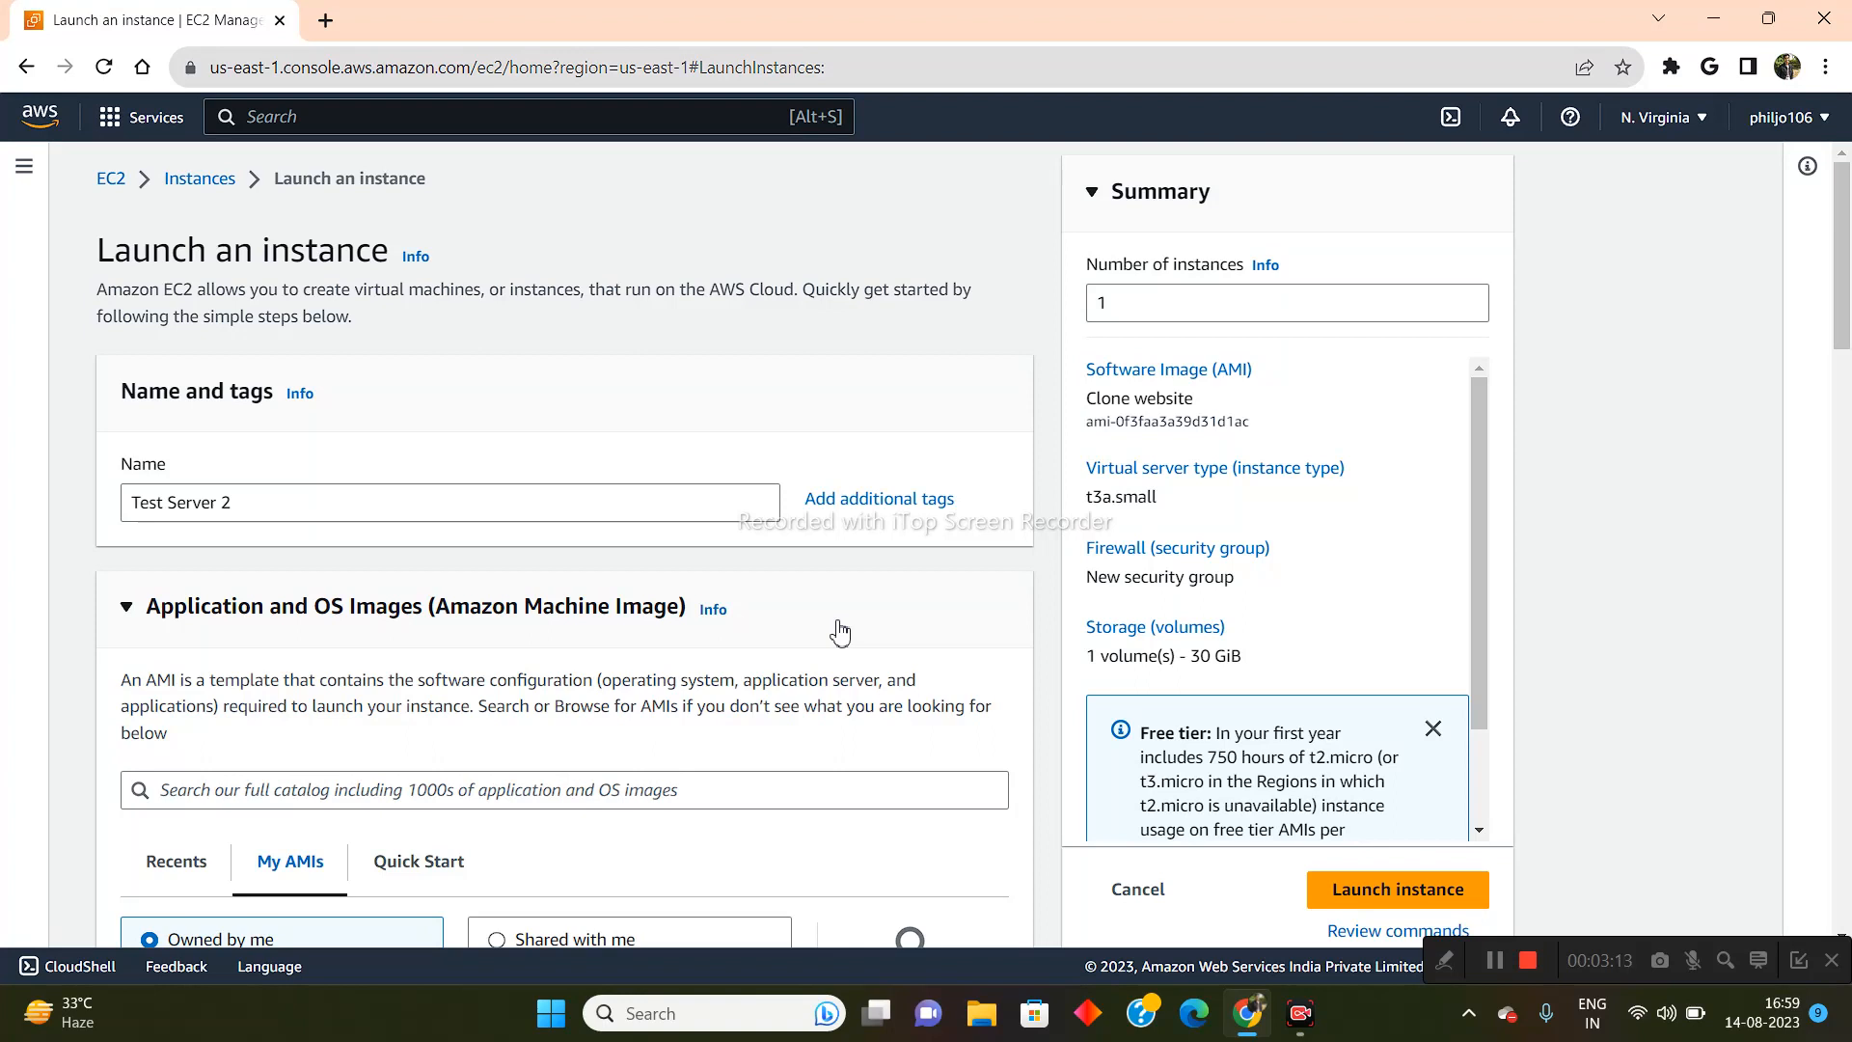